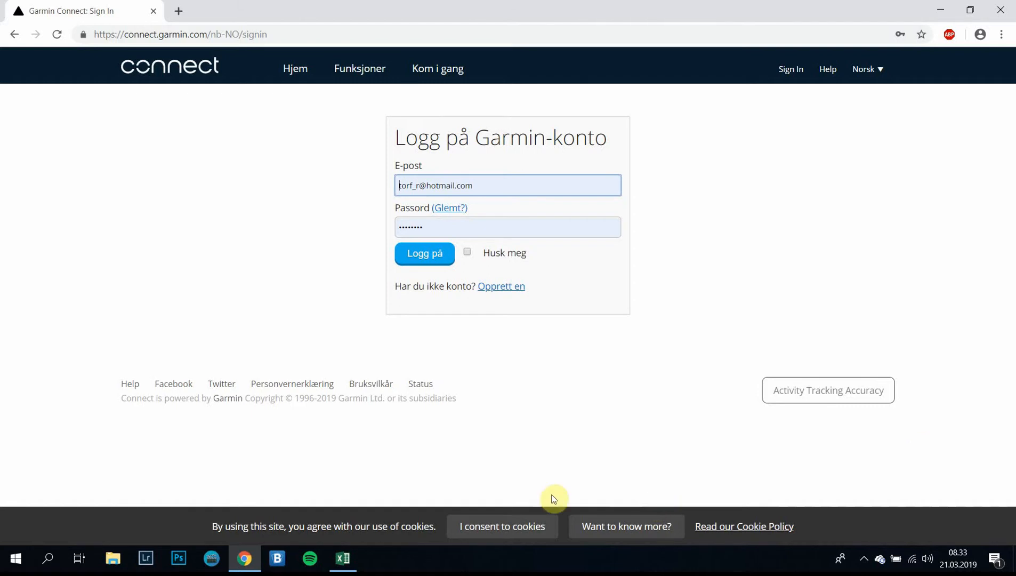
mouse_move(387, 409)
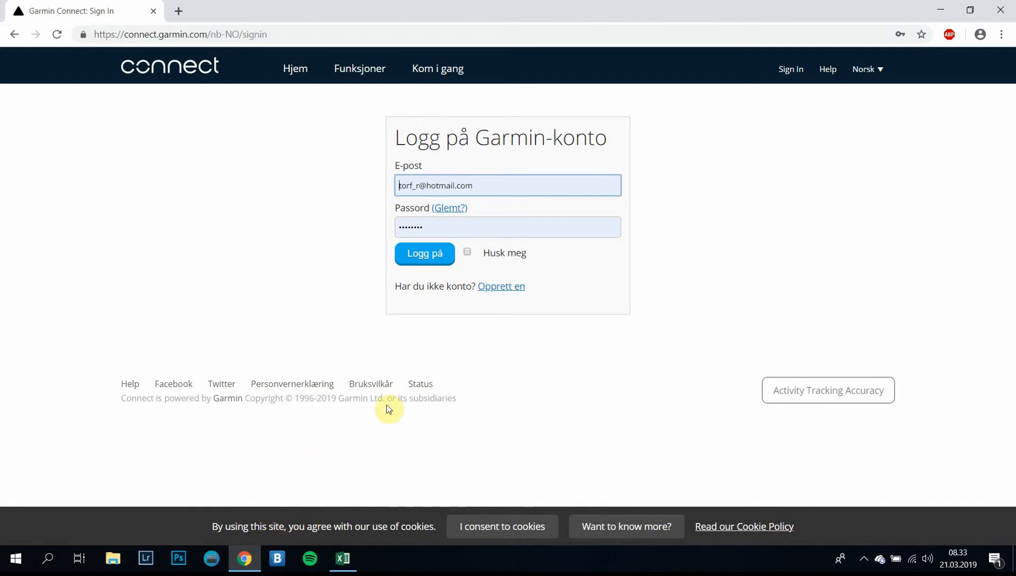
mouse_move(301, 35)
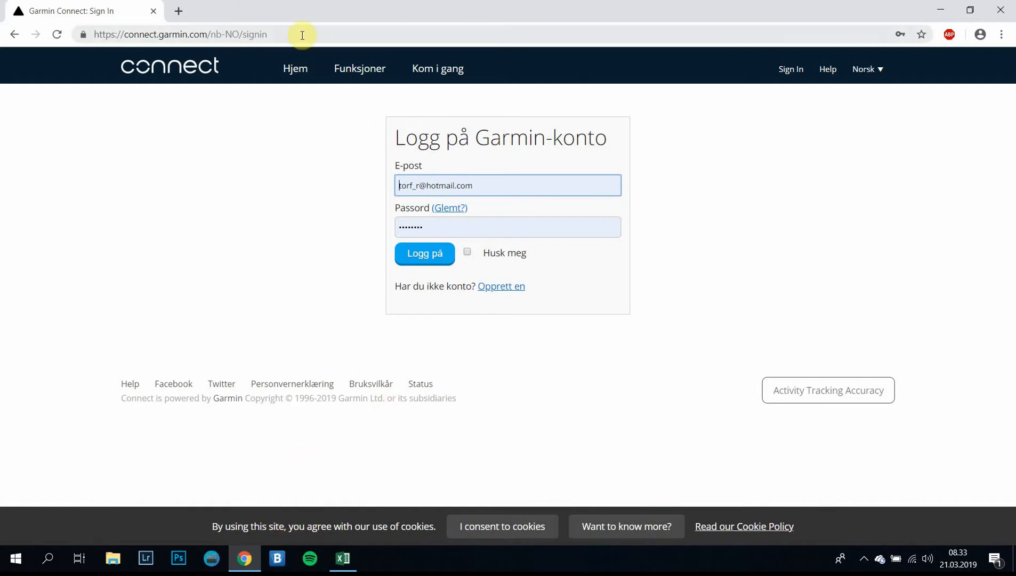
mouse_move(221, 34)
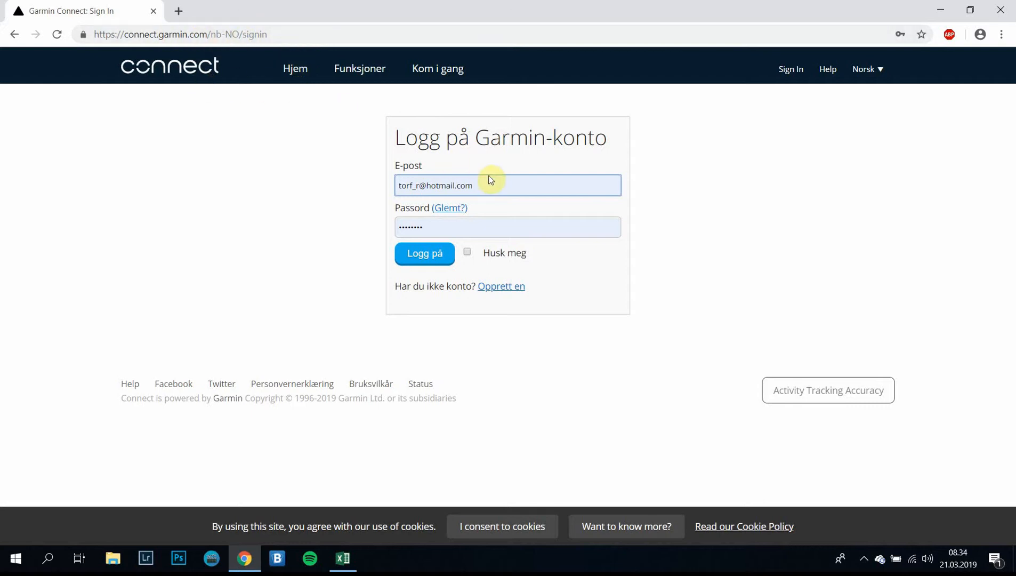
mouse_move(532, 171)
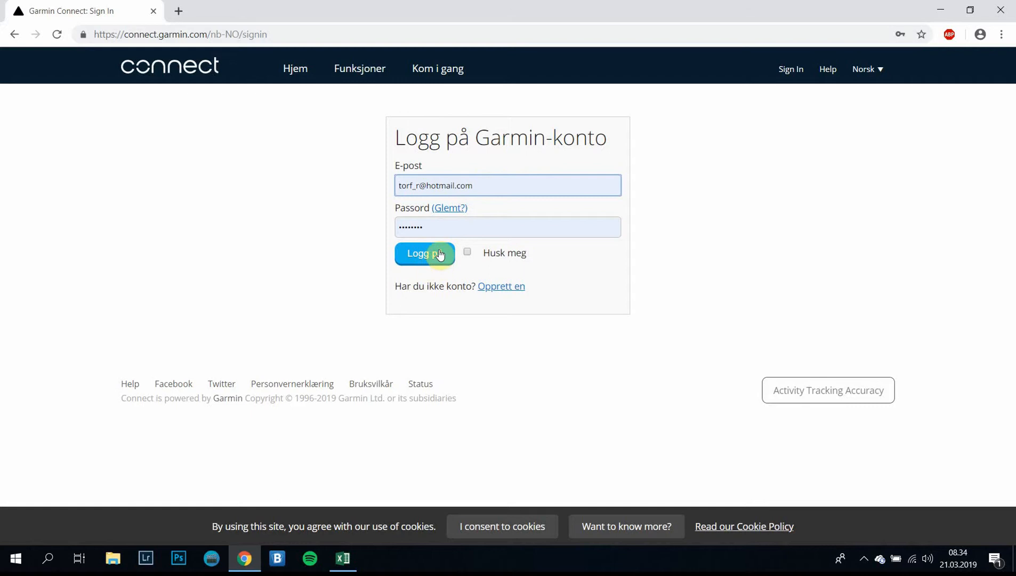
- Submit the filled-in Garmin Connect sign-in form with Logg på
click(425, 253)
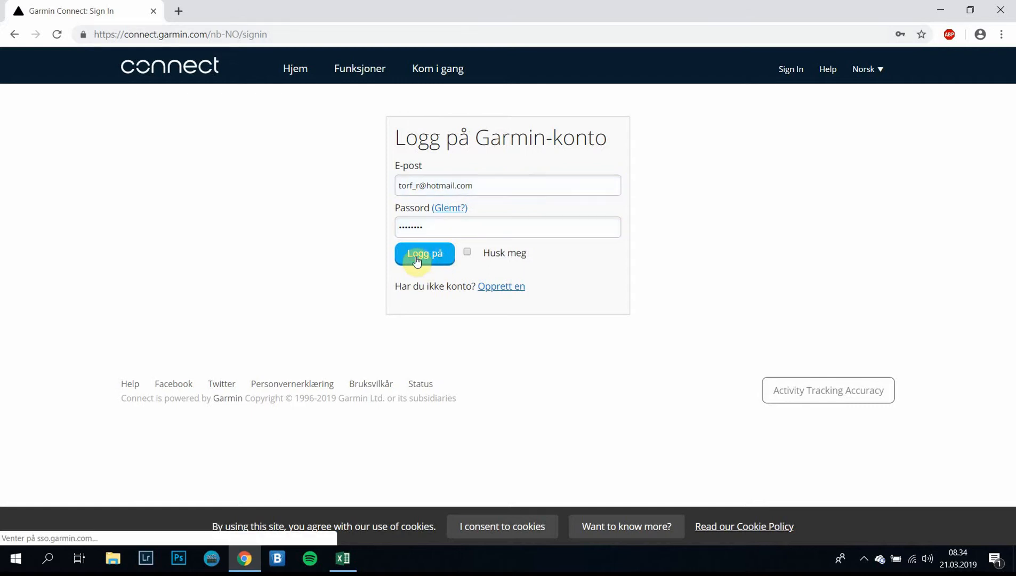
- Expand Activities in the dashboard sidebar to show All Activities, Steps, Floors and Intensity Minutes
click(424, 254)
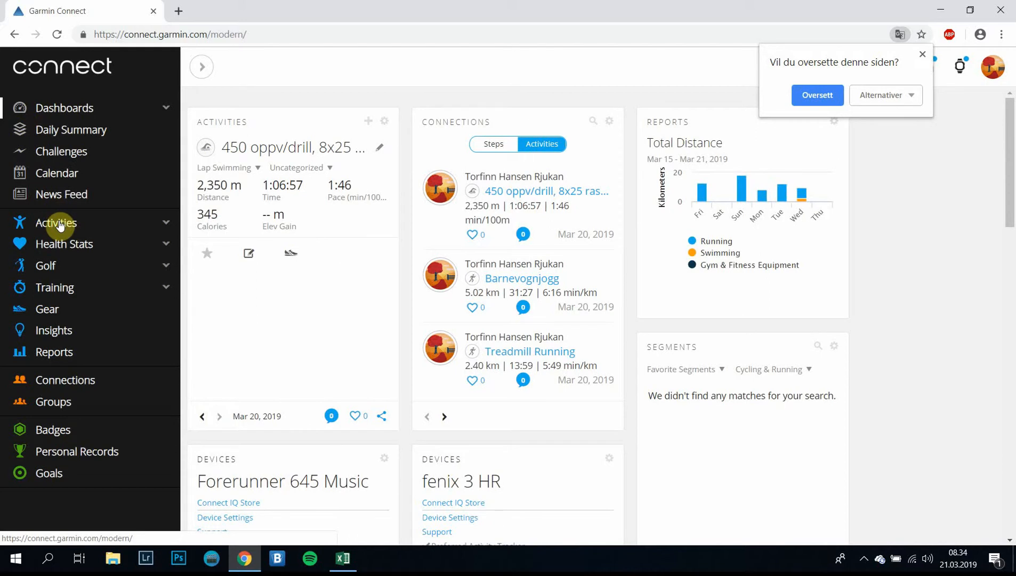
click(57, 223)
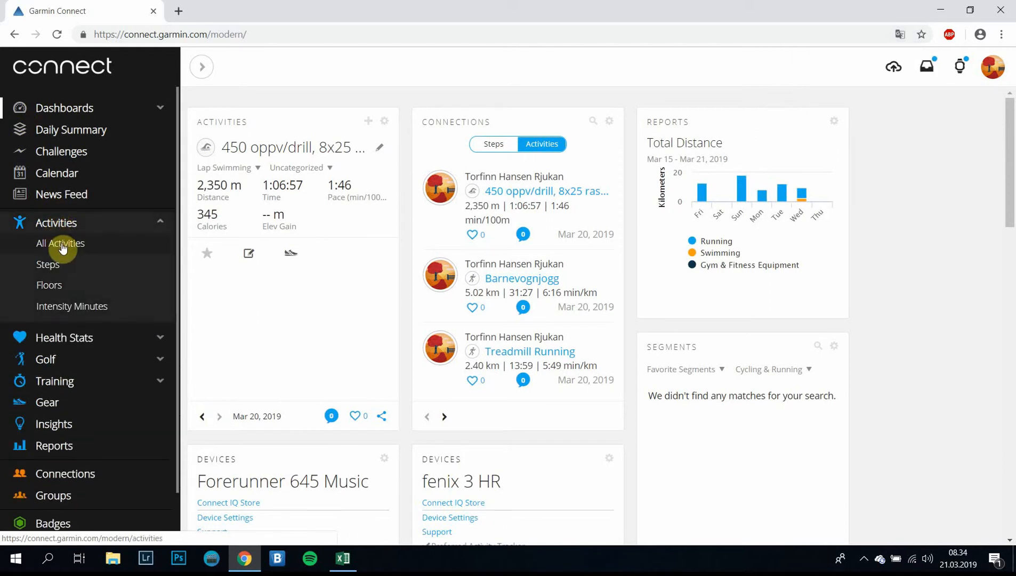
- Open All Activities, preview the Running, Cycling and Gym & Fitness Equipment filters, then return to All
click(60, 243)
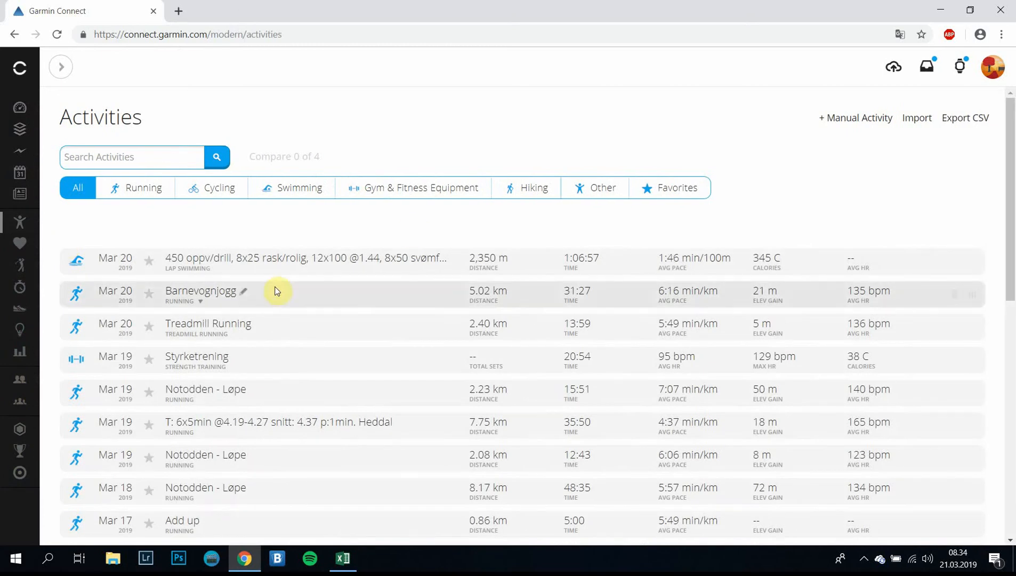
mouse_move(769, 242)
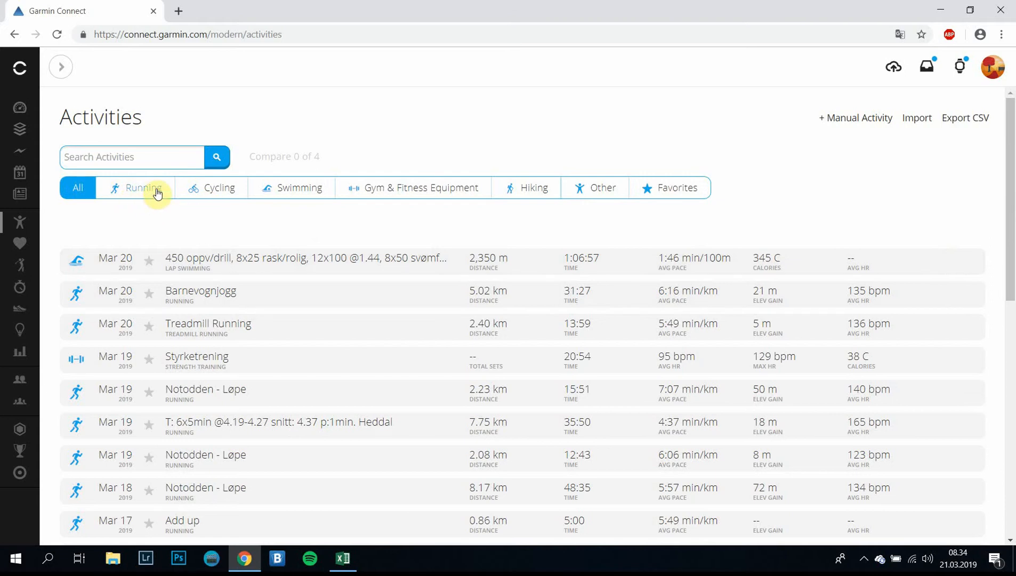
click(135, 188)
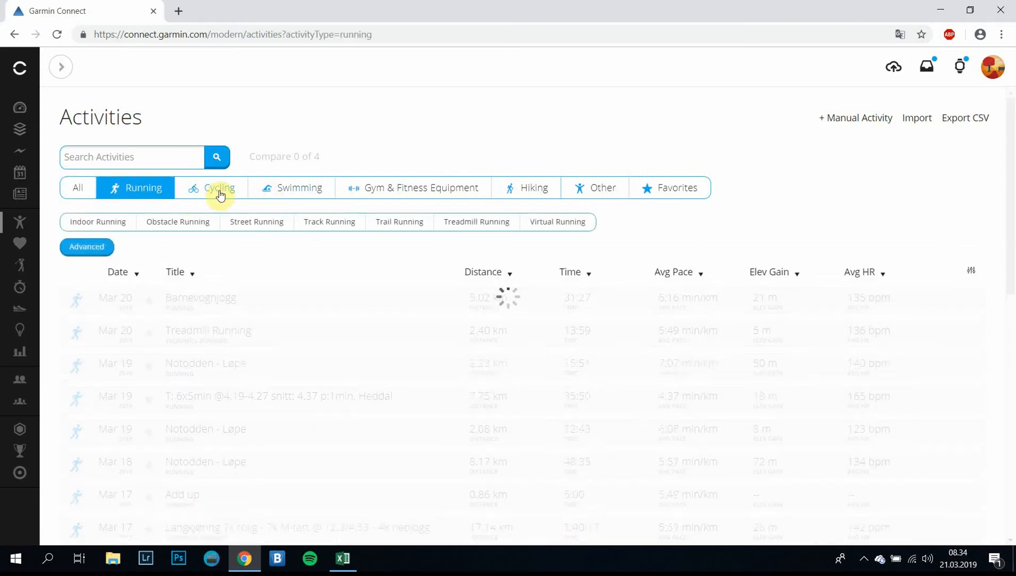
click(219, 187)
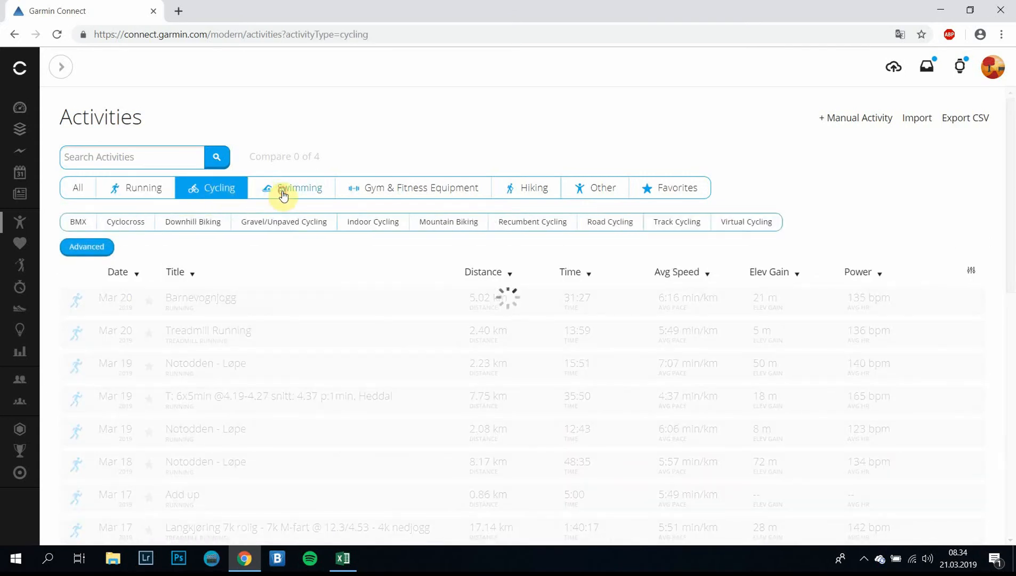
click(414, 188)
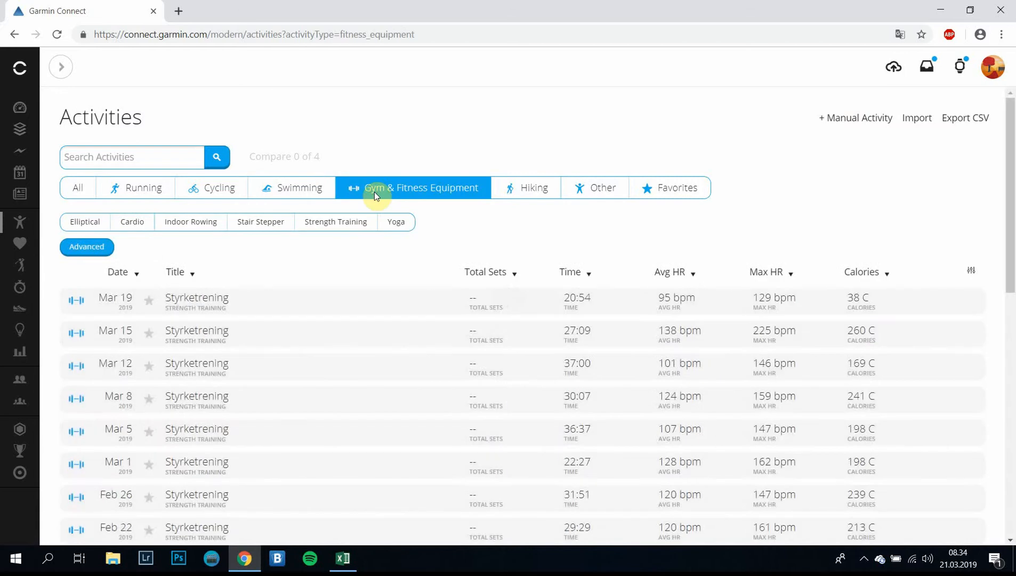
mouse_move(76, 192)
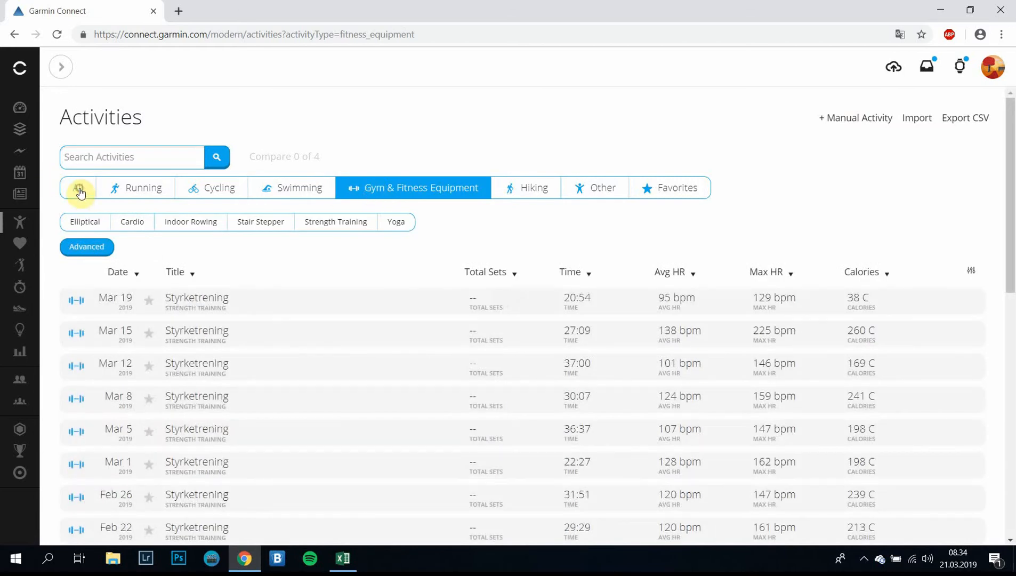
click(81, 187)
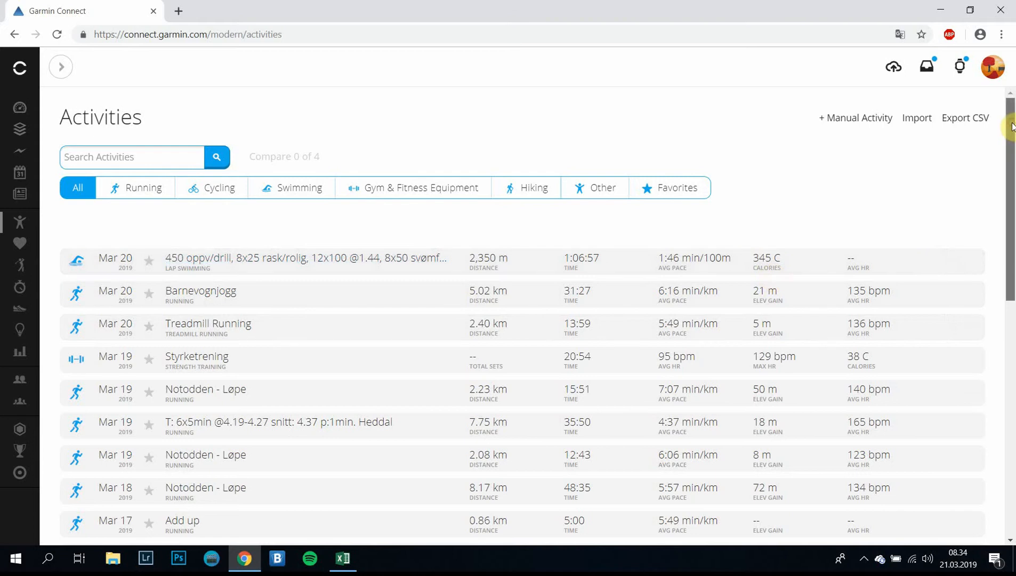
- Scroll down to load activities back to December 2018, then scroll back to Mar 20
scroll(down, 3)
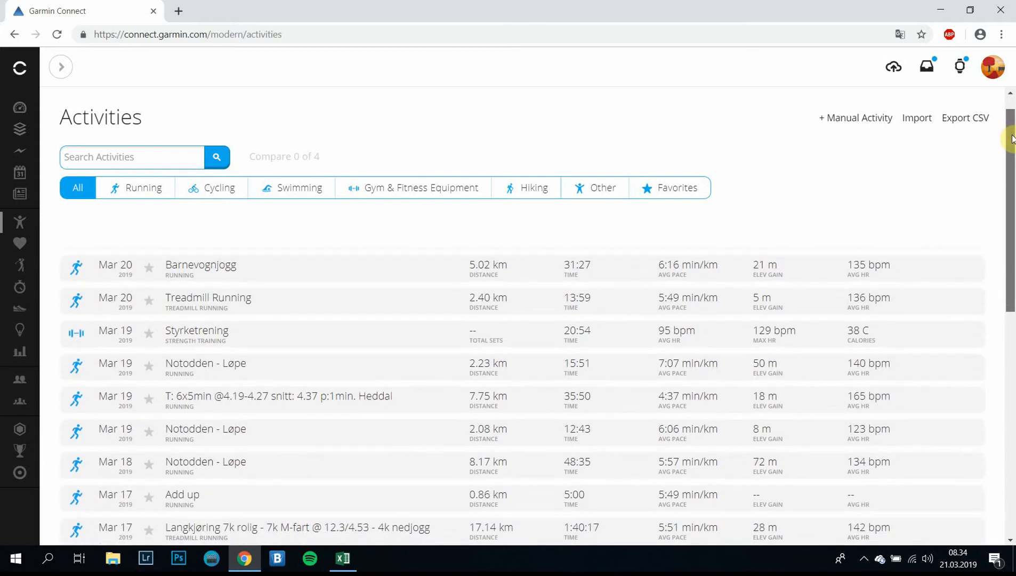
scroll(down, 3)
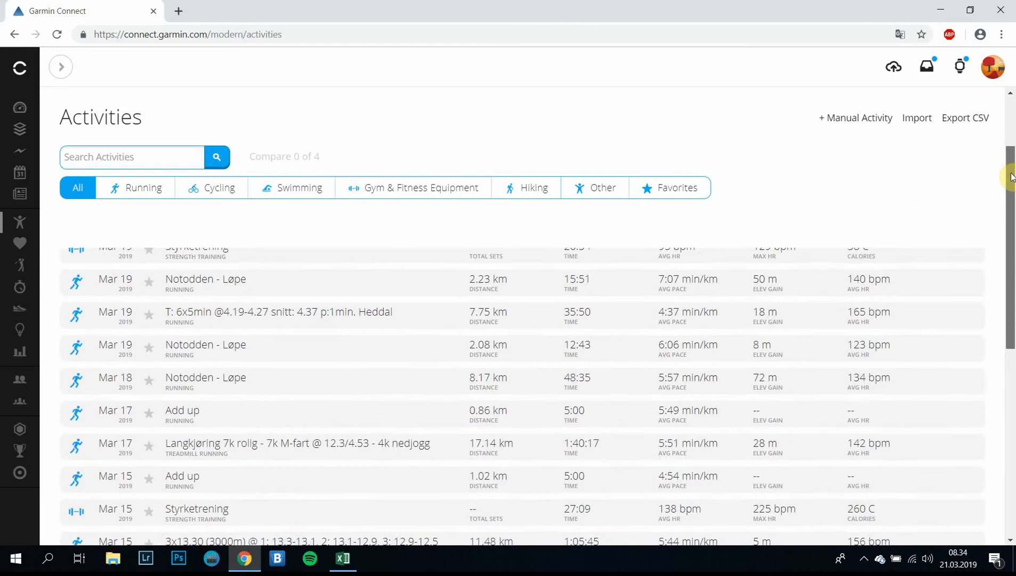
scroll(down, 3)
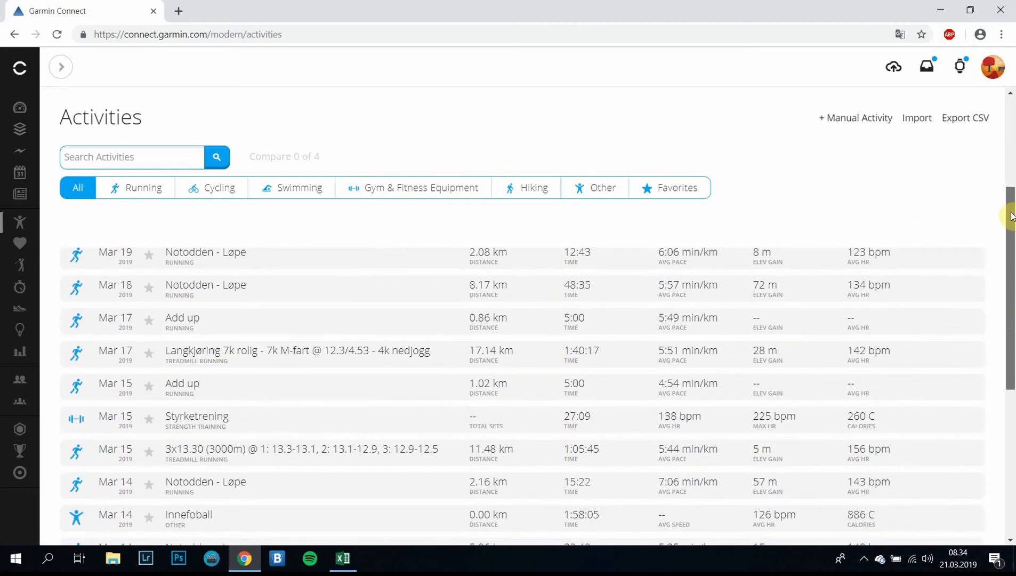
scroll(down, 3)
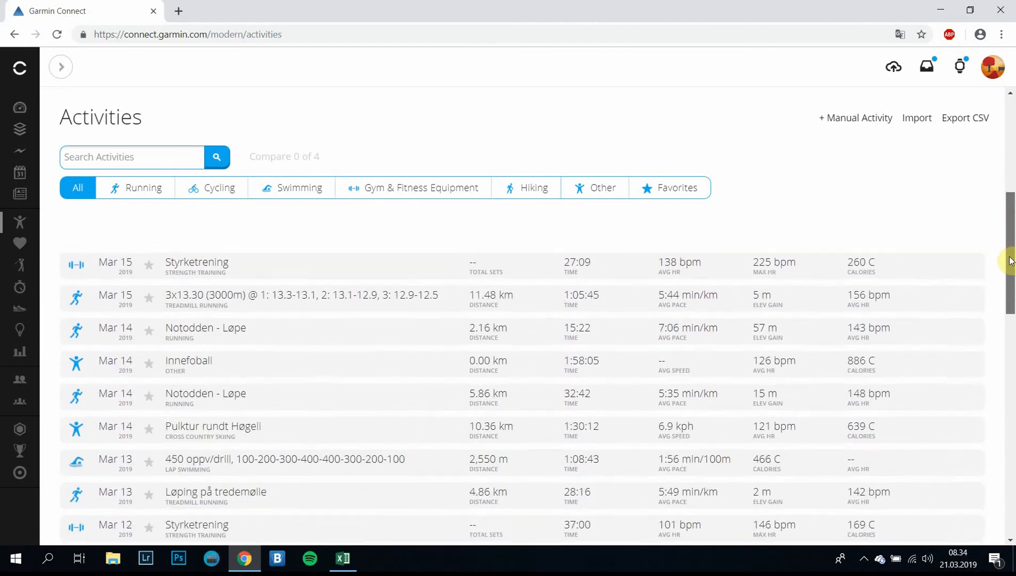
scroll(down, 3)
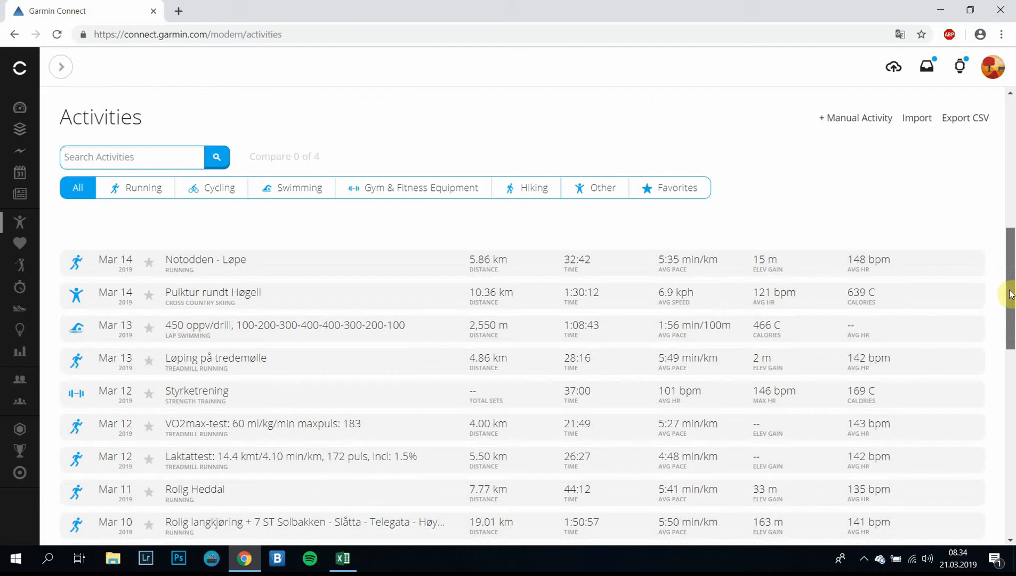
scroll(down, 3)
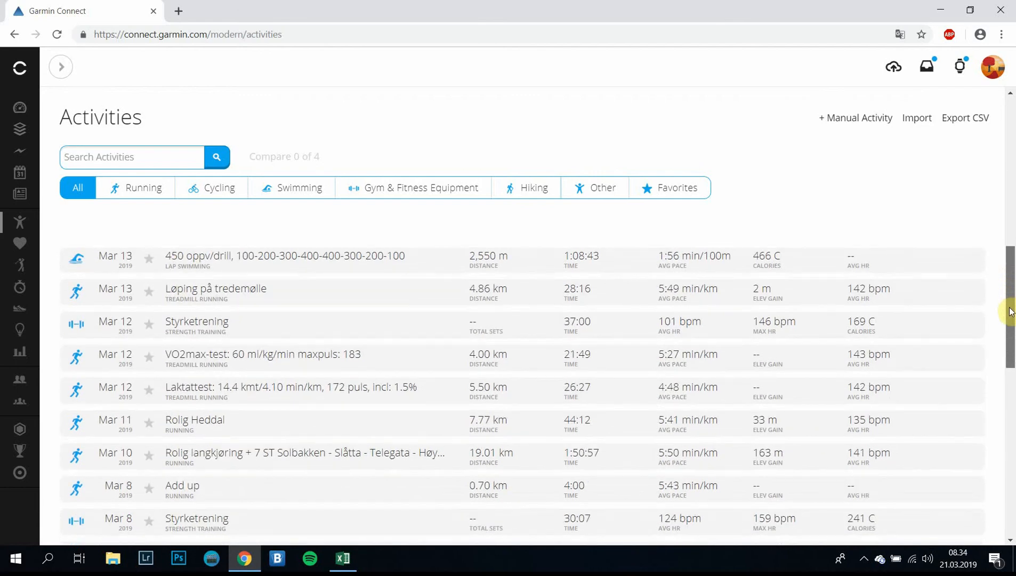
scroll(down, 3)
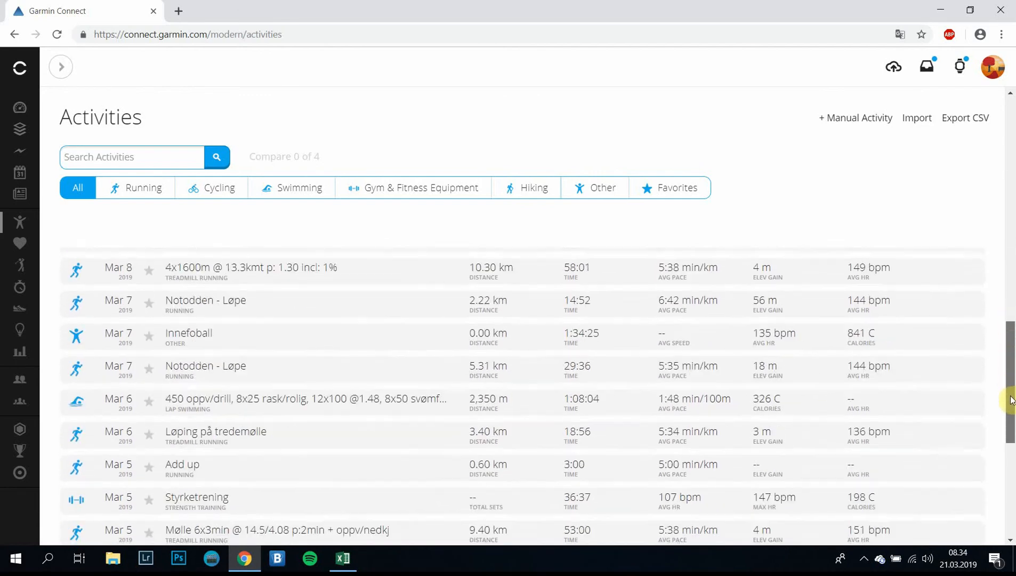
scroll(down, 3)
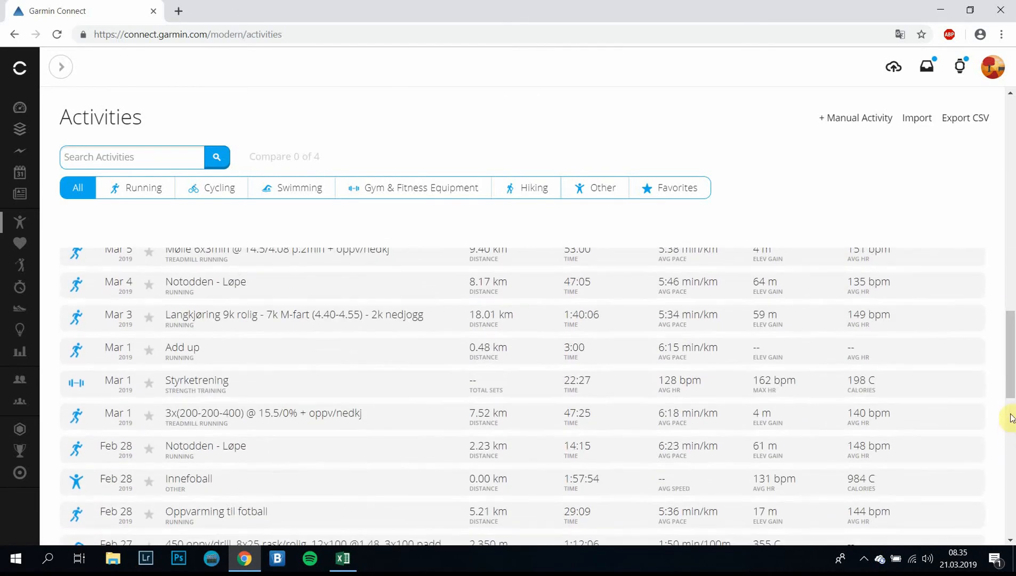
scroll(down, 3)
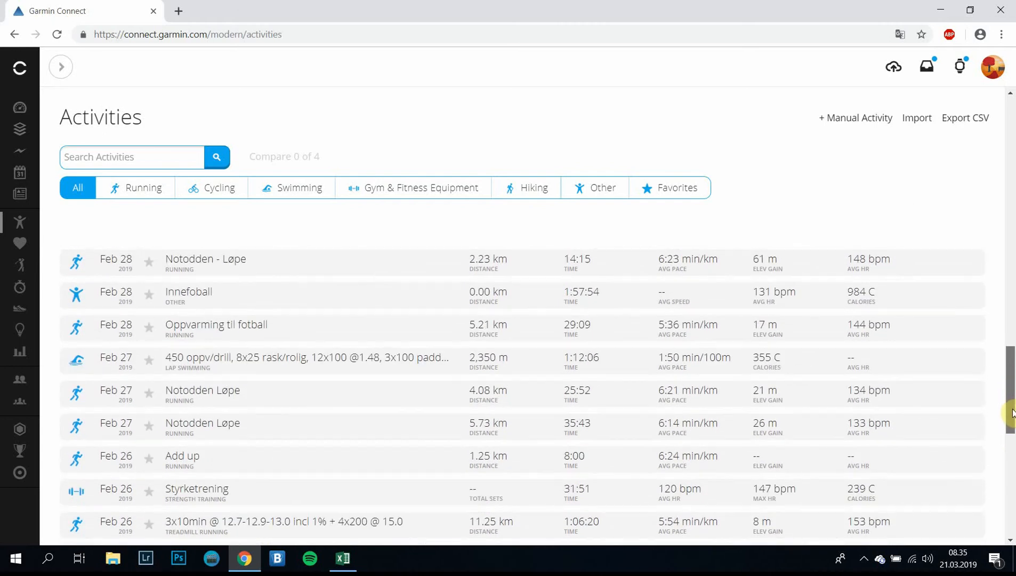
scroll(down, 3)
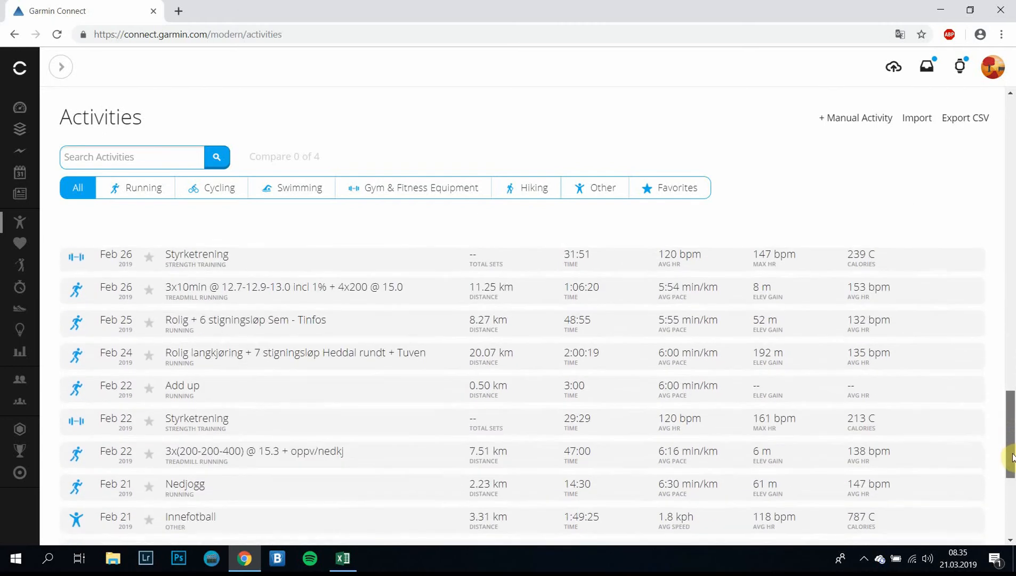
scroll(down, 3)
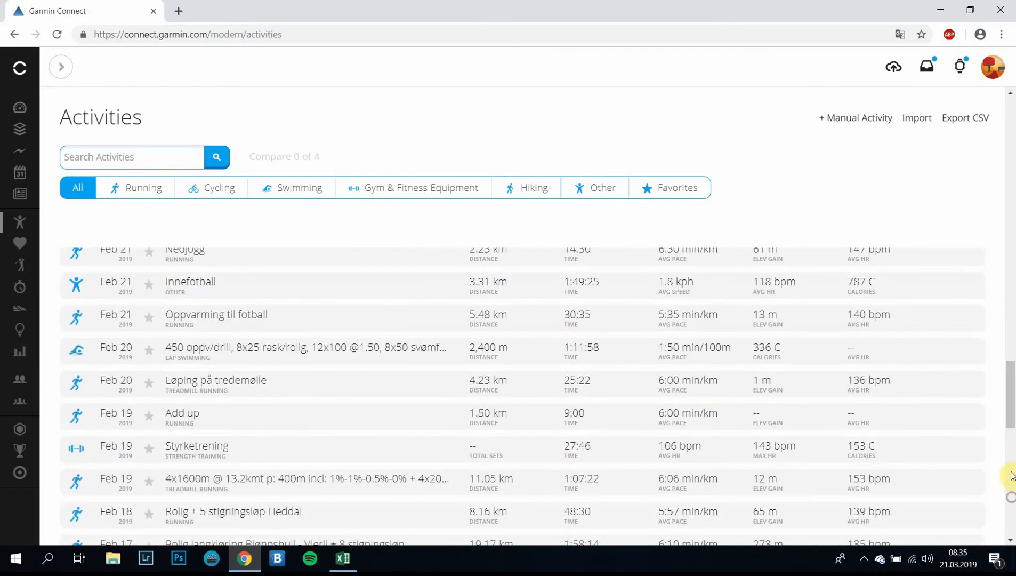
scroll(down, 3)
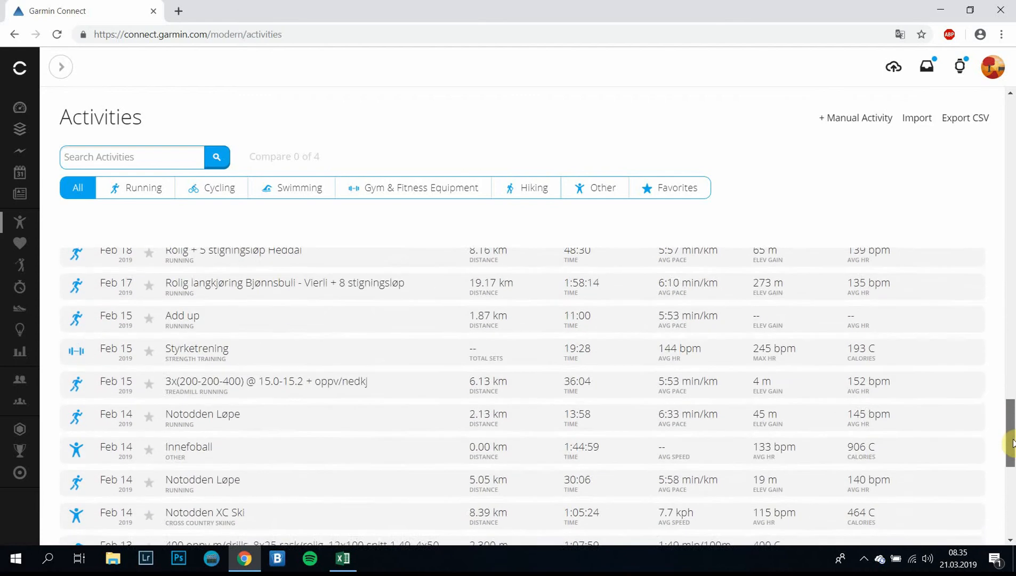
scroll(down, 3)
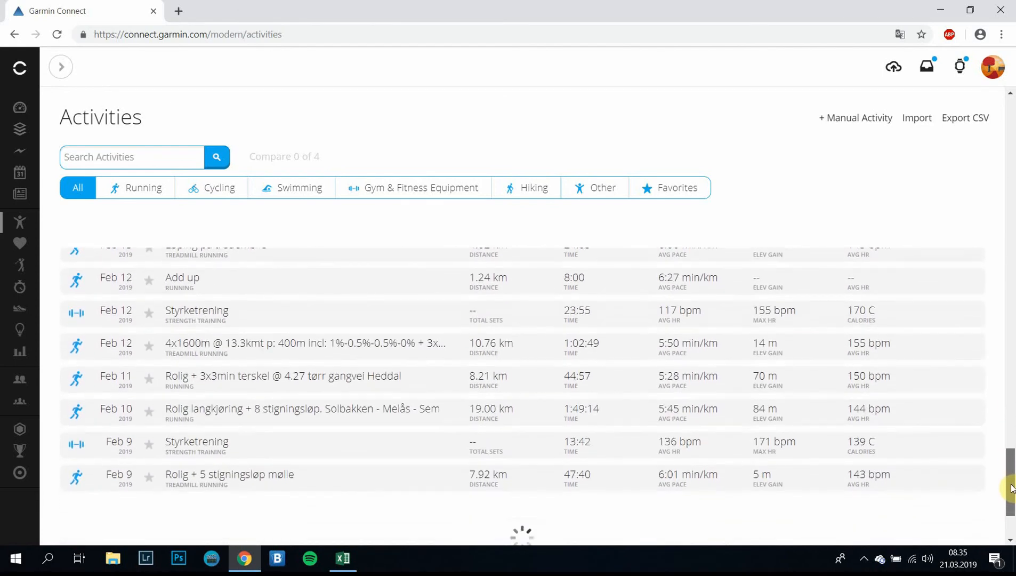
scroll(down, 3)
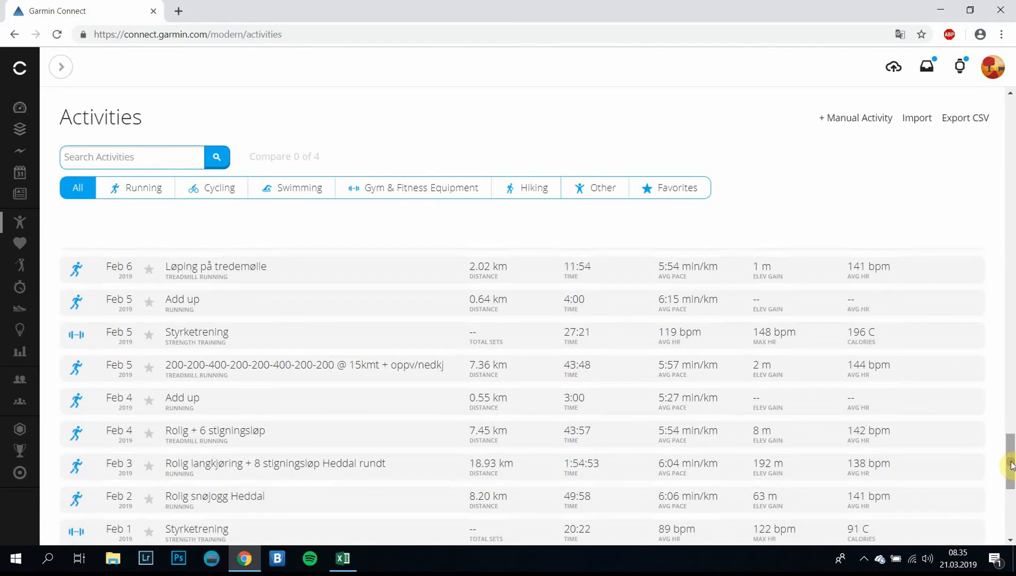
scroll(down, 3)
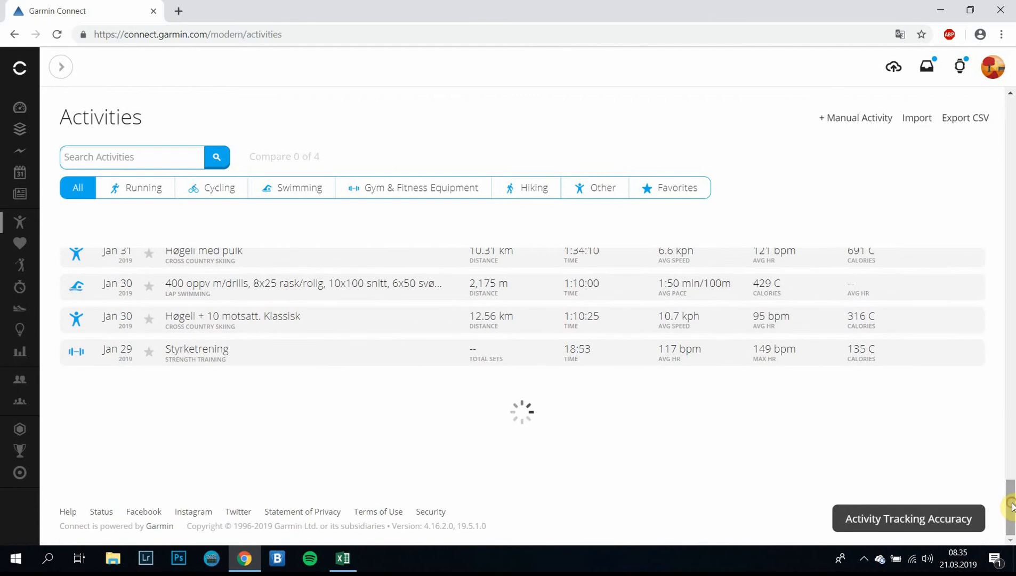
scroll(down, 3)
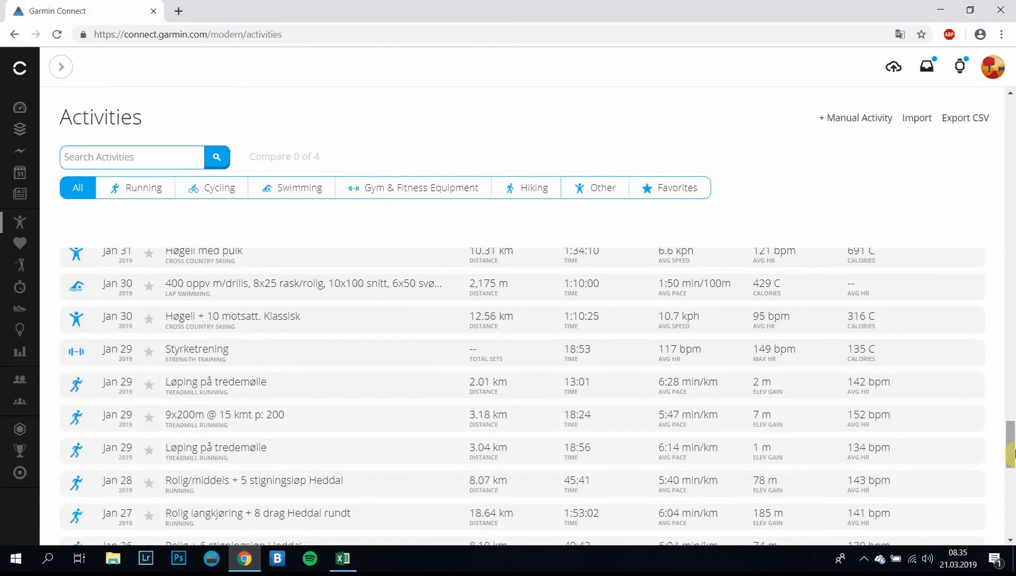
scroll(down, 3)
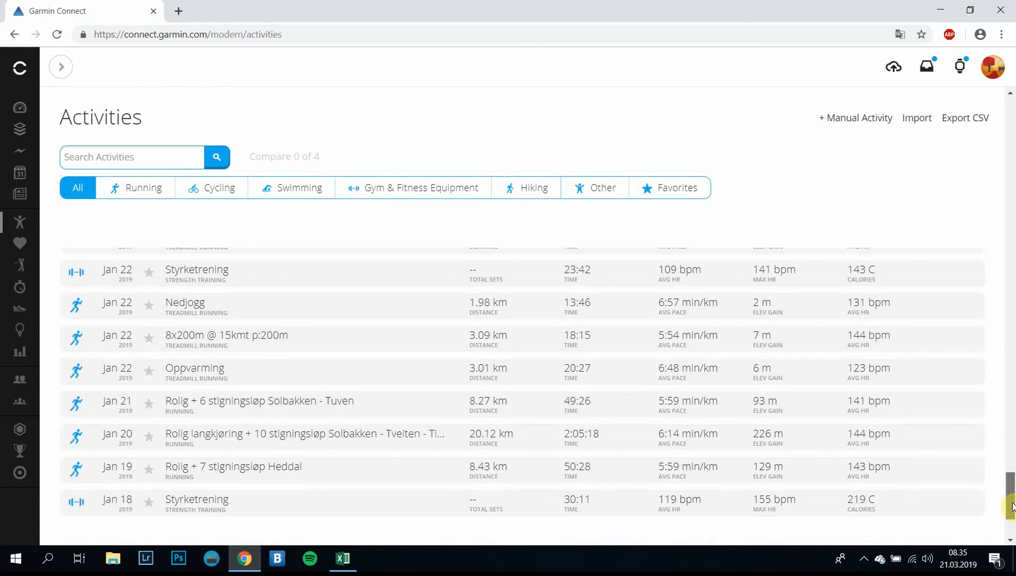
scroll(down, 3)
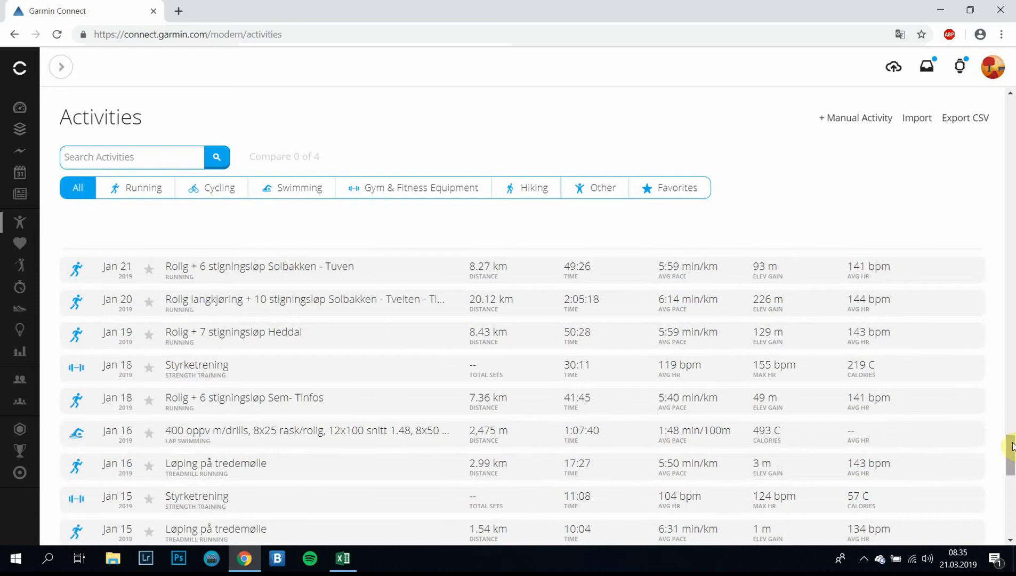
scroll(down, 3)
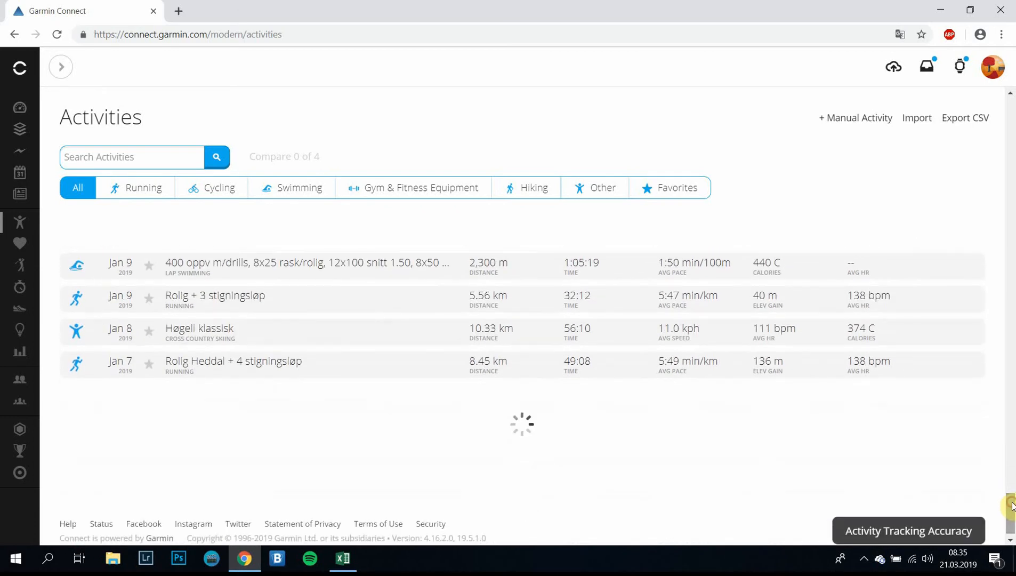
scroll(down, 3)
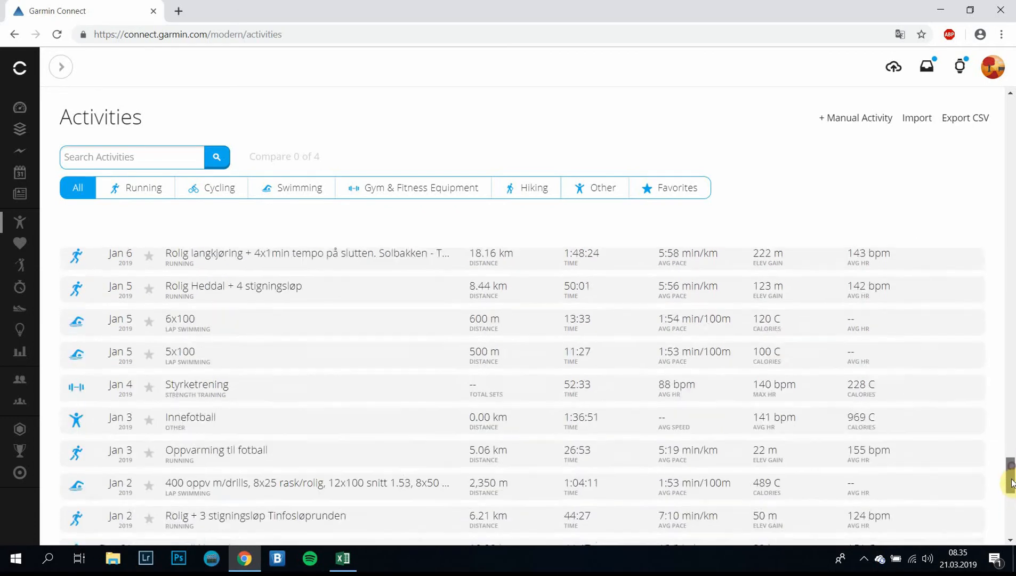
scroll(down, 3)
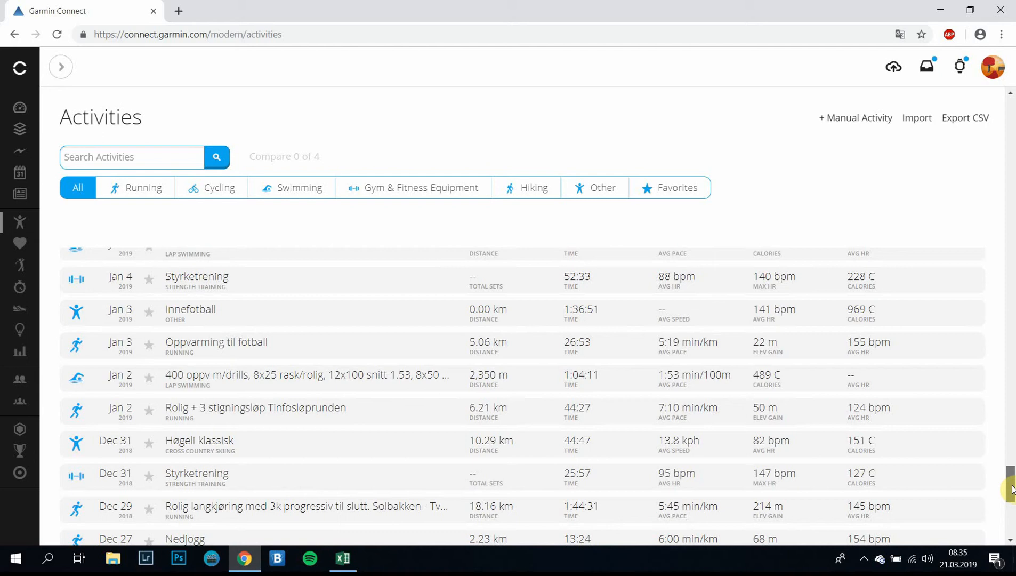
scroll(up, 3)
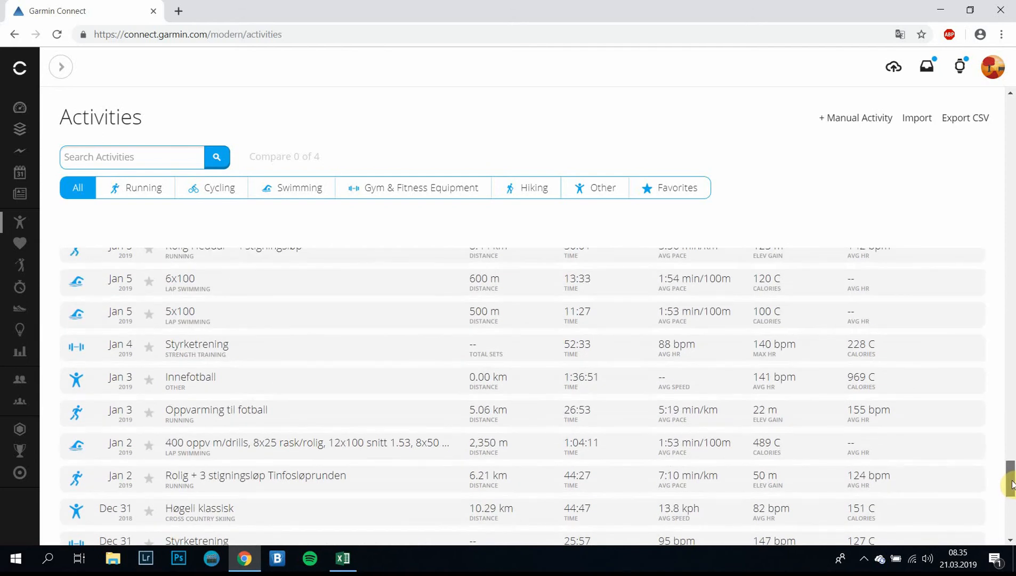
scroll(up, 3)
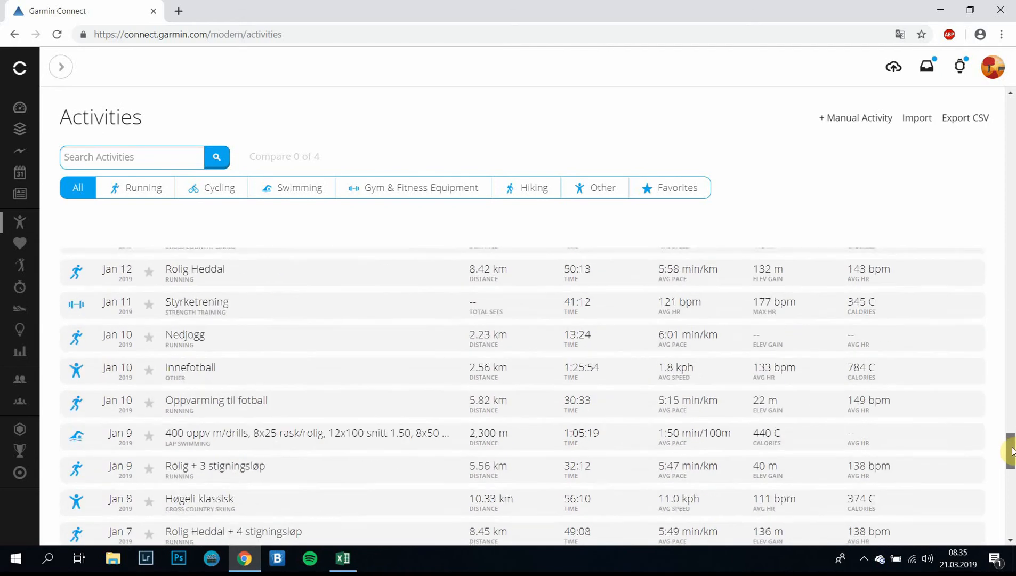
scroll(up, 3)
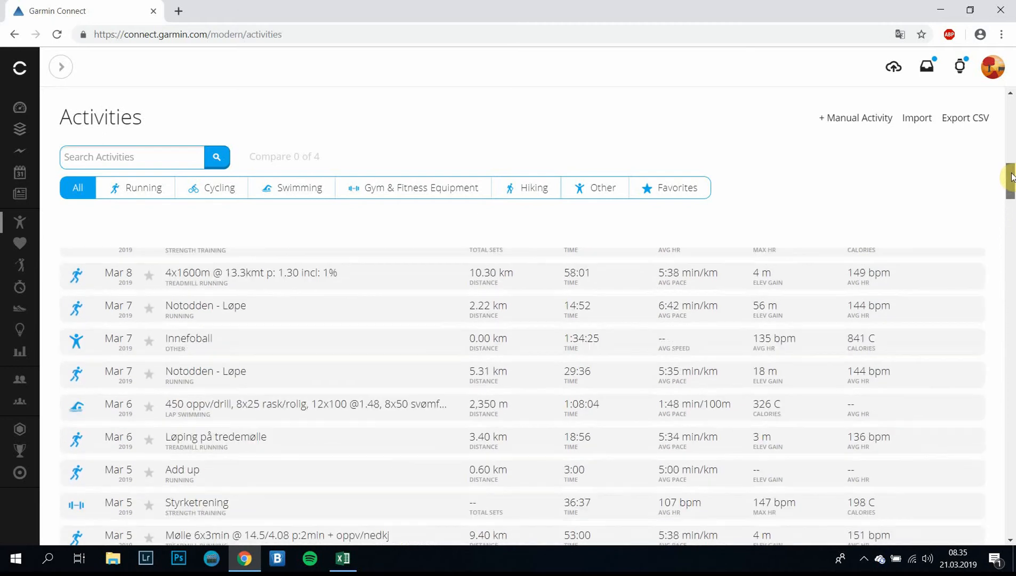
scroll(up, 3)
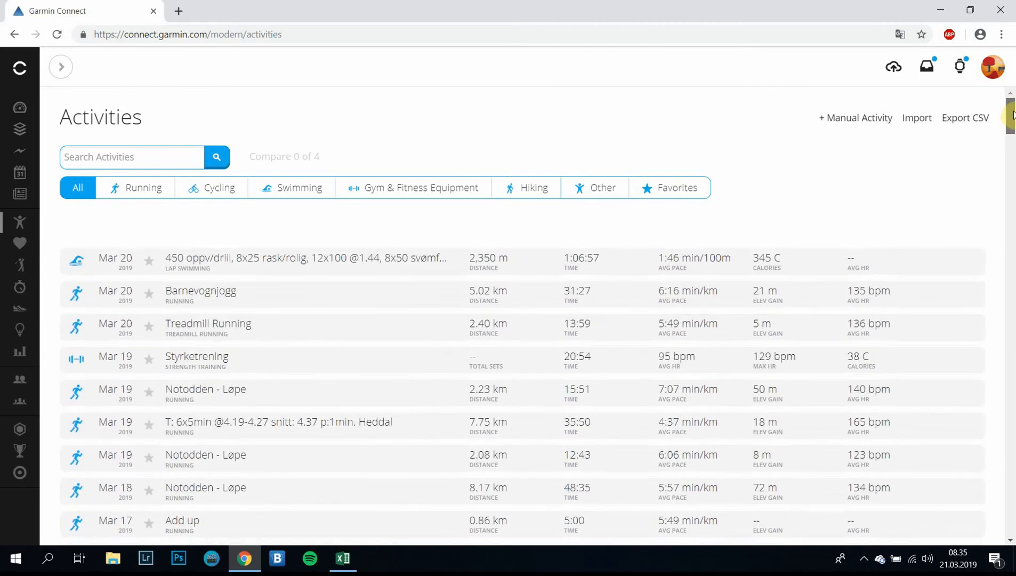
mouse_move(920, 171)
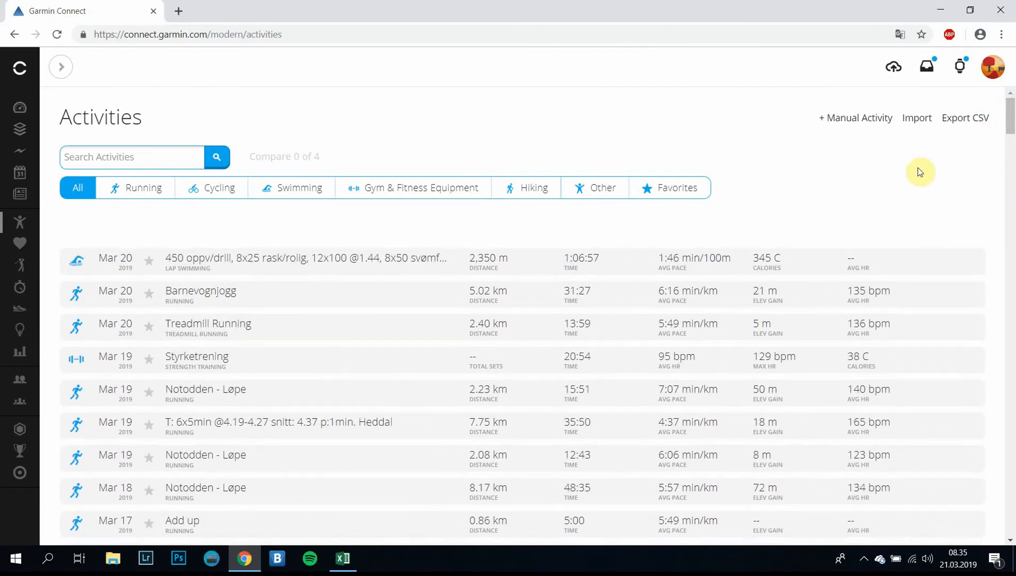
mouse_move(917, 117)
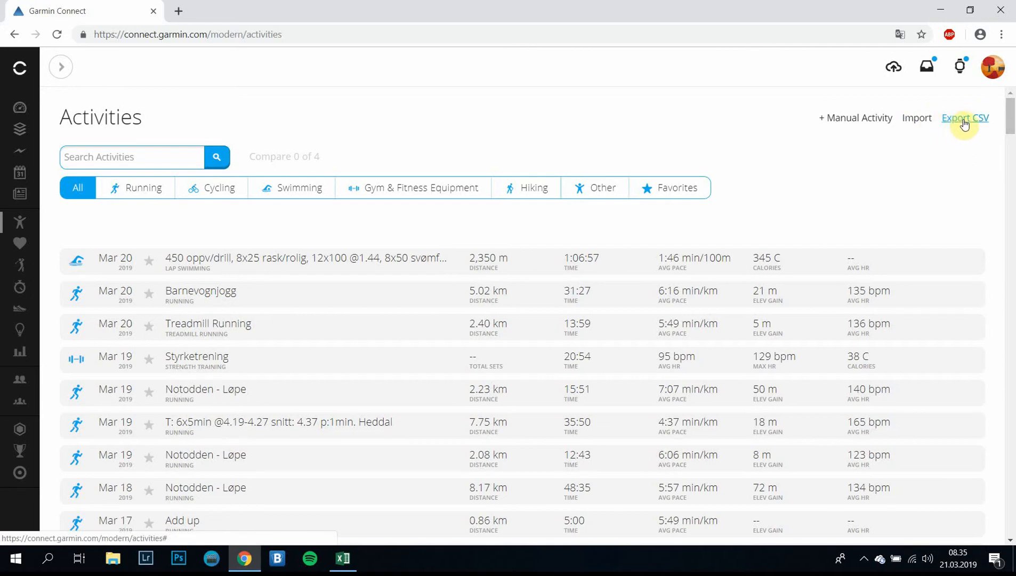
- Export the activity list via Export CSV, downloading Activities (4).csv
click(965, 118)
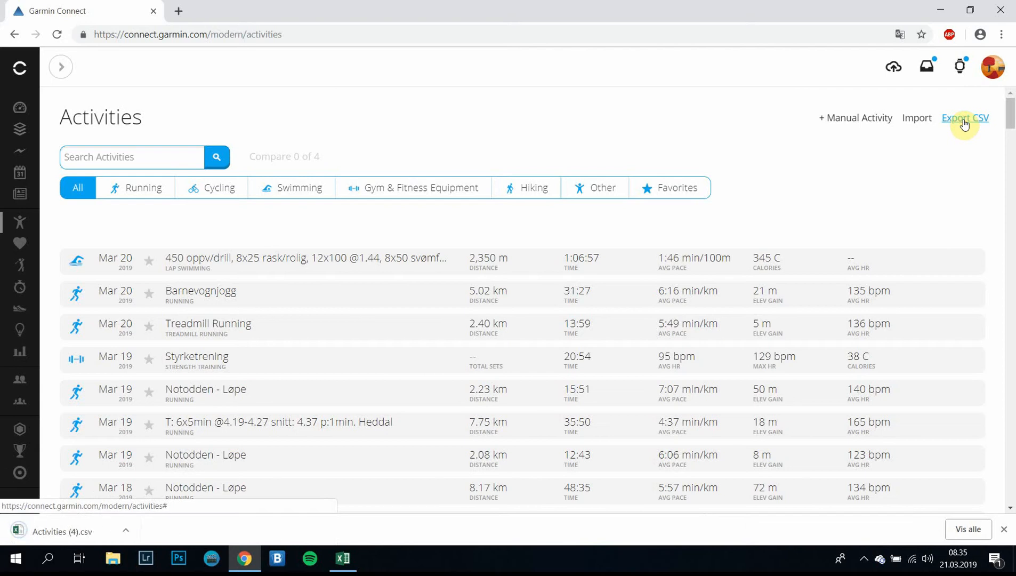
mouse_move(103, 530)
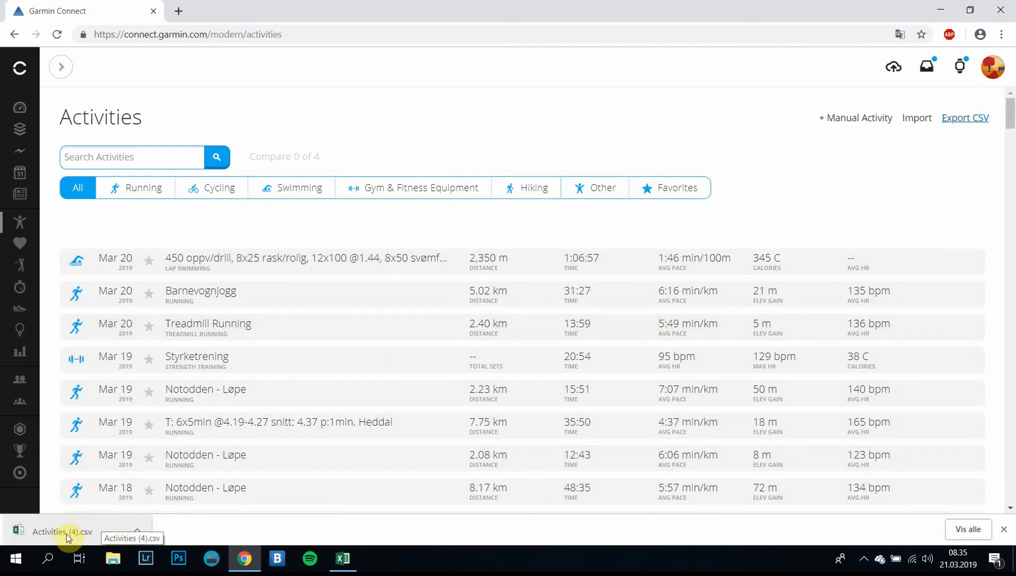
mouse_move(153, 523)
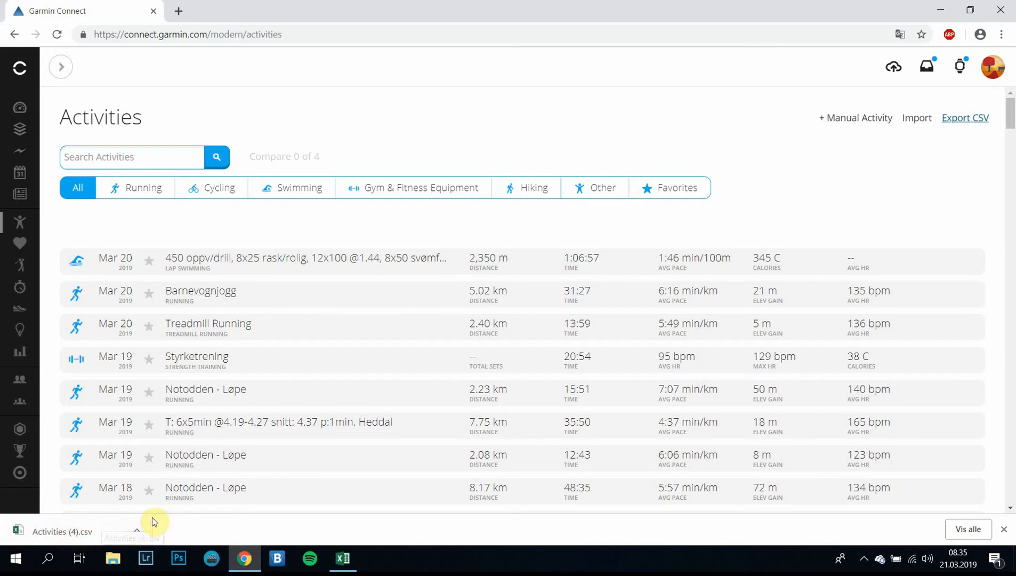
mouse_move(141, 534)
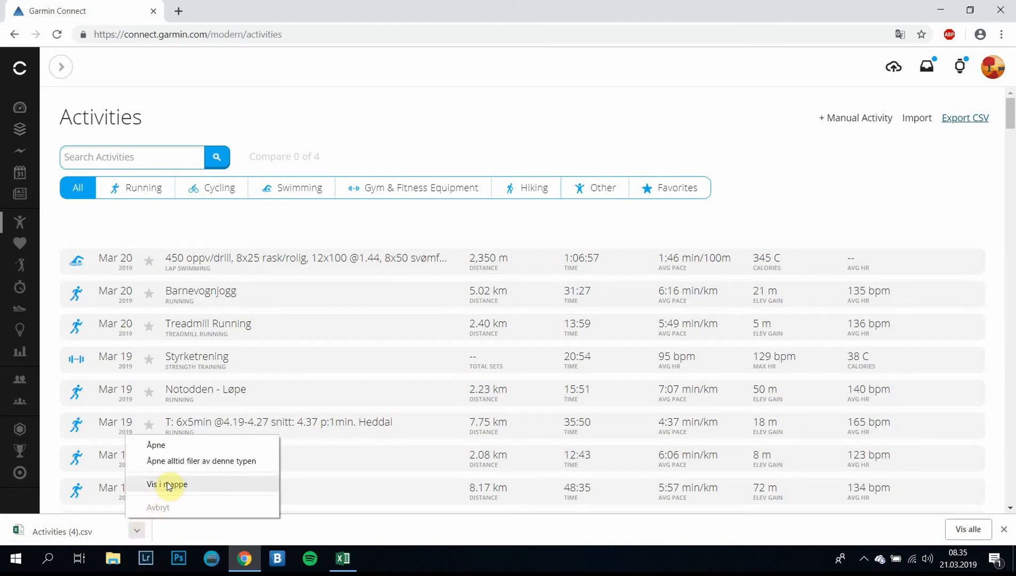
- Show the downloaded CSV in its folder and select Activities (4).csv in Downloads
click(166, 484)
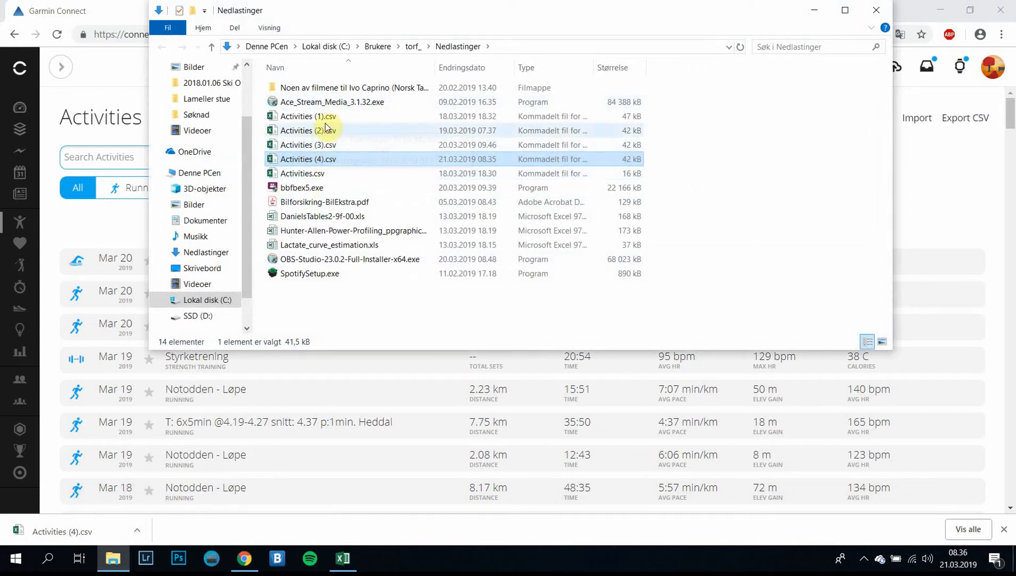
click(318, 159)
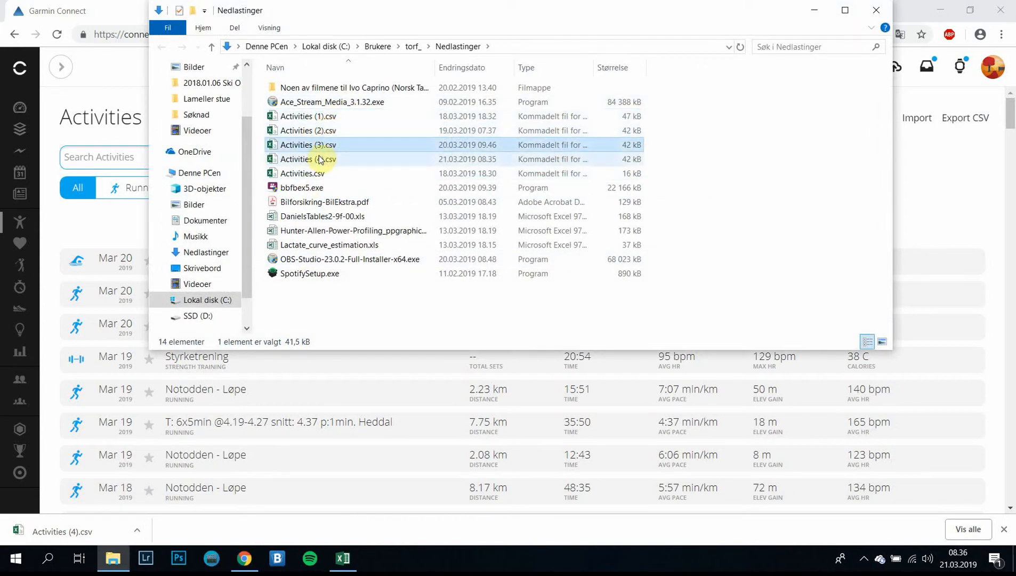
click(310, 159)
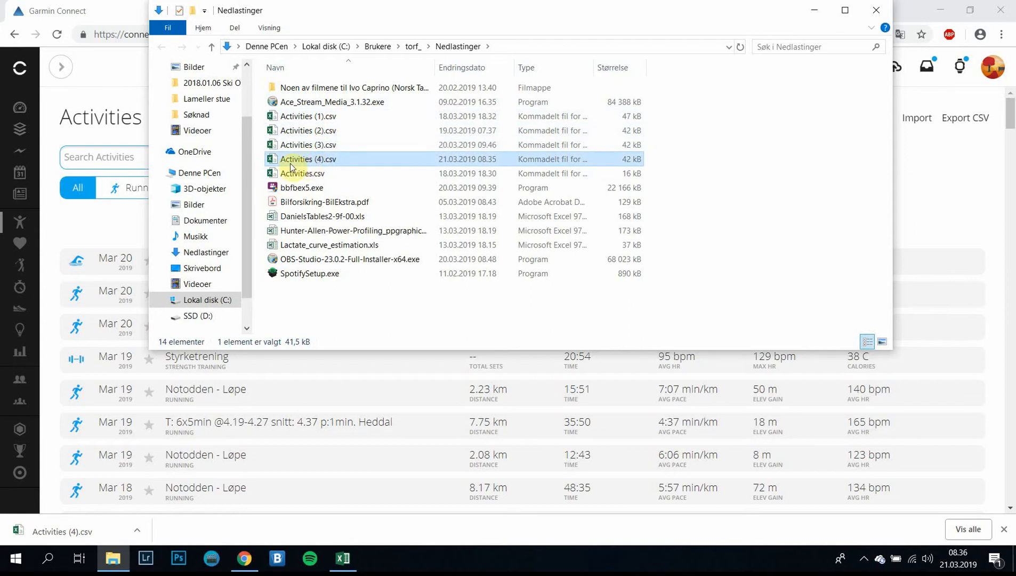
mouse_move(301, 165)
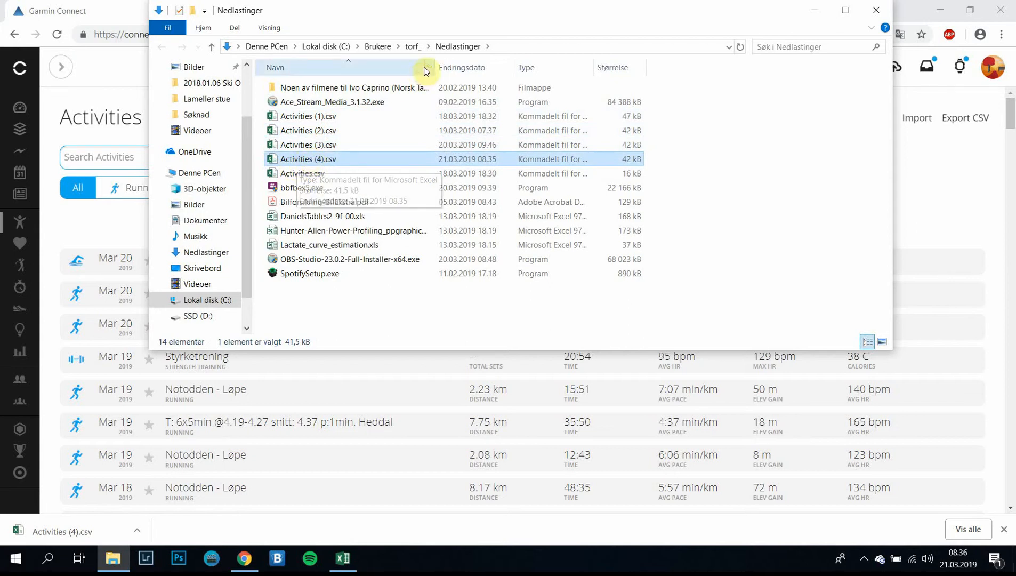
mouse_move(454, 59)
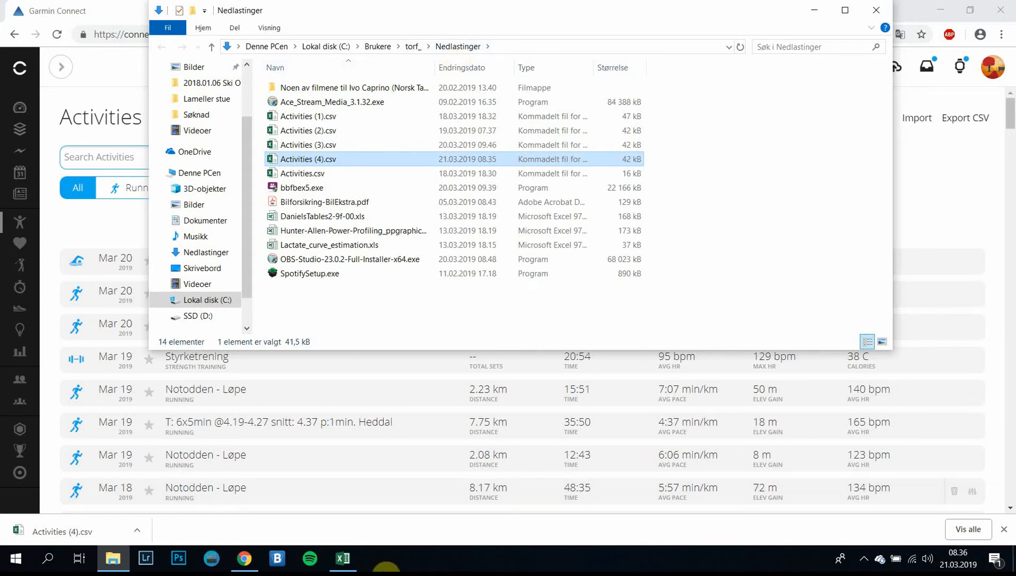
mouse_move(344, 558)
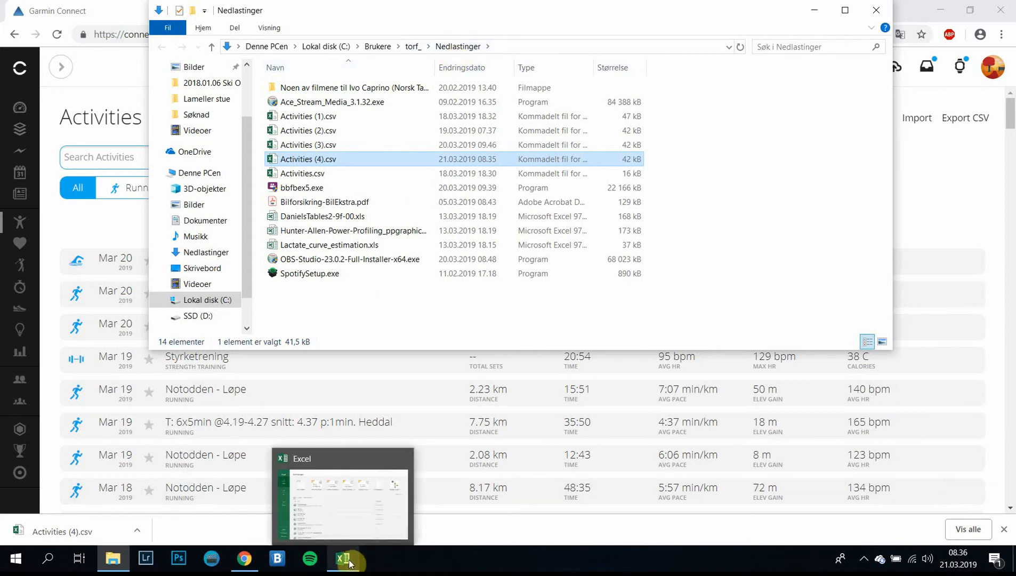
- Switch to Excel and create a blank workbook, Bok1
click(344, 558)
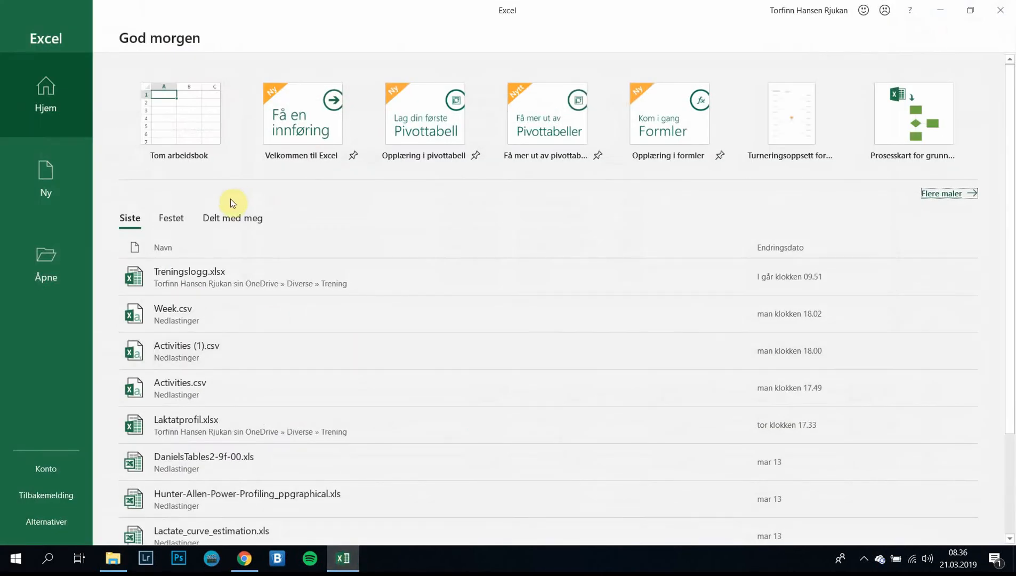
mouse_move(164, 127)
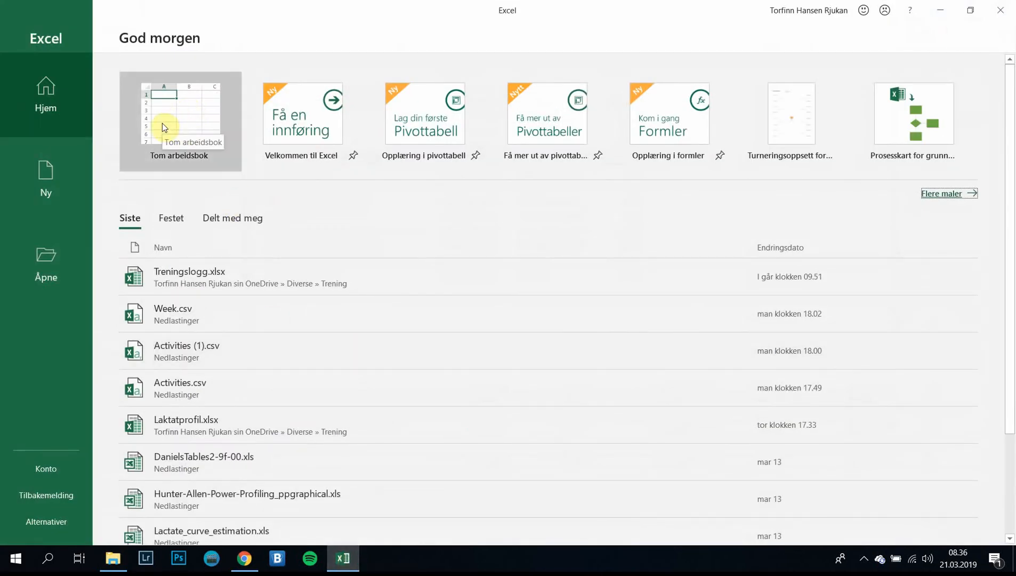
click(180, 122)
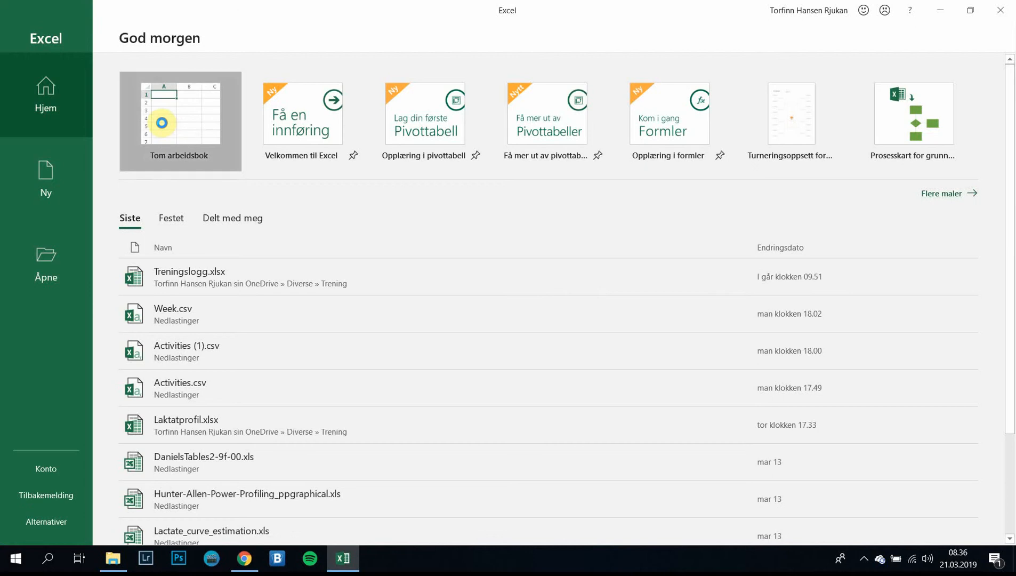
click(180, 123)
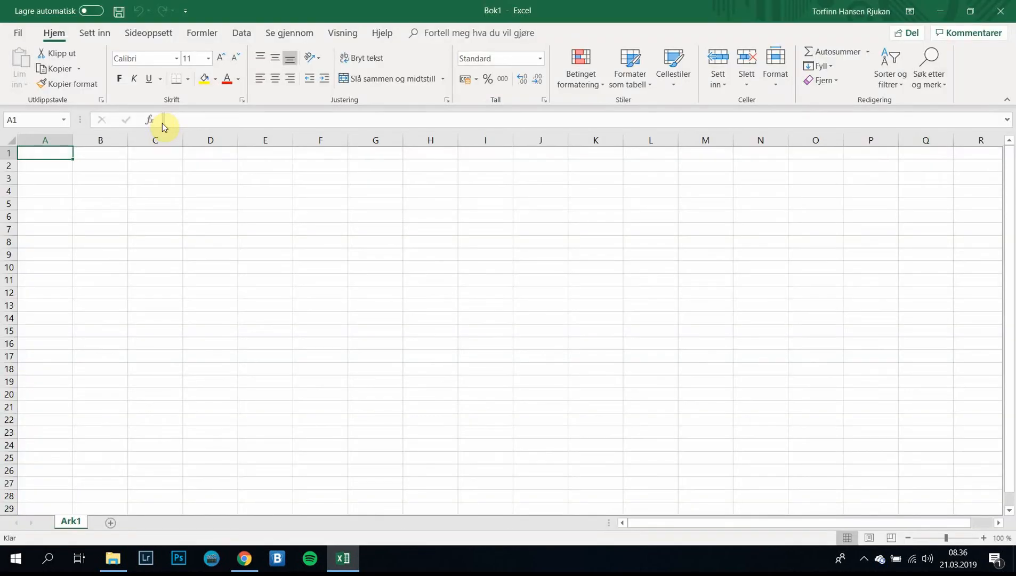
mouse_move(290, 345)
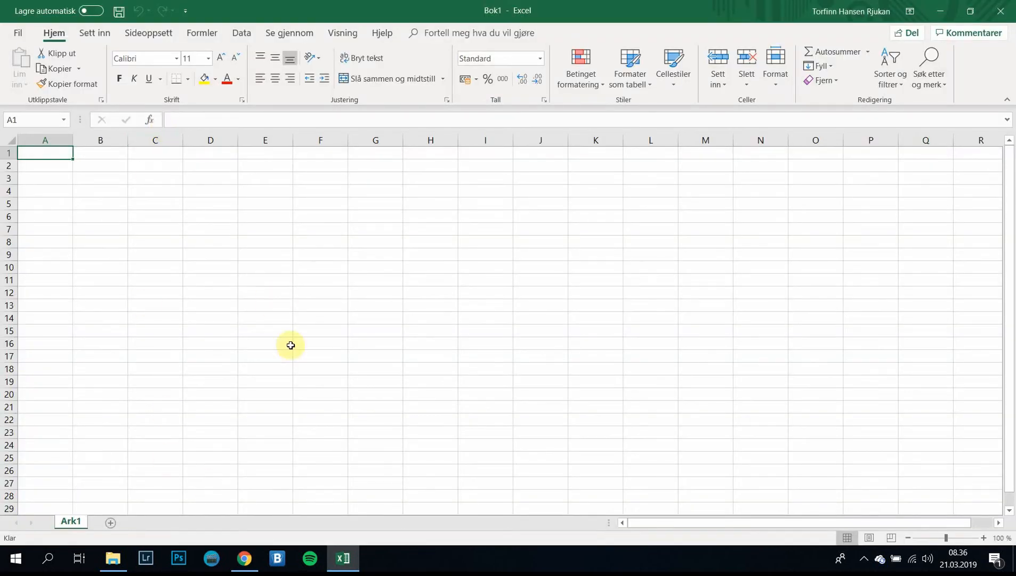
mouse_move(1009, 280)
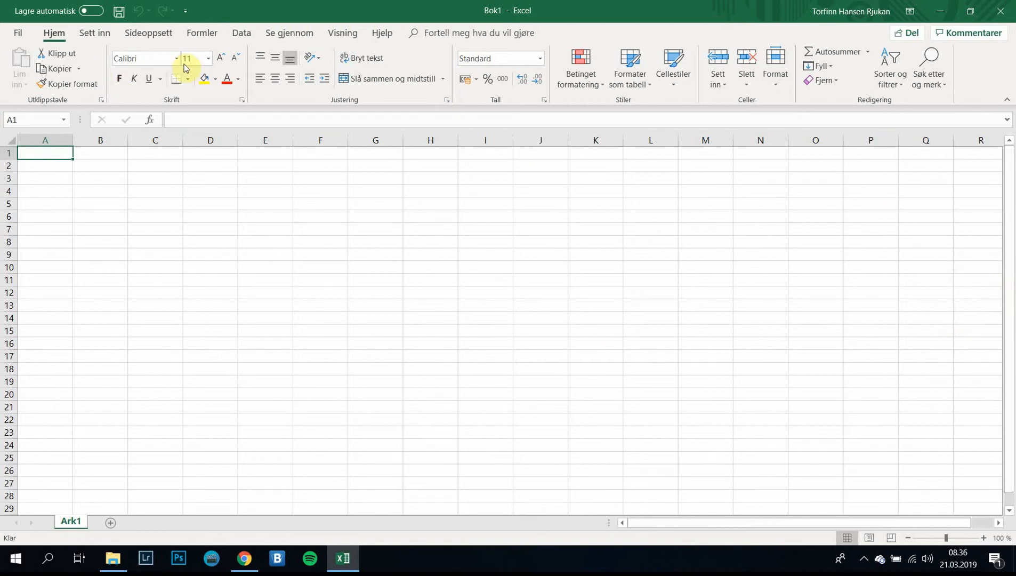
mouse_move(201, 33)
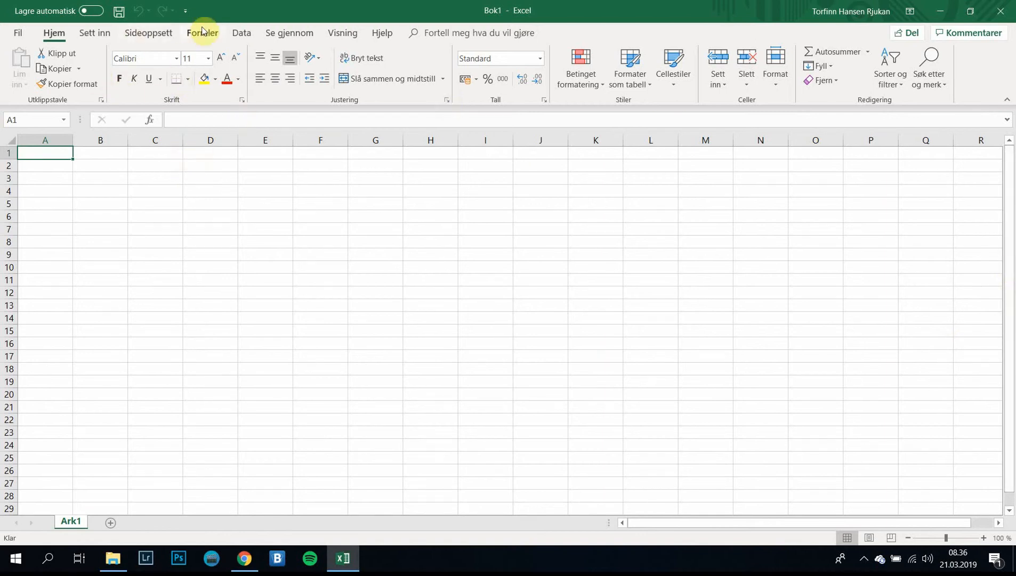
mouse_move(241, 33)
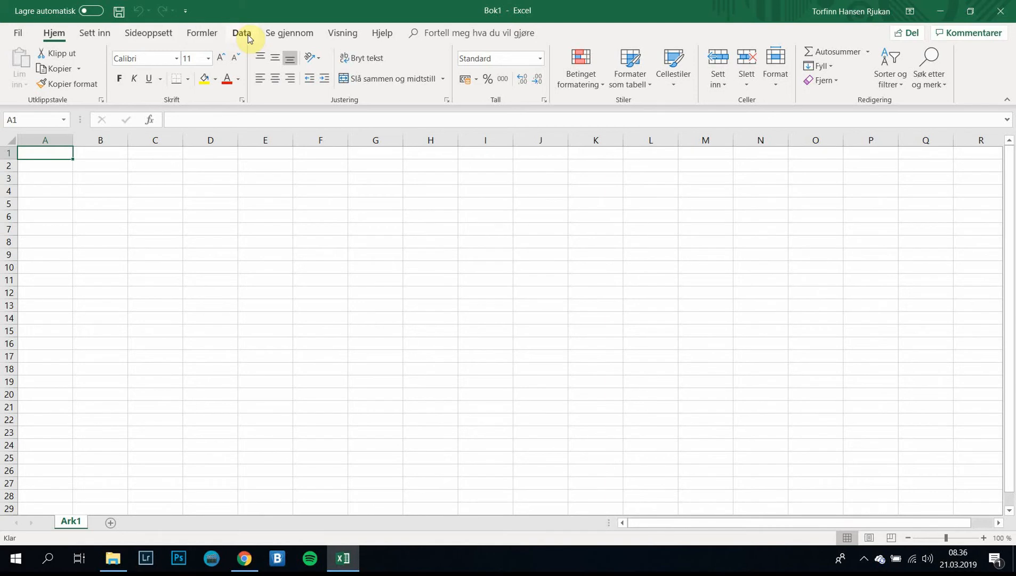
- Import Activities (4).csv from Nedlastinger using Data > Fra tekst/CSV
click(241, 33)
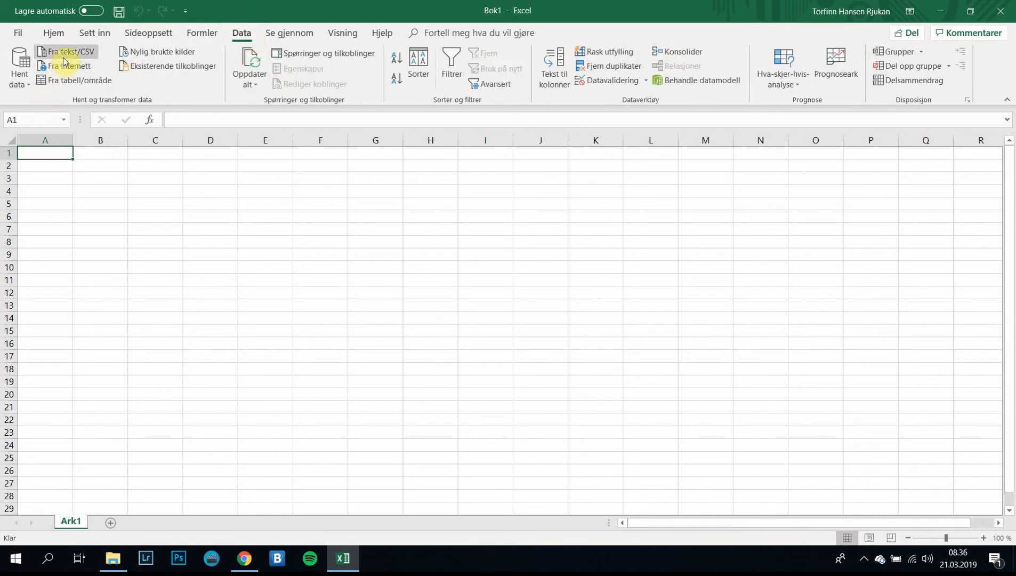
mouse_move(67, 56)
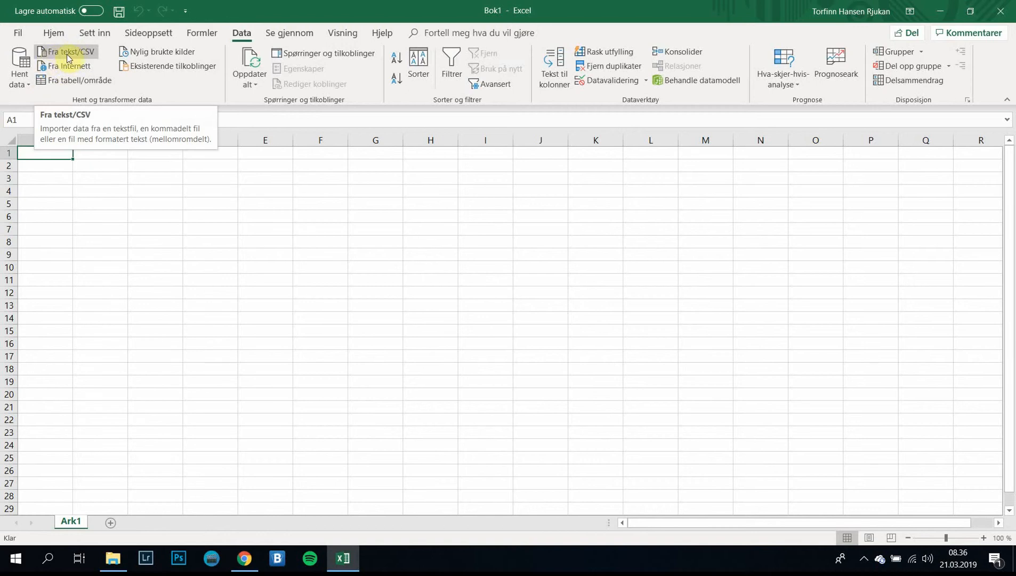
mouse_move(88, 57)
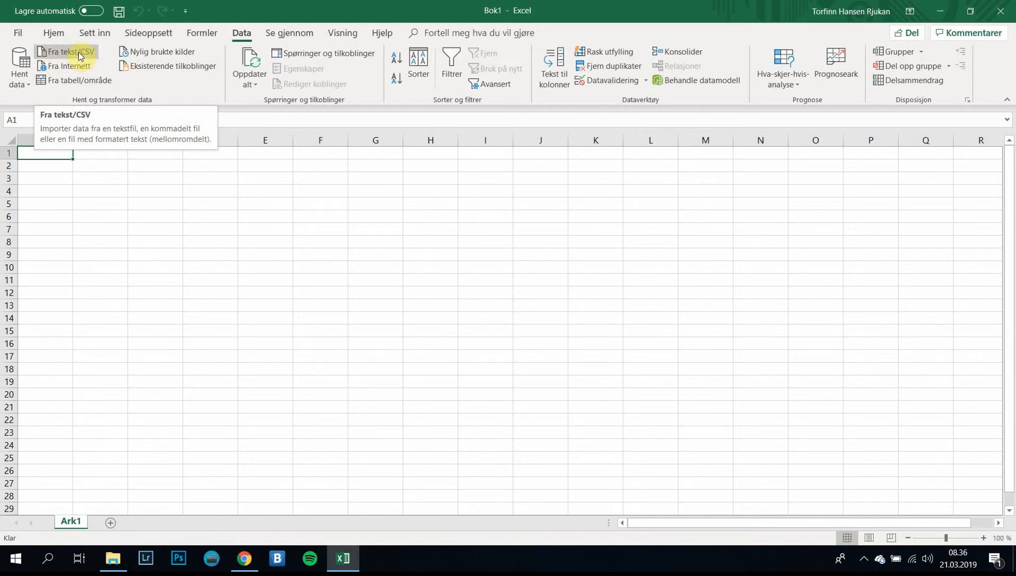
click(68, 56)
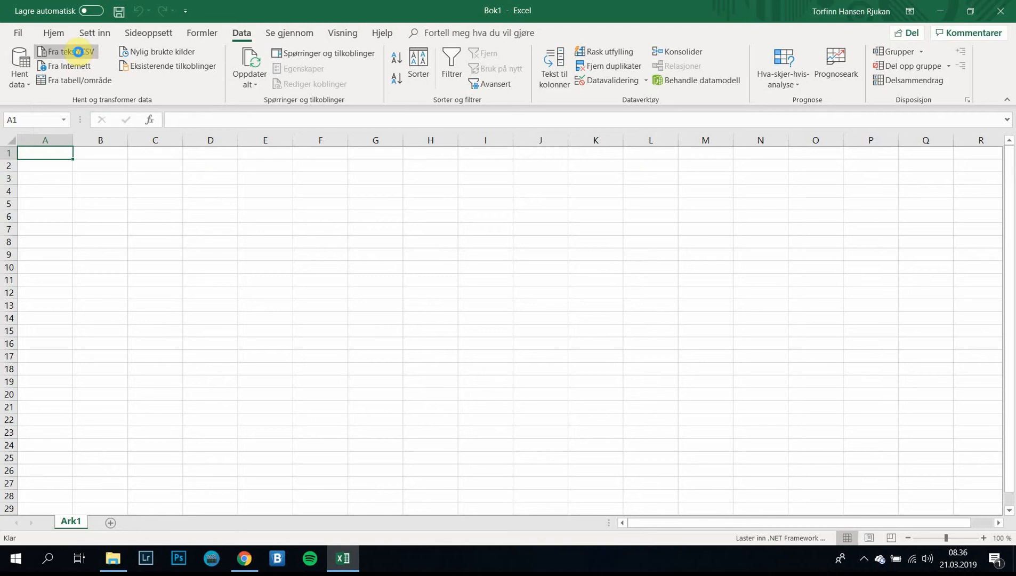
click(67, 51)
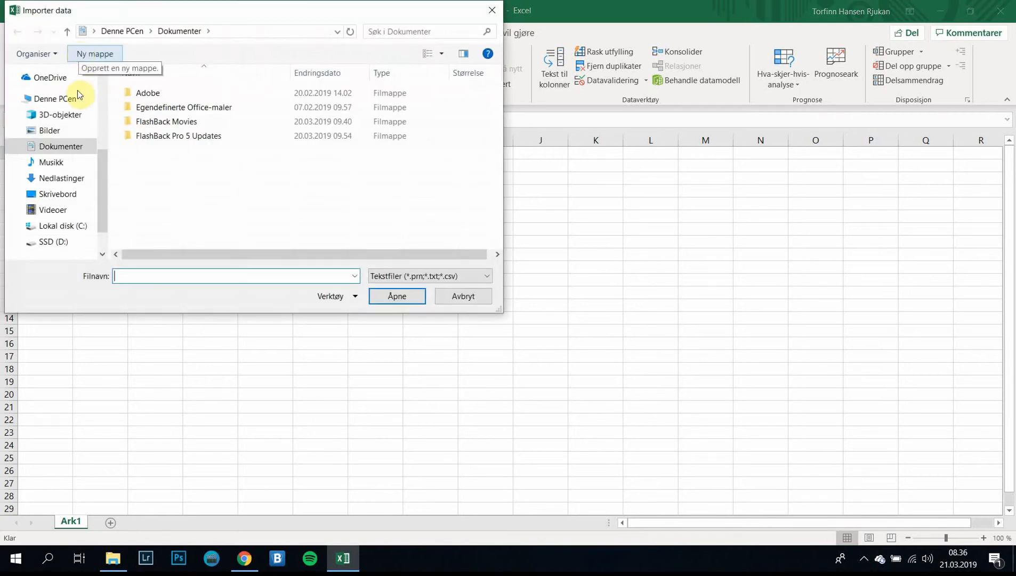
mouse_move(101, 164)
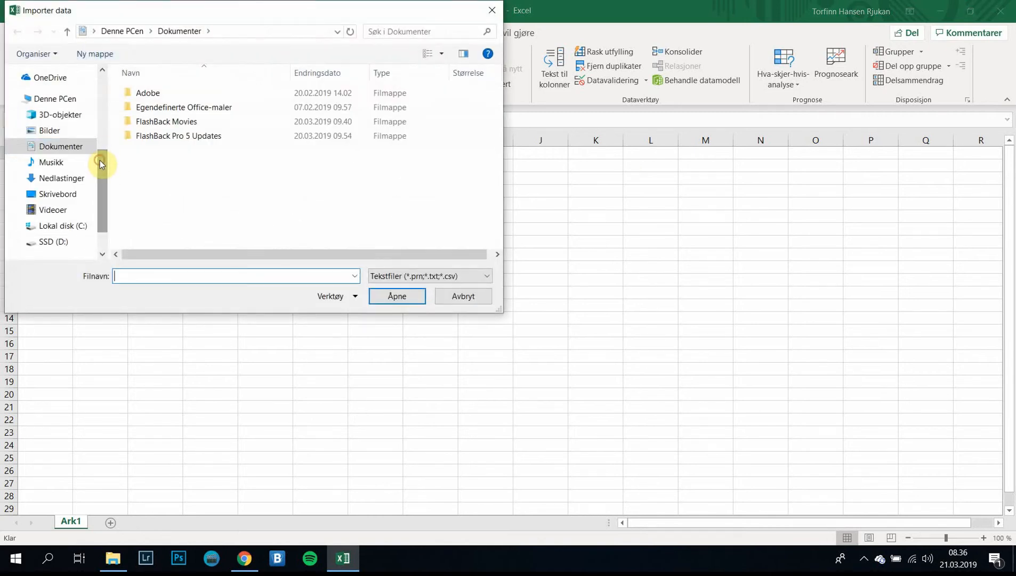
click(61, 178)
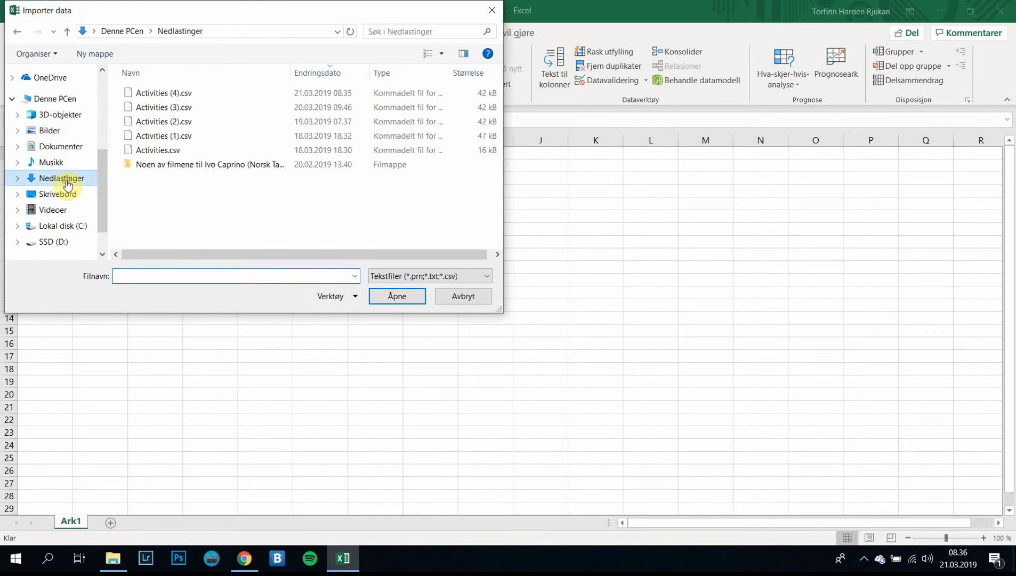
click(163, 93)
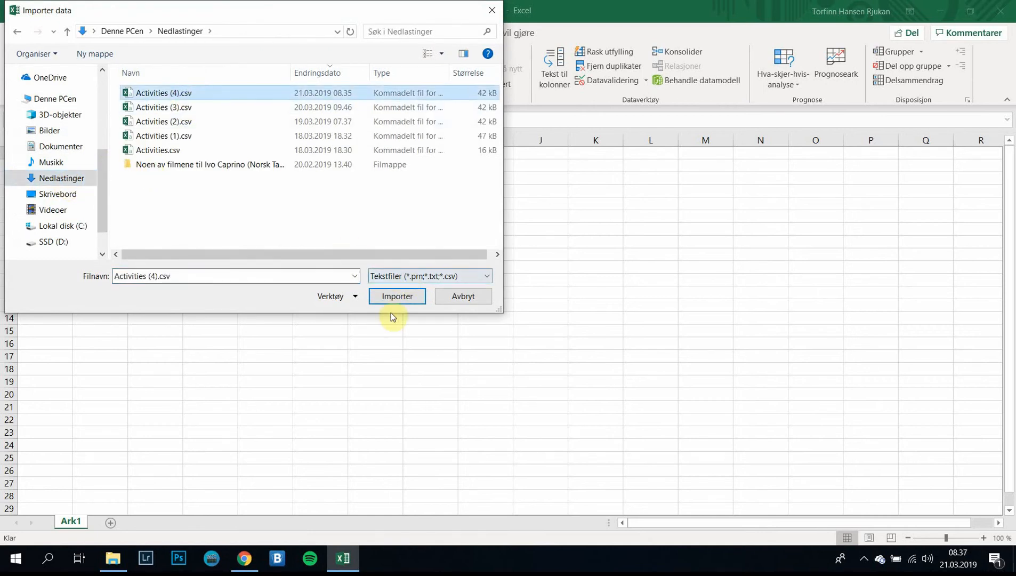
mouse_move(397, 296)
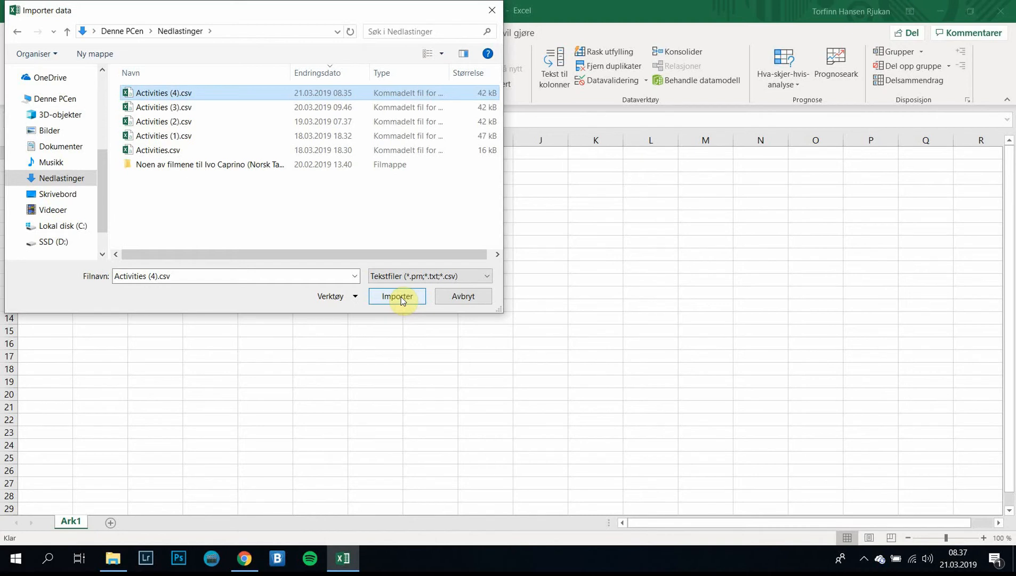
click(396, 296)
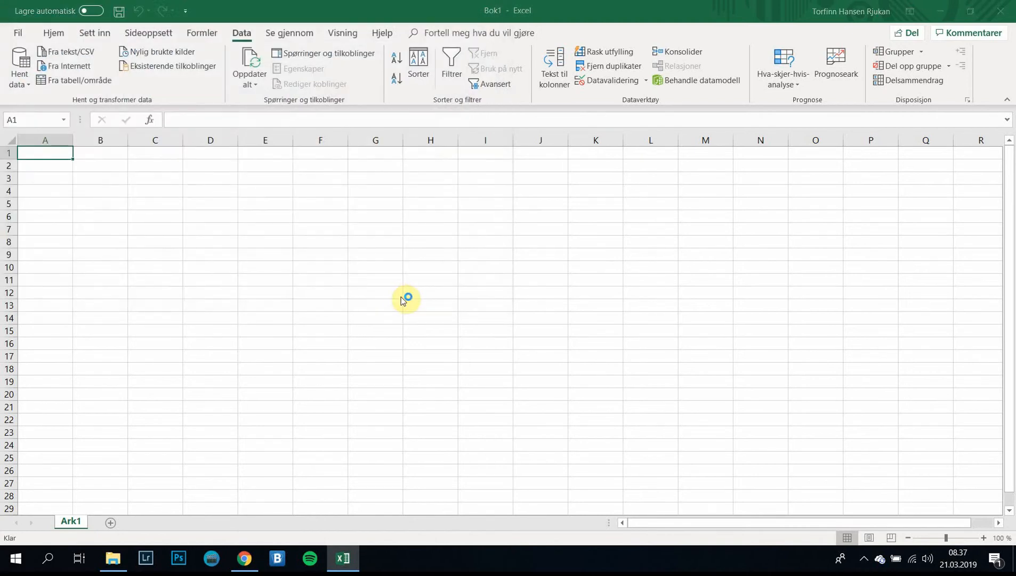
- Review the import preview's Activity Type, Date, Title, Distance and Time columns
click(67, 51)
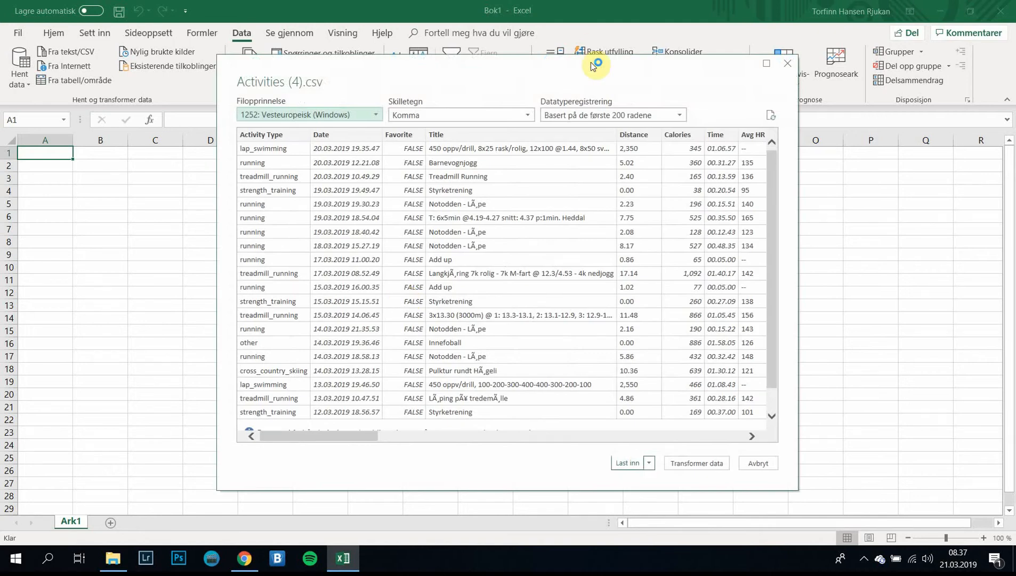
mouse_move(545, 76)
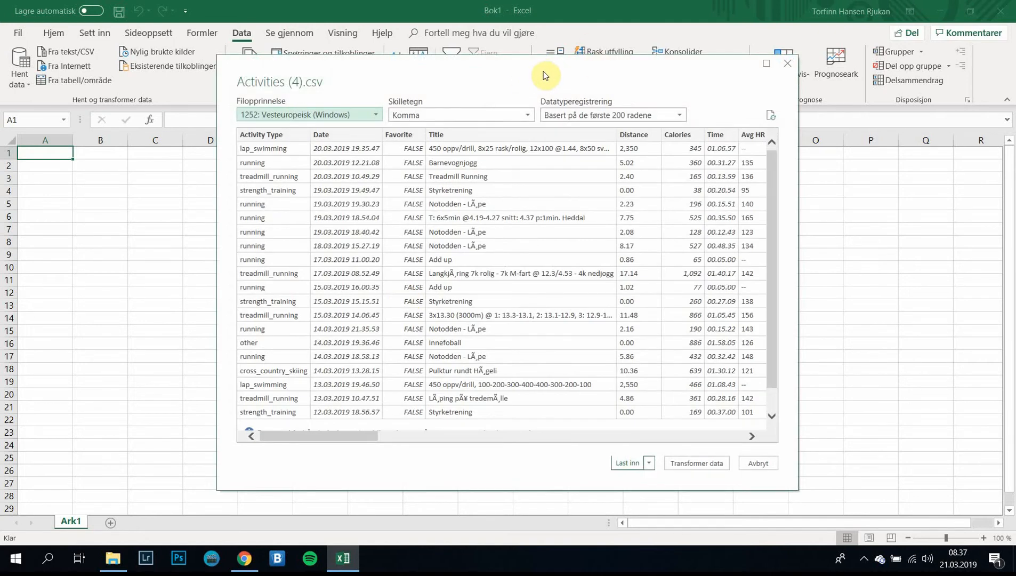
mouse_move(775, 161)
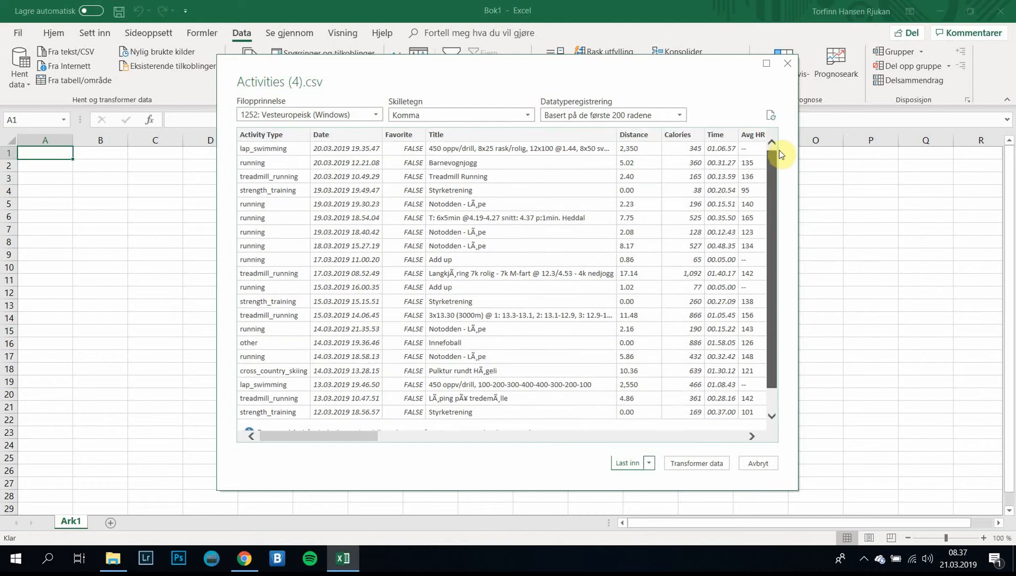
mouse_move(291, 141)
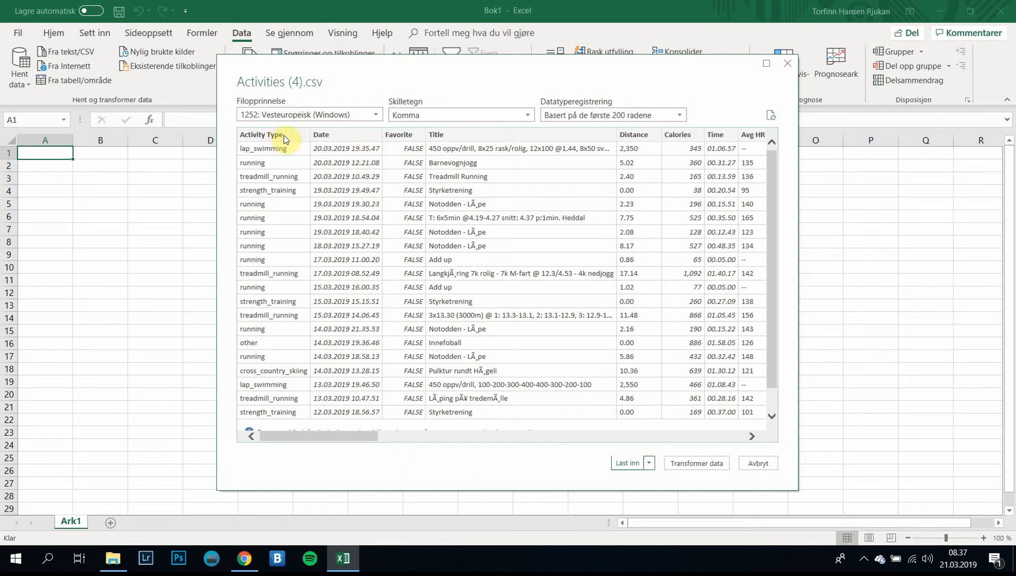
mouse_move(354, 134)
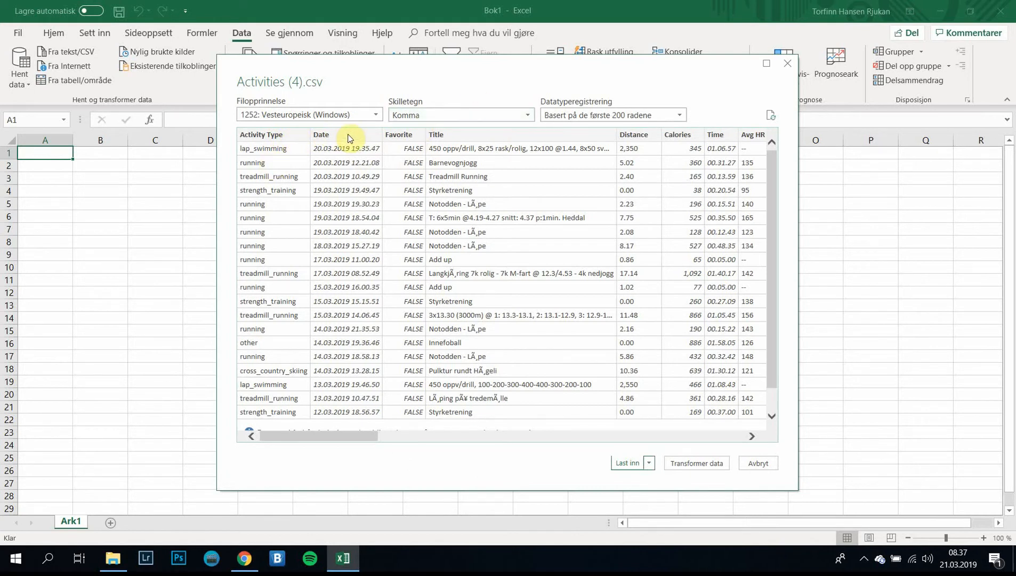
mouse_move(309, 141)
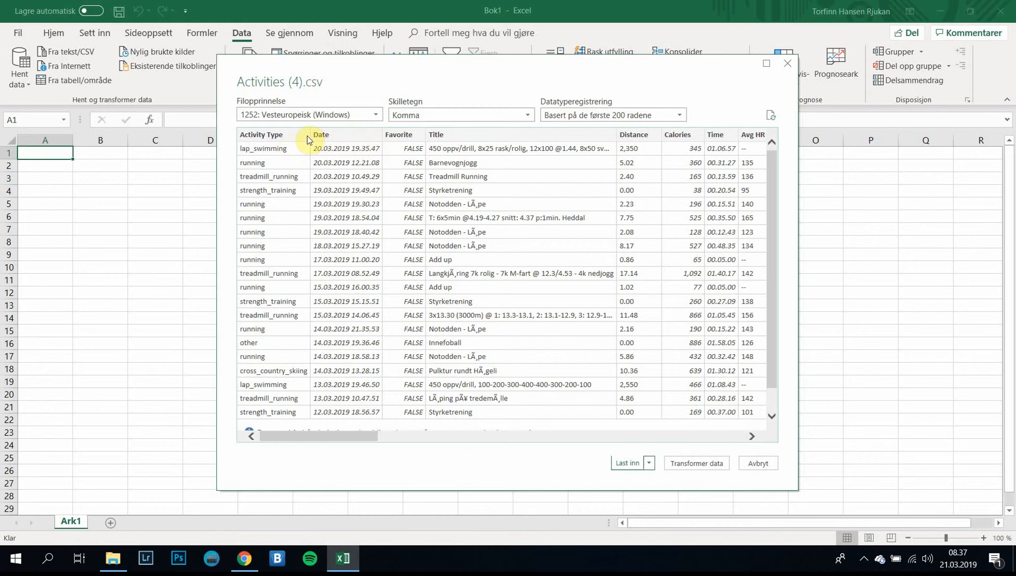
mouse_move(466, 150)
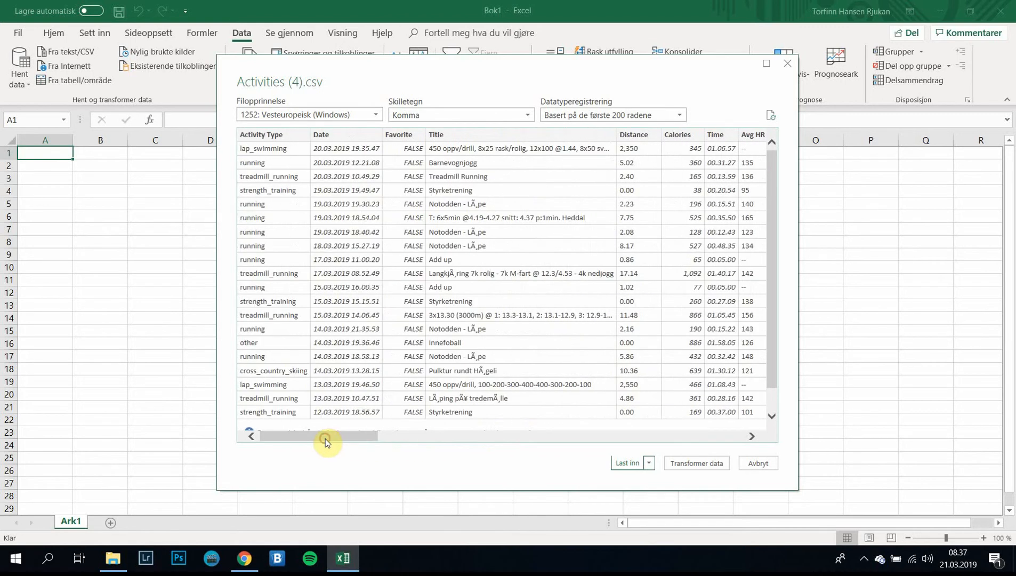
click(112, 558)
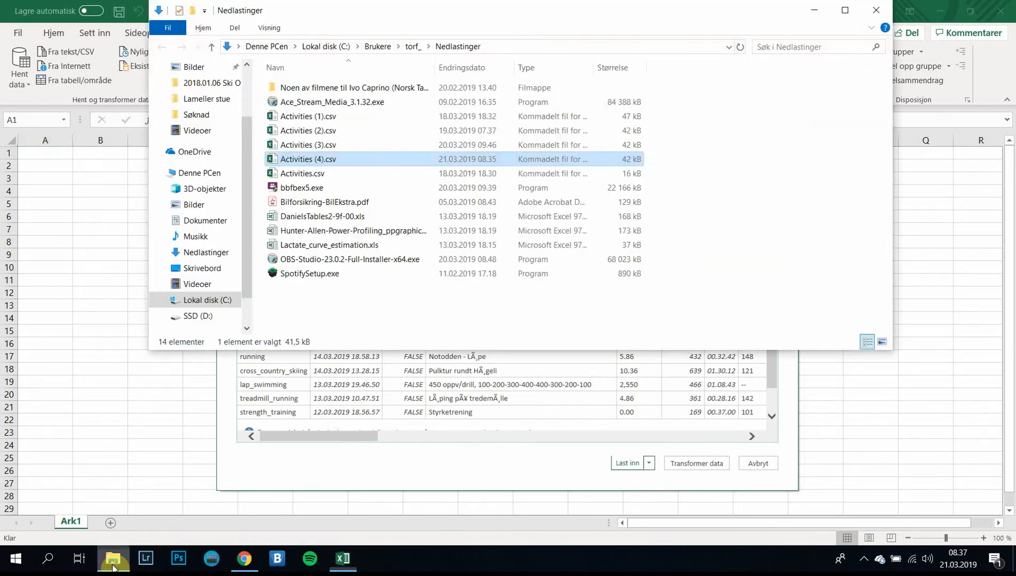
mouse_move(325, 161)
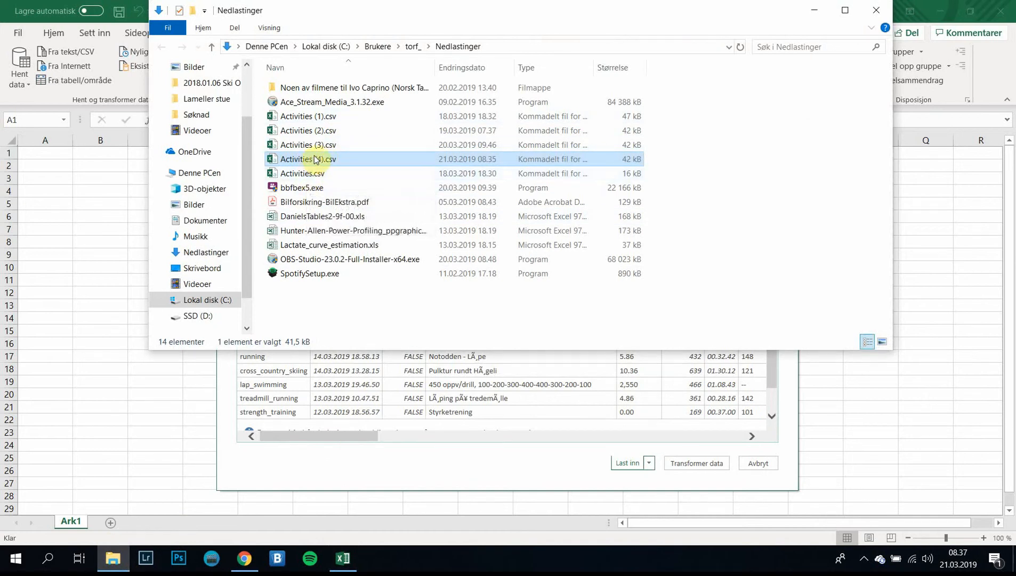
mouse_move(316, 160)
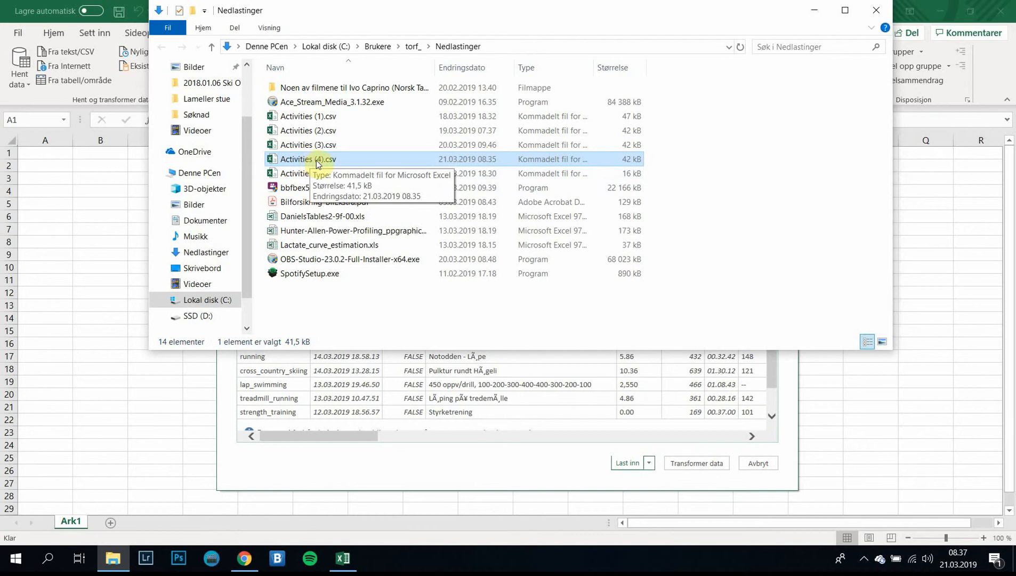
mouse_move(835, 21)
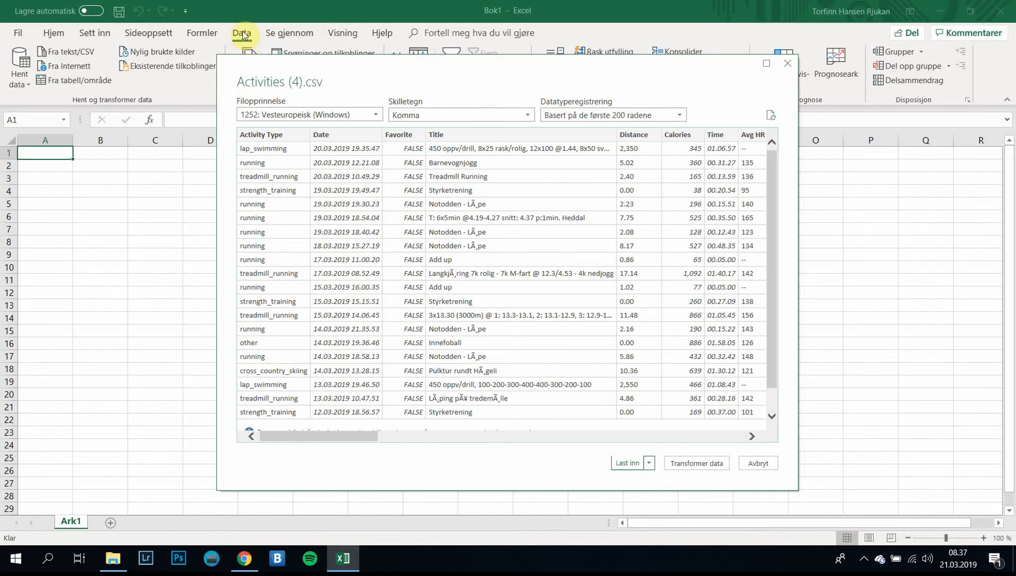
mouse_move(72, 58)
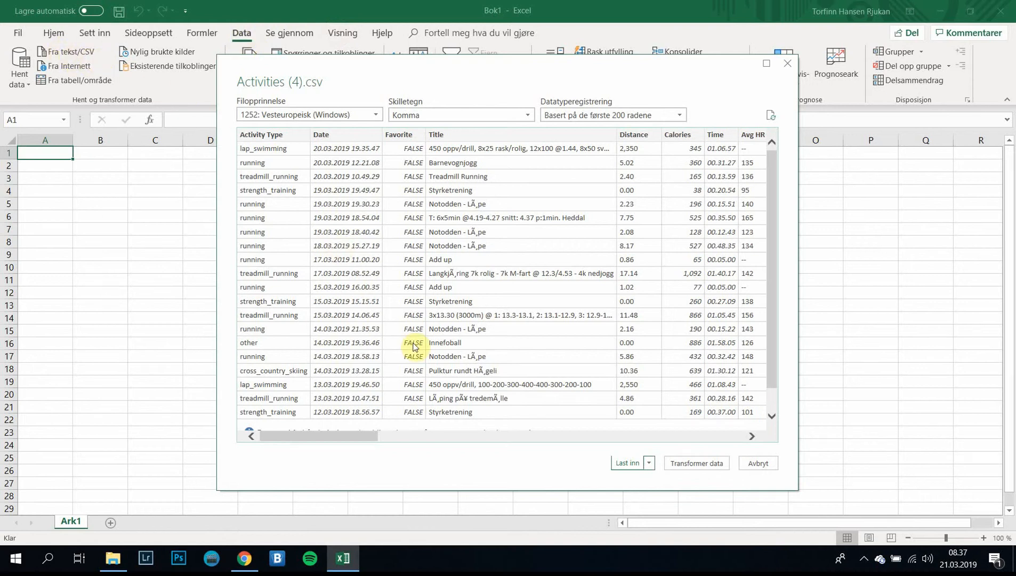
mouse_move(783, 333)
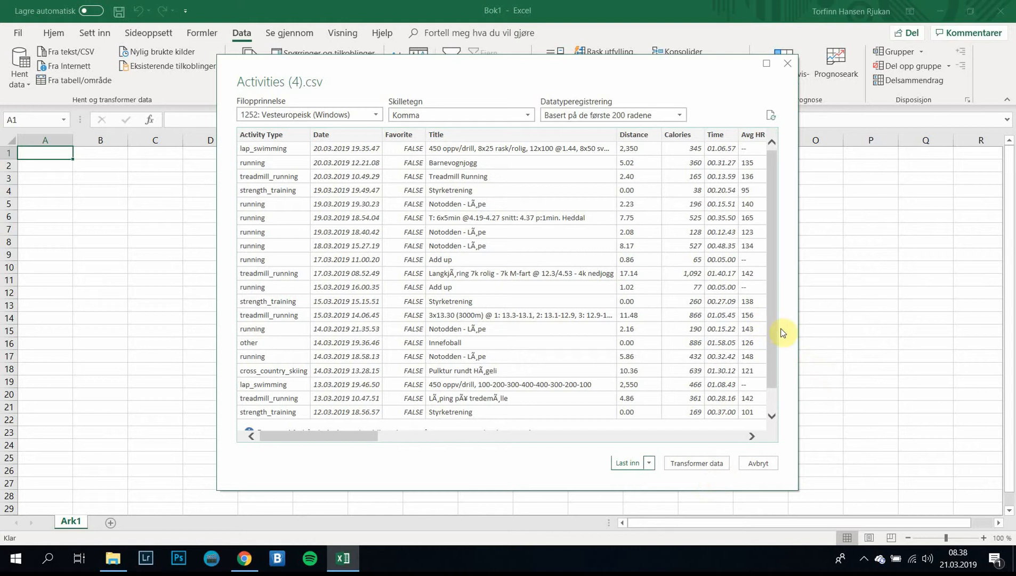
mouse_move(777, 330)
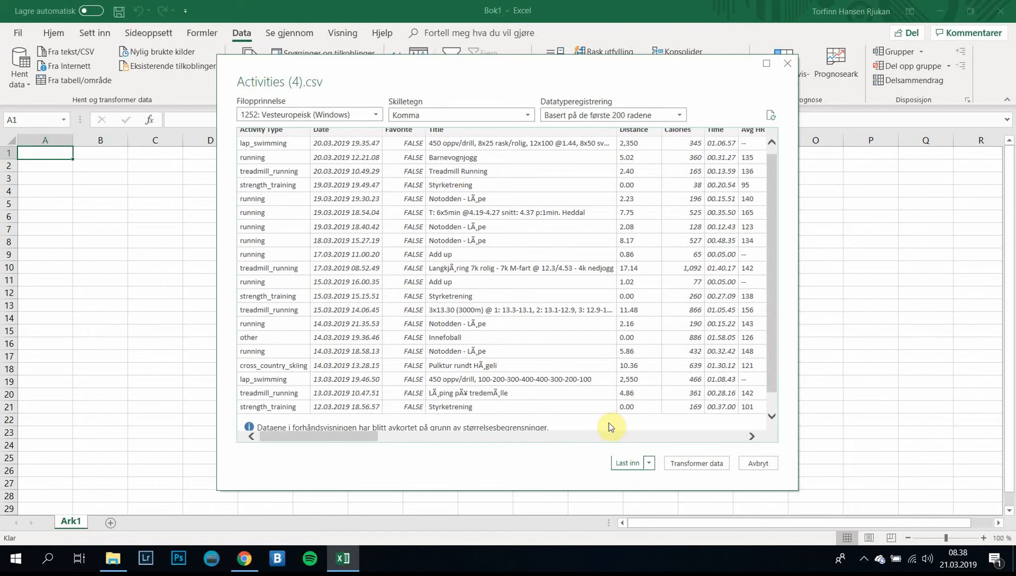
mouse_move(626, 463)
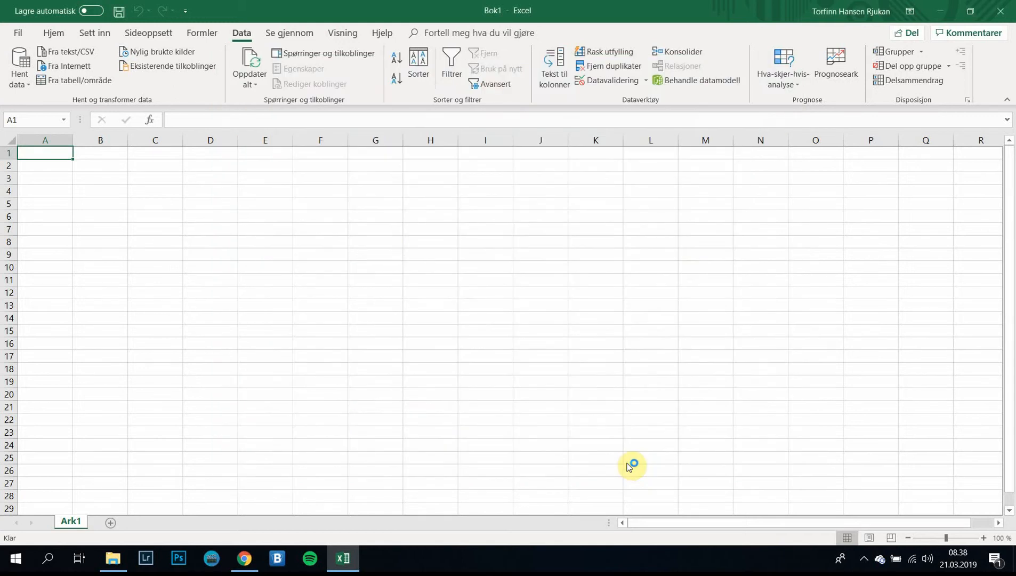
- Load the Activities CSV as a table on a new sheet and scroll through the 160 rows
click(326, 54)
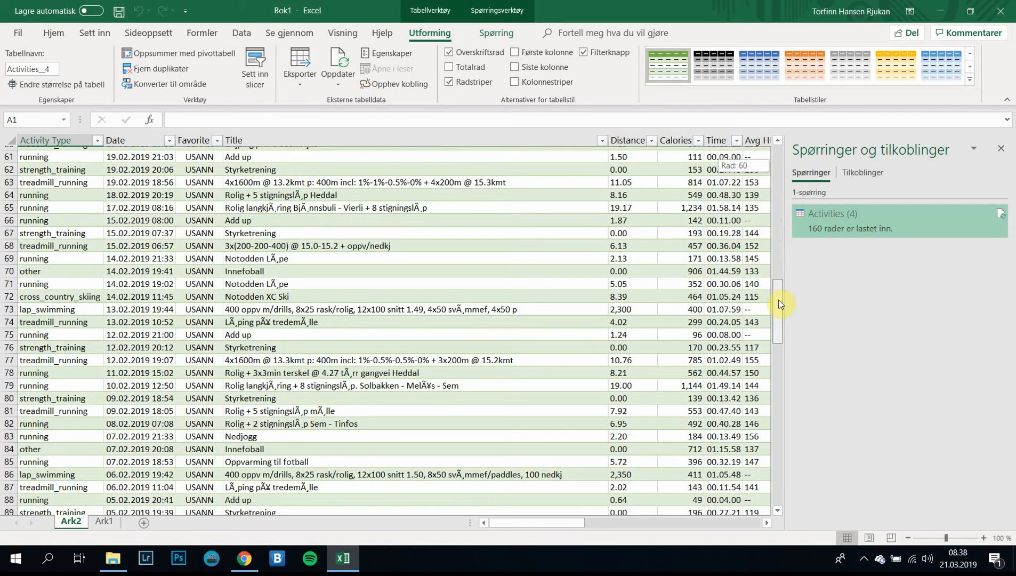
scroll(down, 3)
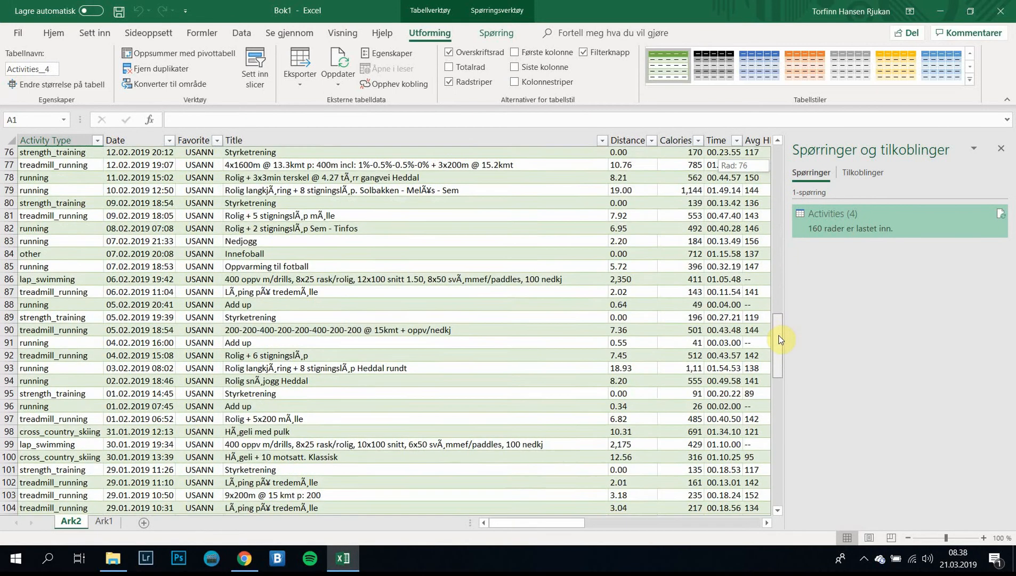
scroll(down, 3)
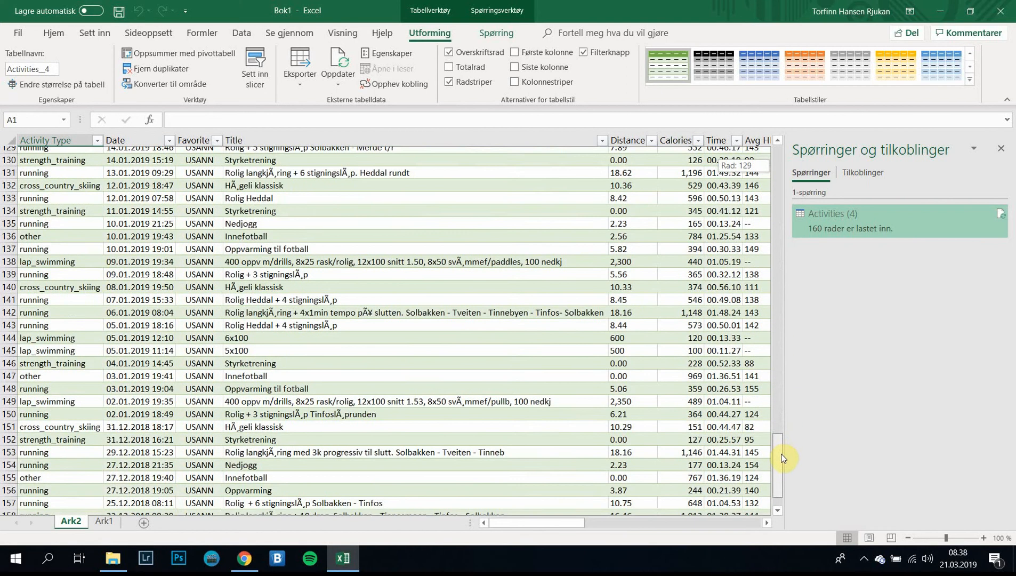
scroll(down, 3)
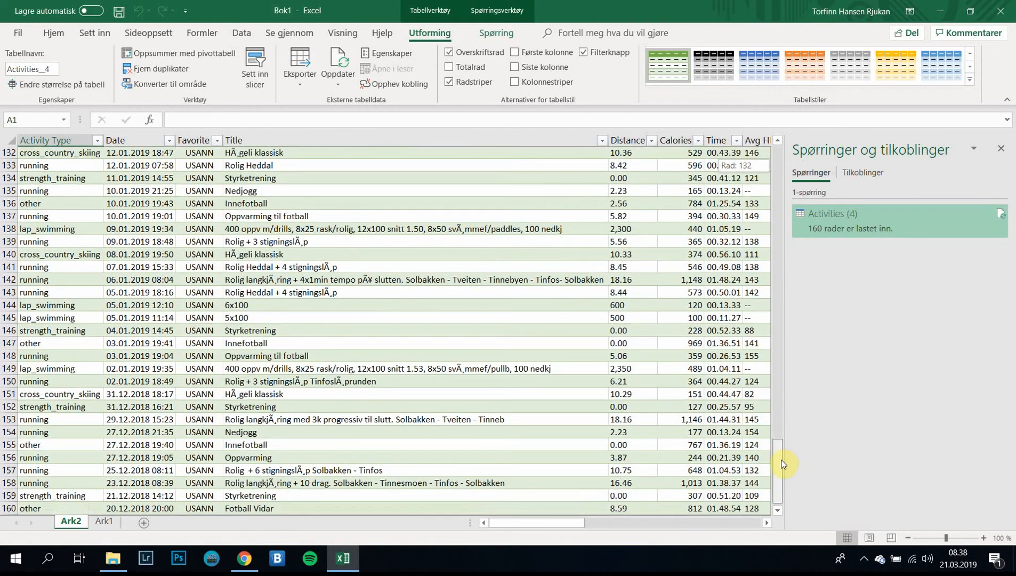
scroll(down, 3)
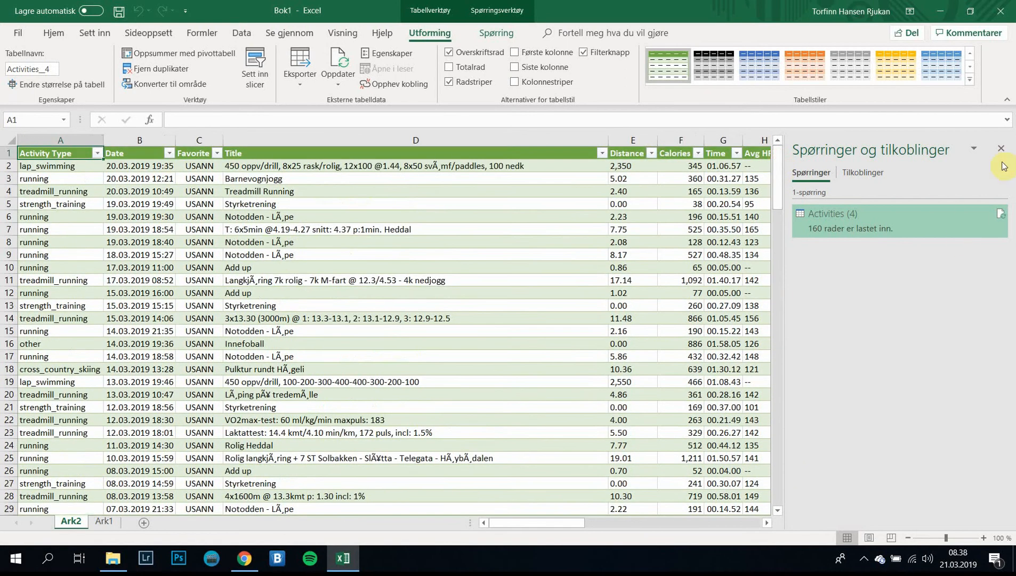
- Close the Queries & Connections pane and review all columns through Max Temp and back
click(1001, 148)
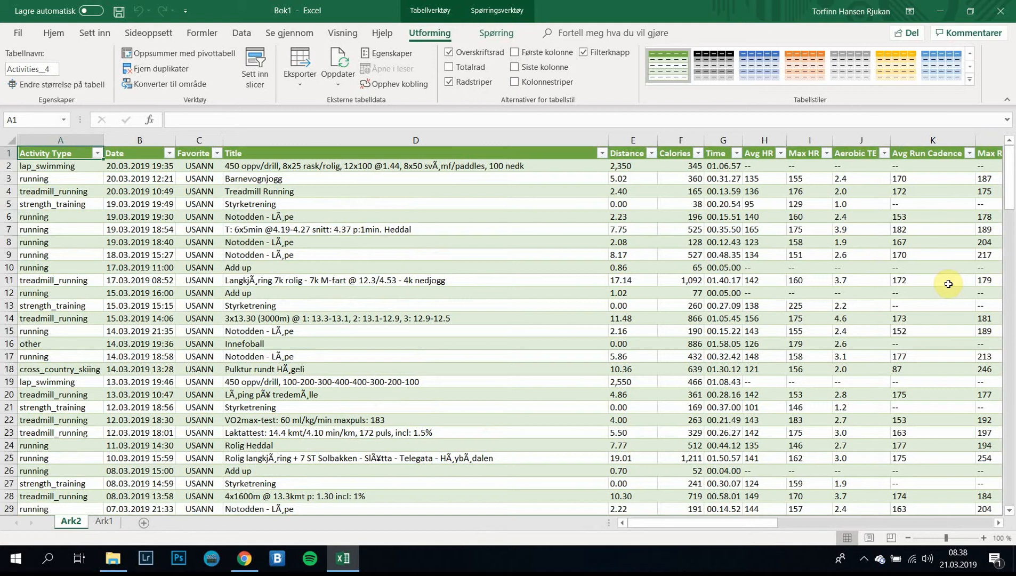
mouse_move(163, 200)
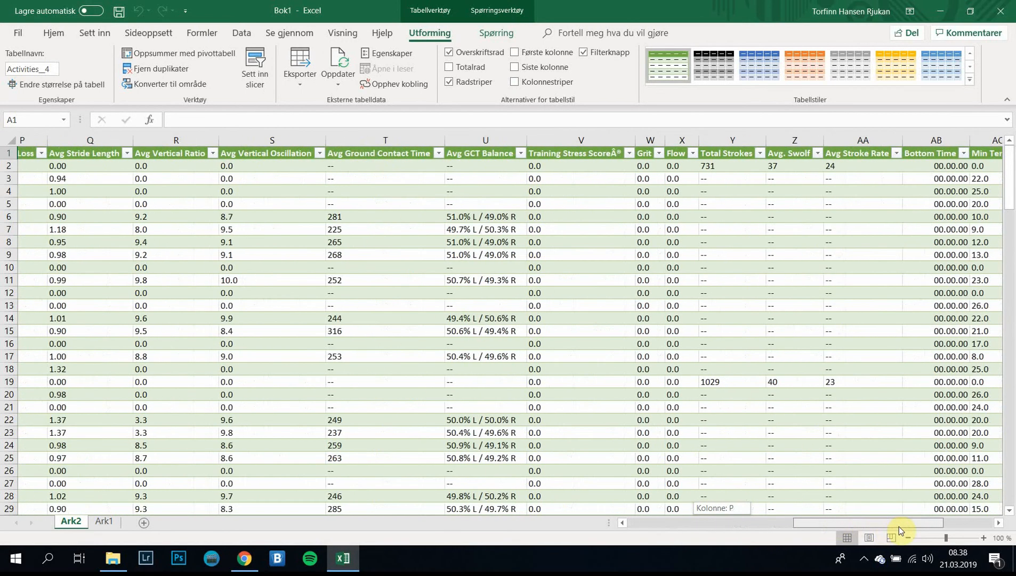
scroll(right, 3)
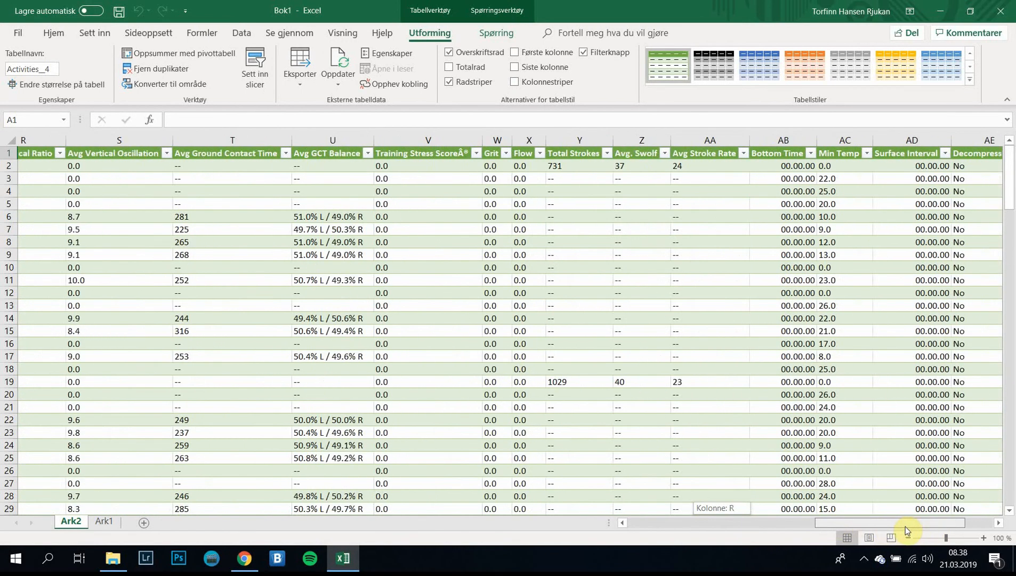
scroll(left, 3)
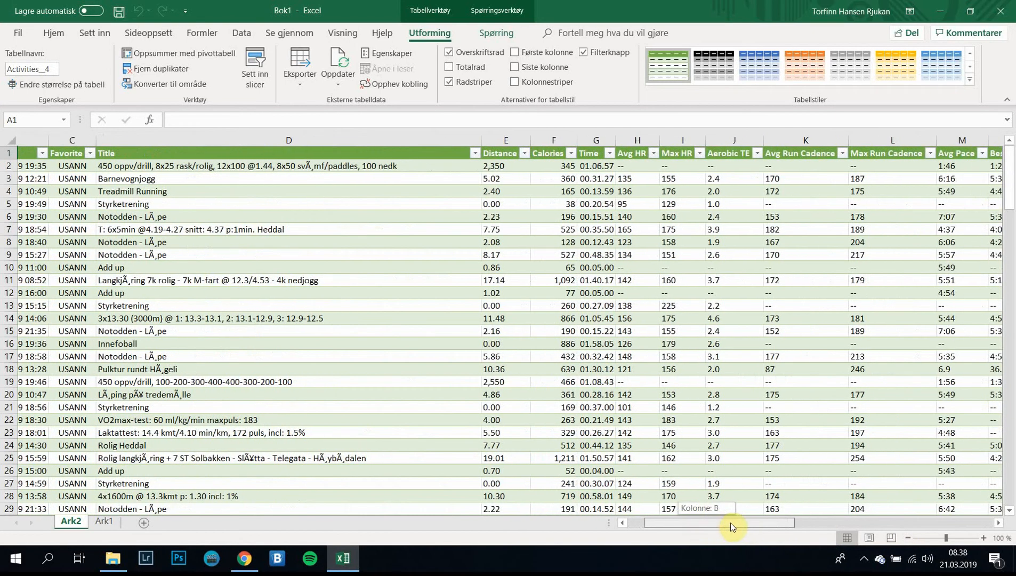
scroll(right, 3)
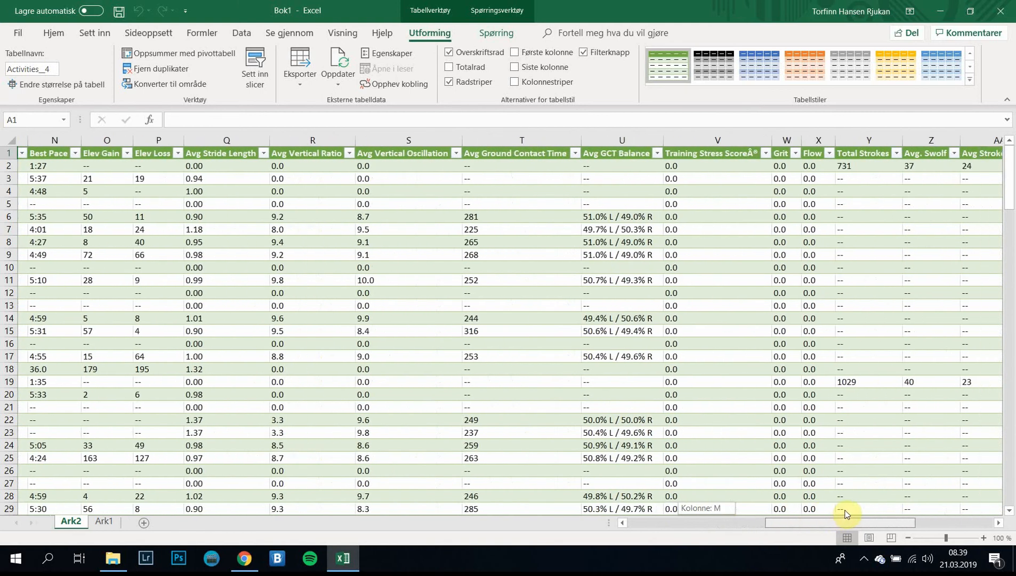
scroll(right, 3)
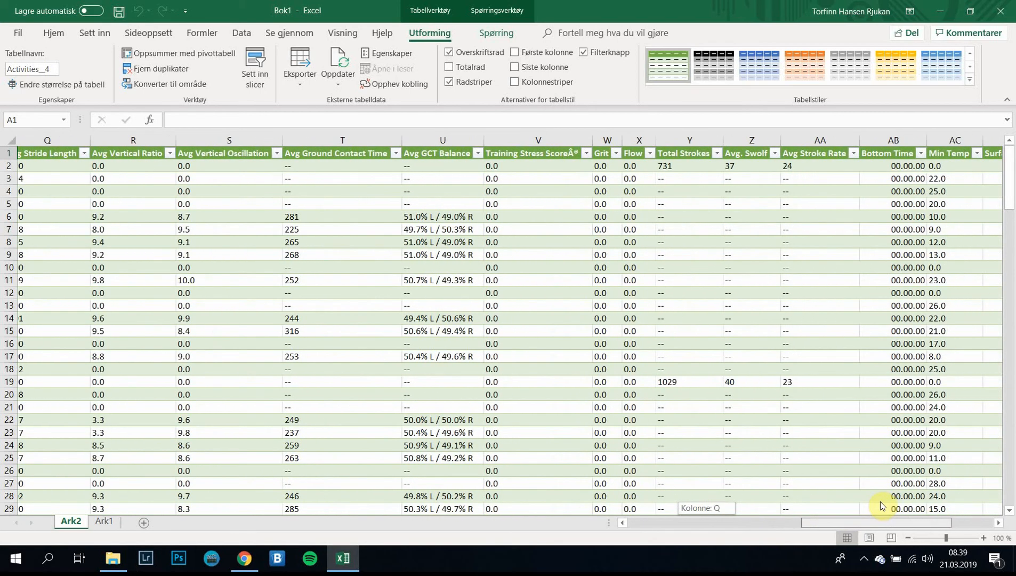
scroll(right, 3)
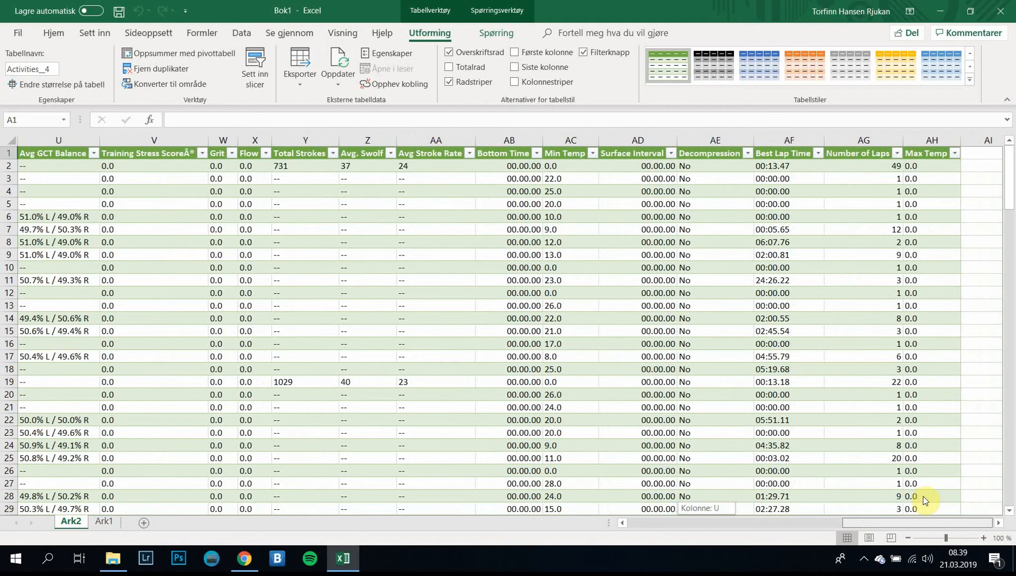
mouse_move(926, 498)
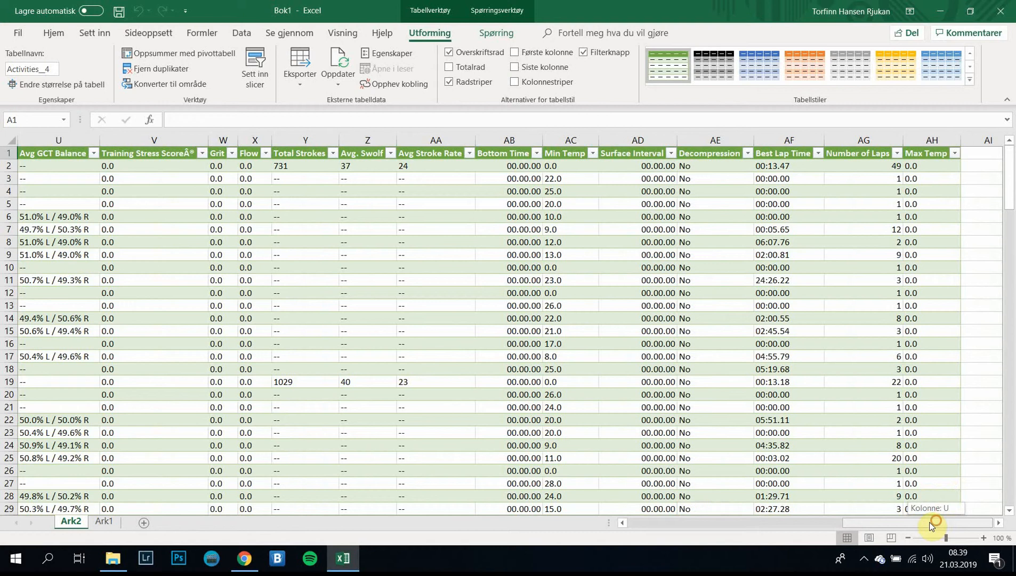
scroll(left, 3)
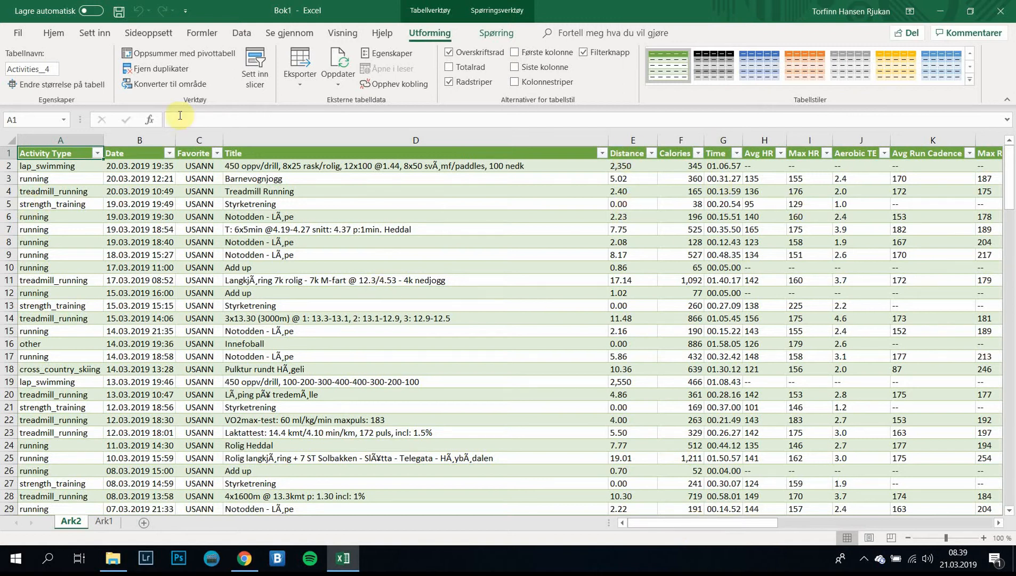
- Delete the Favorite and Calories columns from the activities table
click(199, 153)
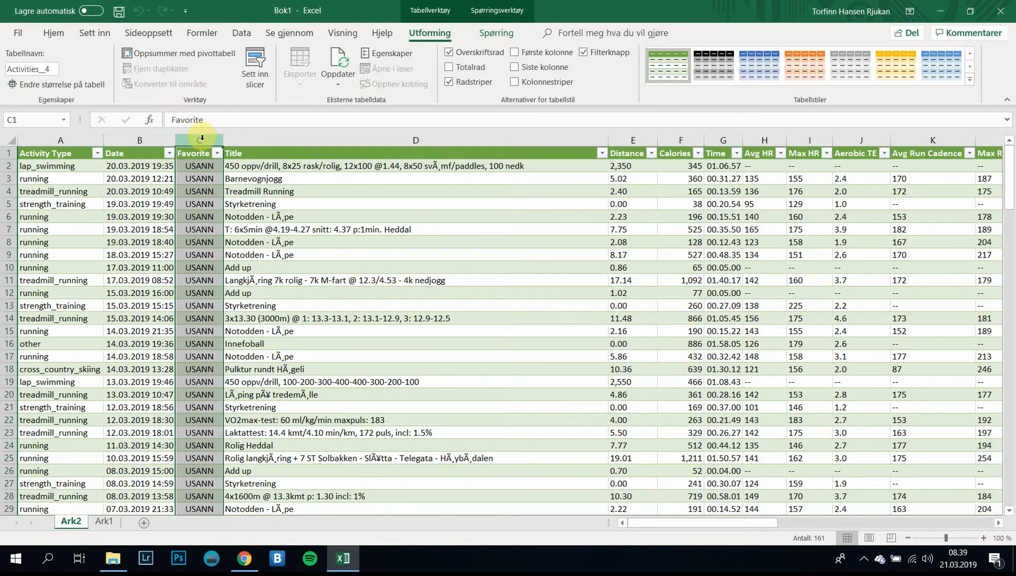
right_click(195, 153)
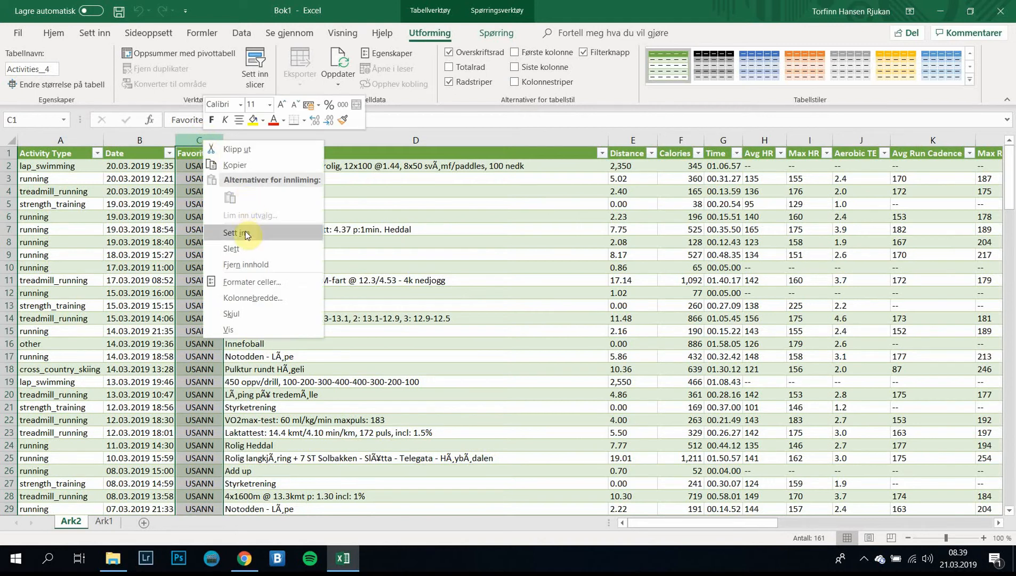
click(232, 248)
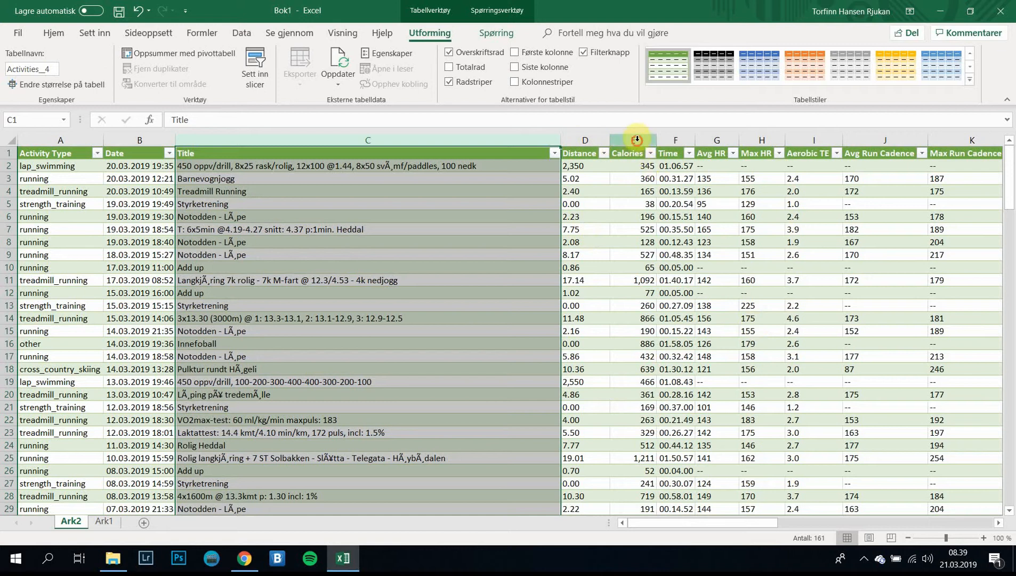
right_click(632, 139)
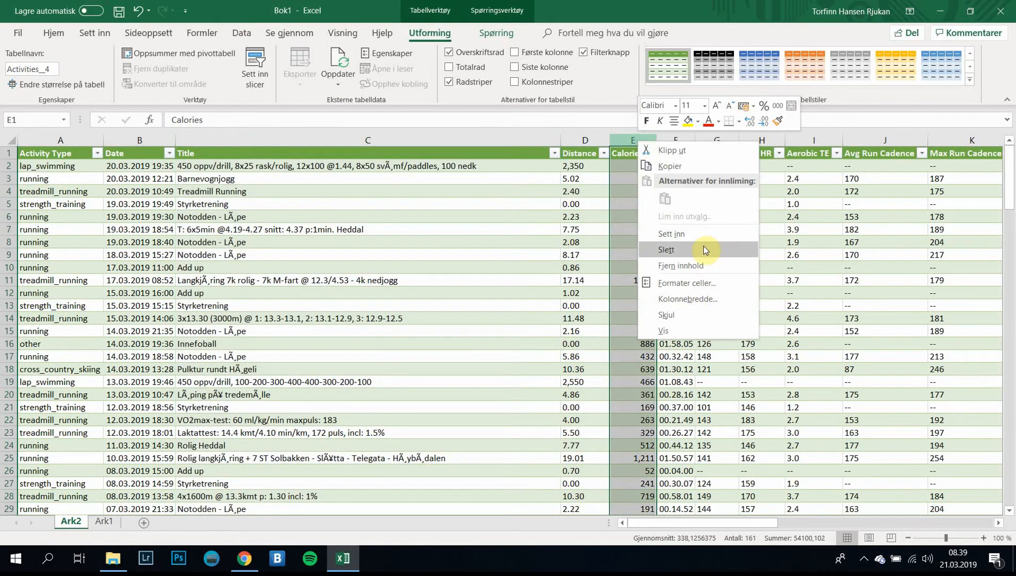
click(666, 252)
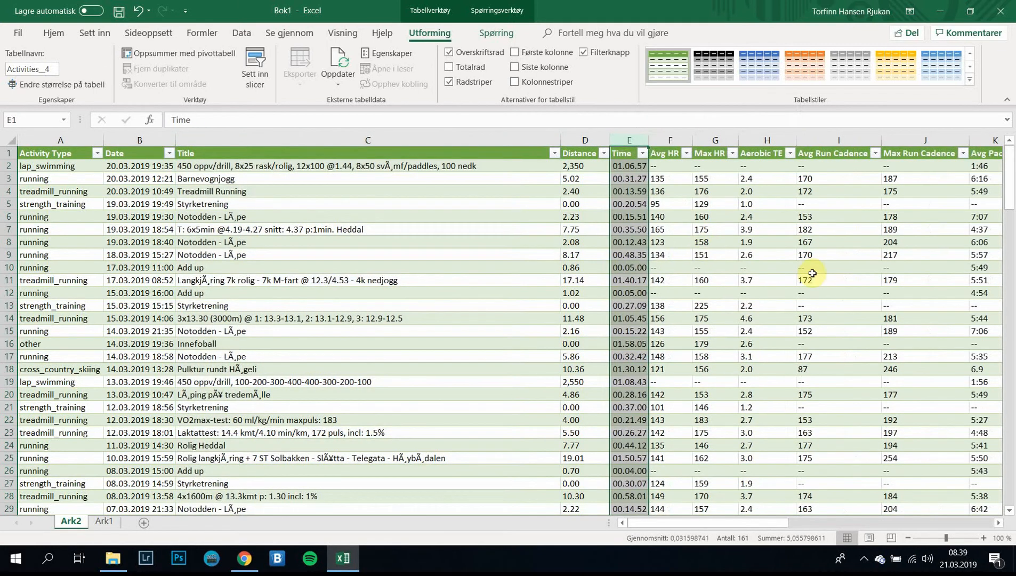
mouse_move(718, 246)
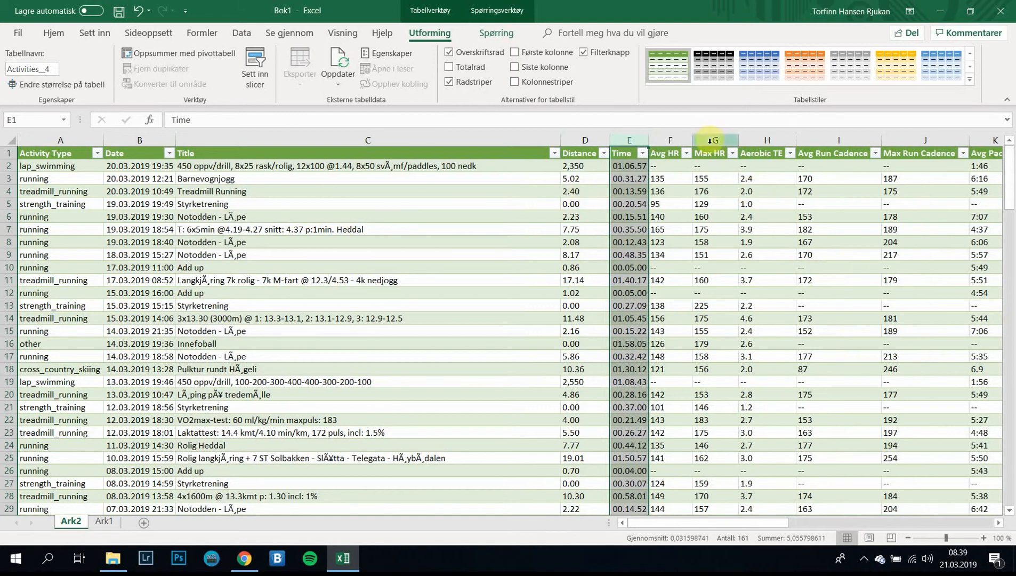
- Select the Avg HR through Max Temp columns for deletion
click(670, 140)
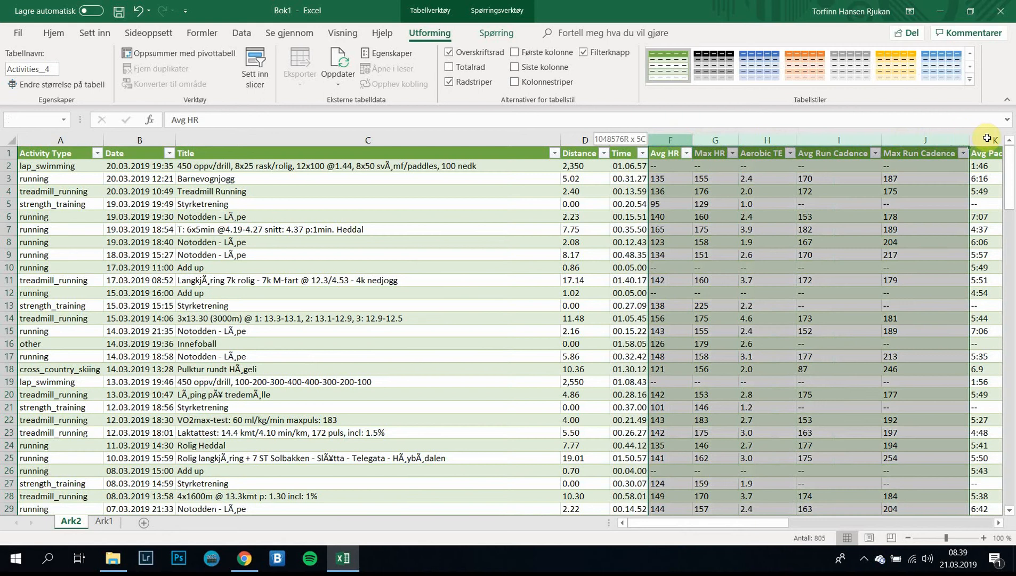
scroll(right, 3)
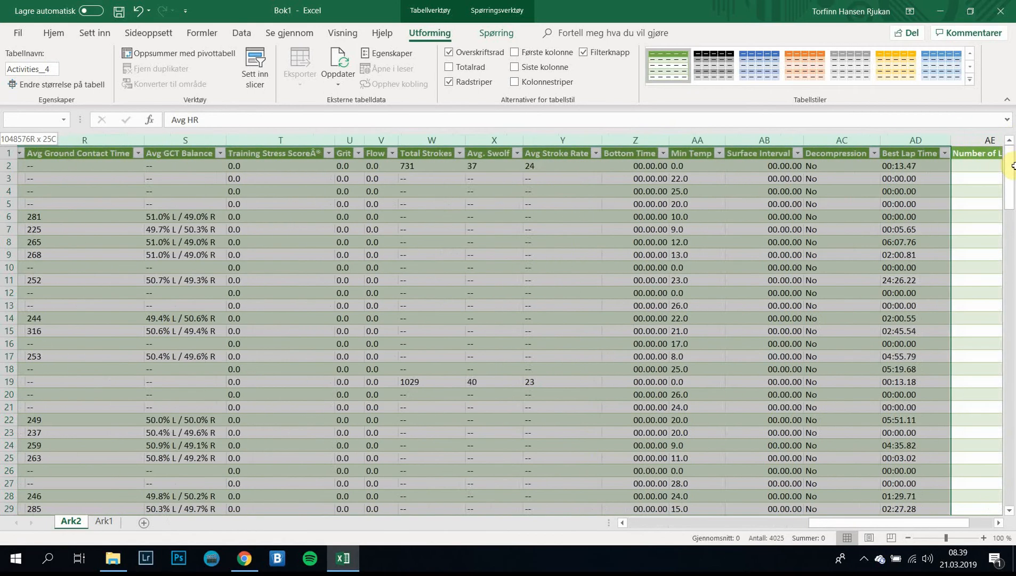
scroll(right, 3)
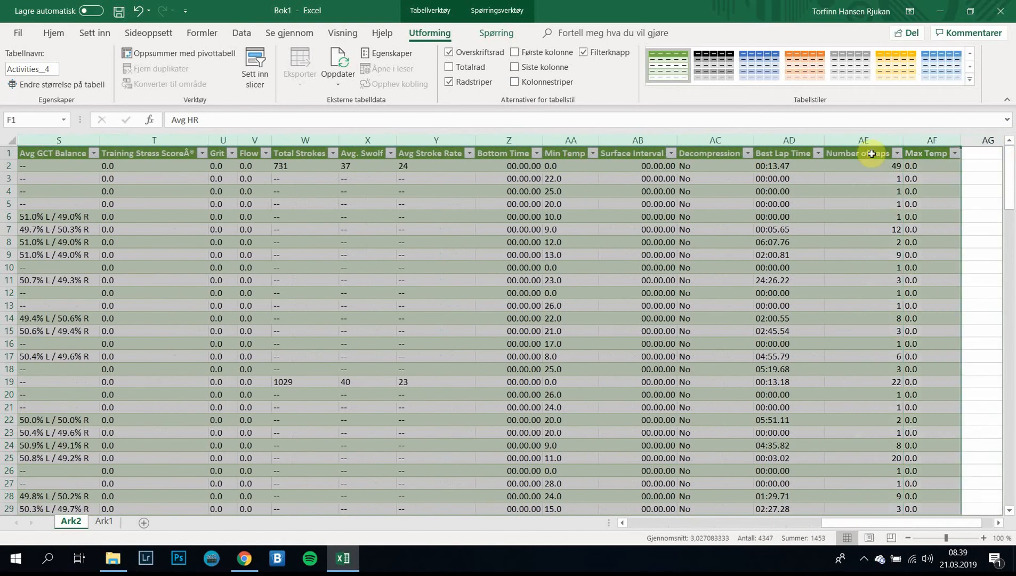
right_click(862, 153)
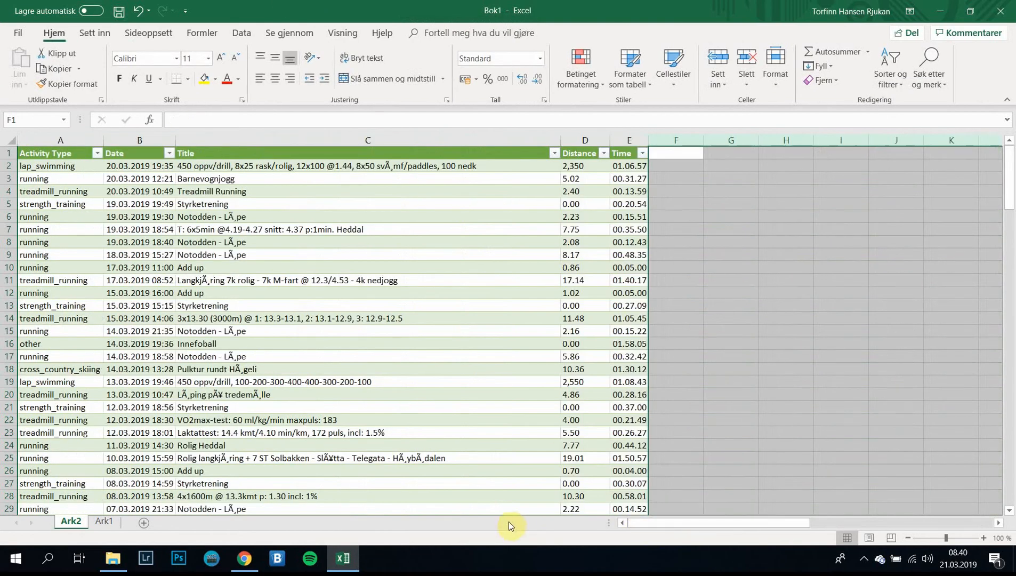
- Select table headers and inspect the Time column's filter options without changing anything
click(138, 140)
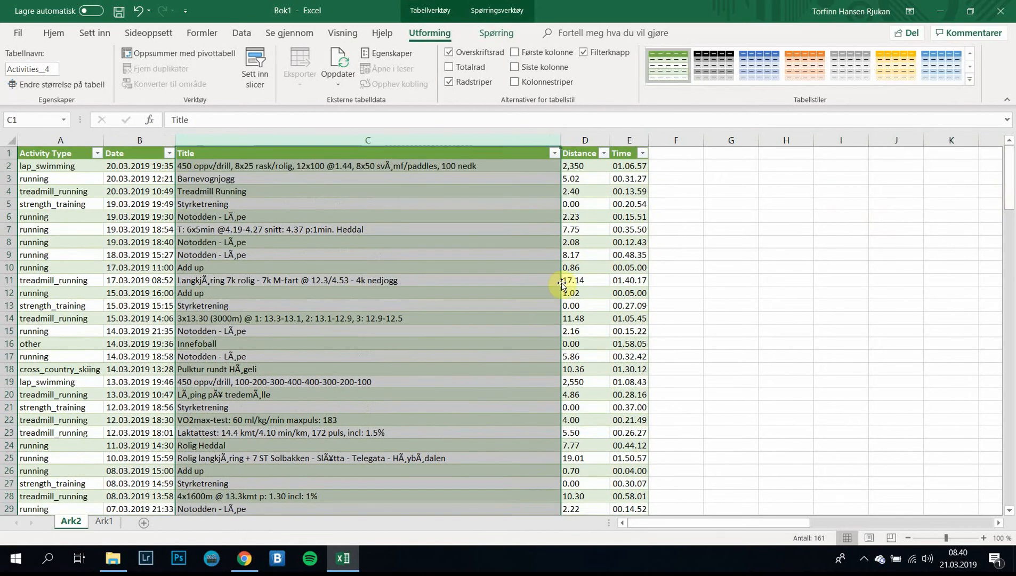
click(60, 154)
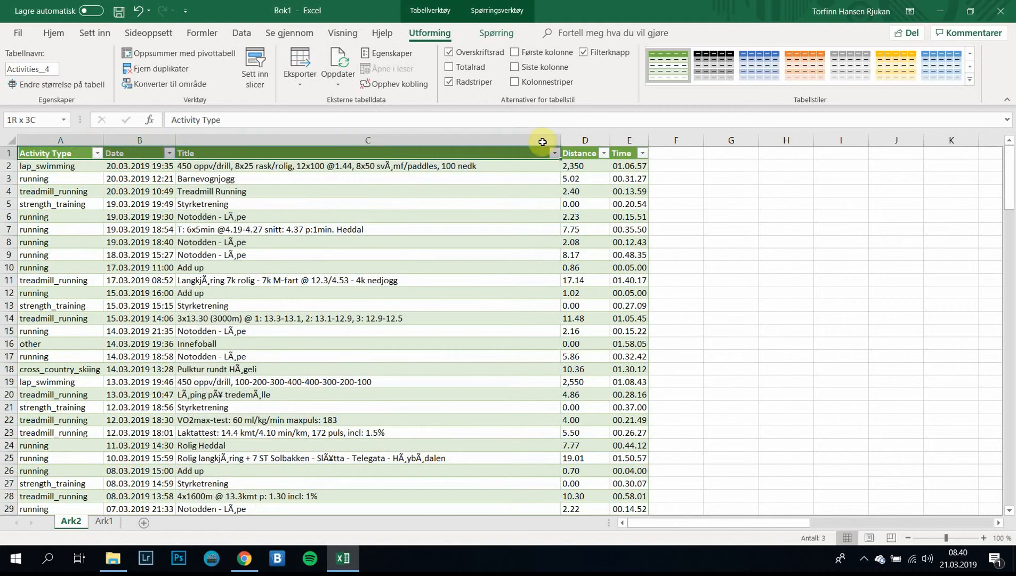
click(730, 203)
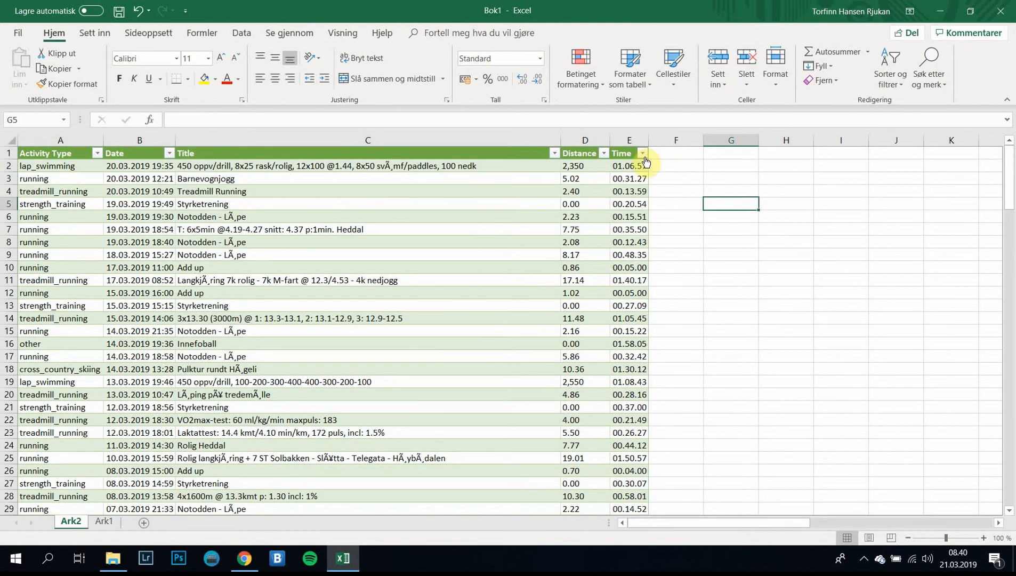
click(642, 154)
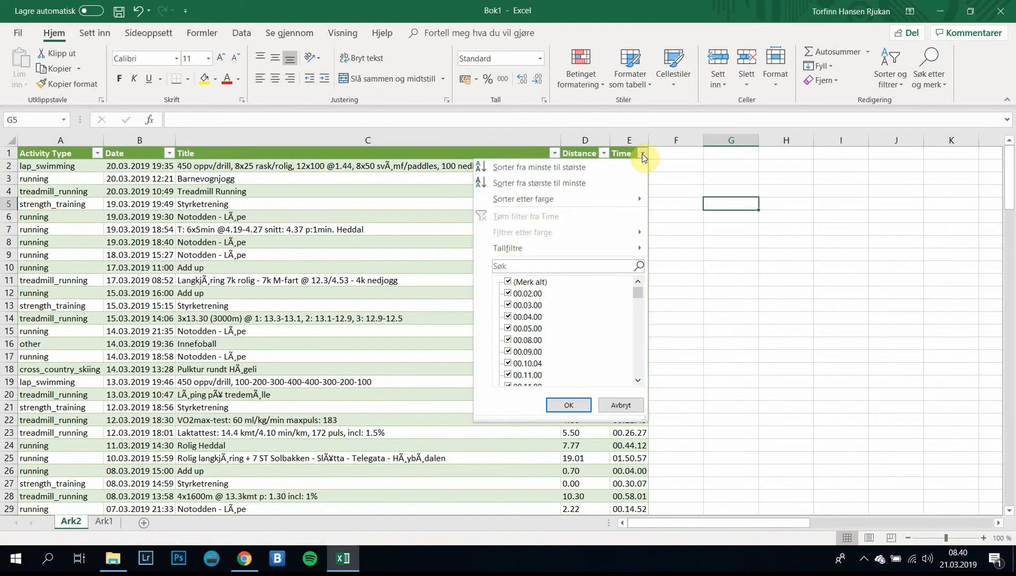
click(568, 404)
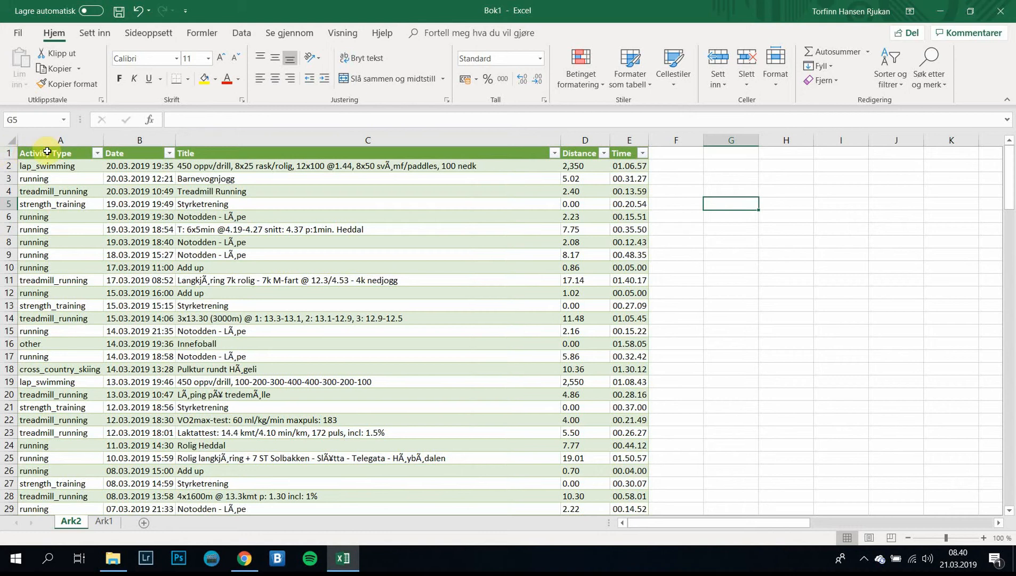
- Turn off the table's header filter buttons
click(60, 153)
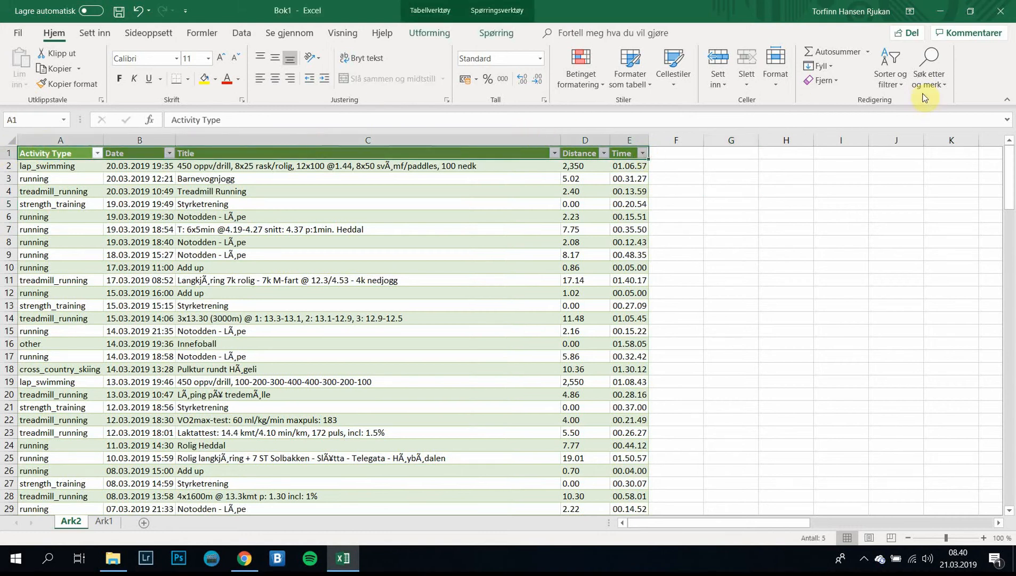
click(890, 67)
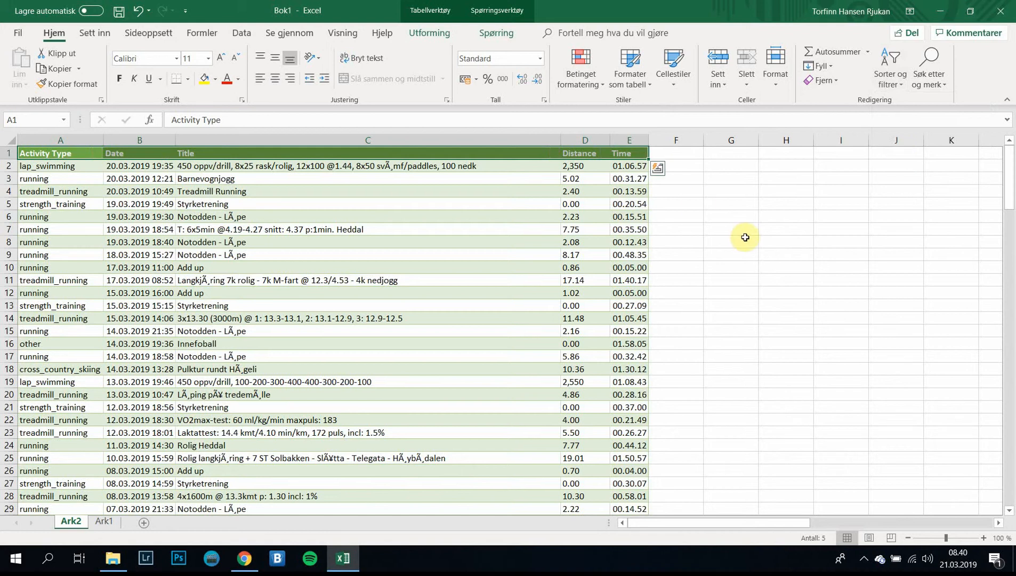
click(731, 241)
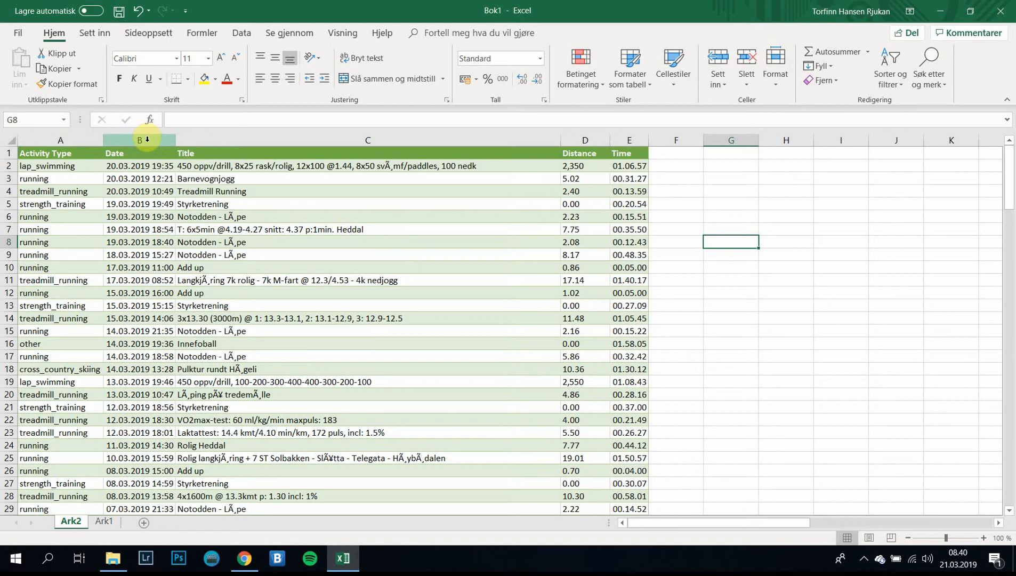
mouse_move(184, 201)
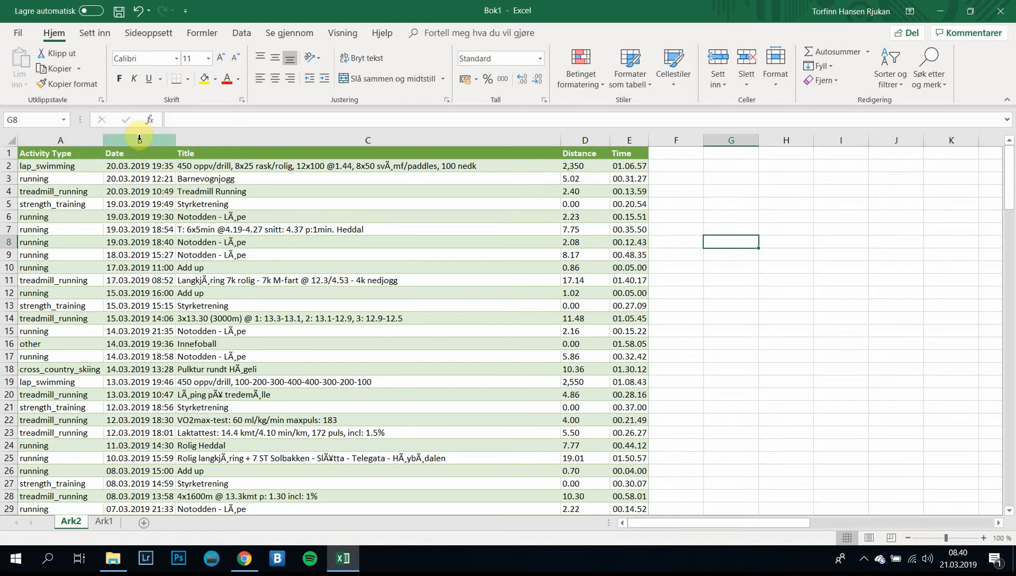
mouse_move(60, 141)
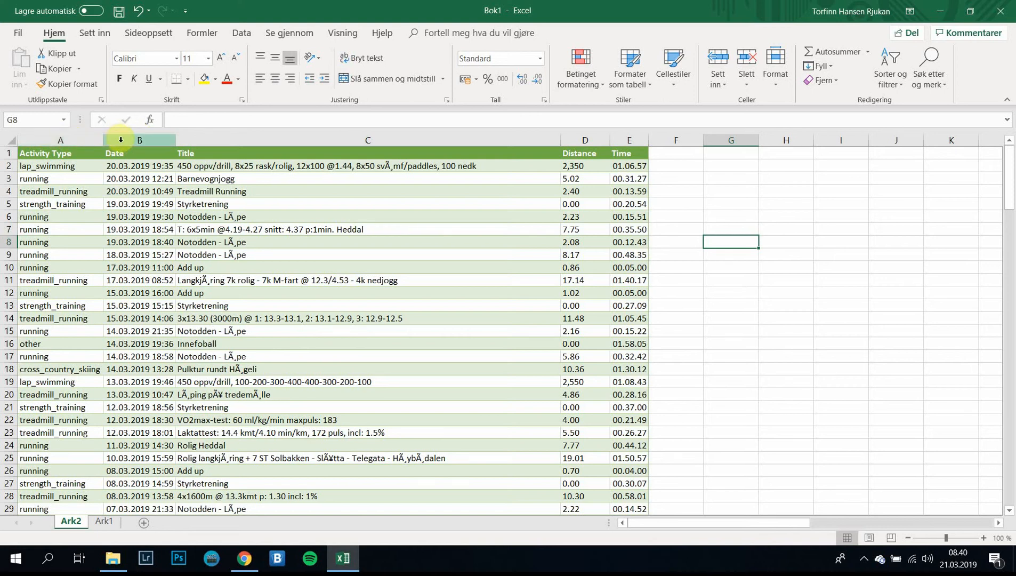
- Move the Date column into a new first column and delete the leftover empty column
right_click(138, 139)
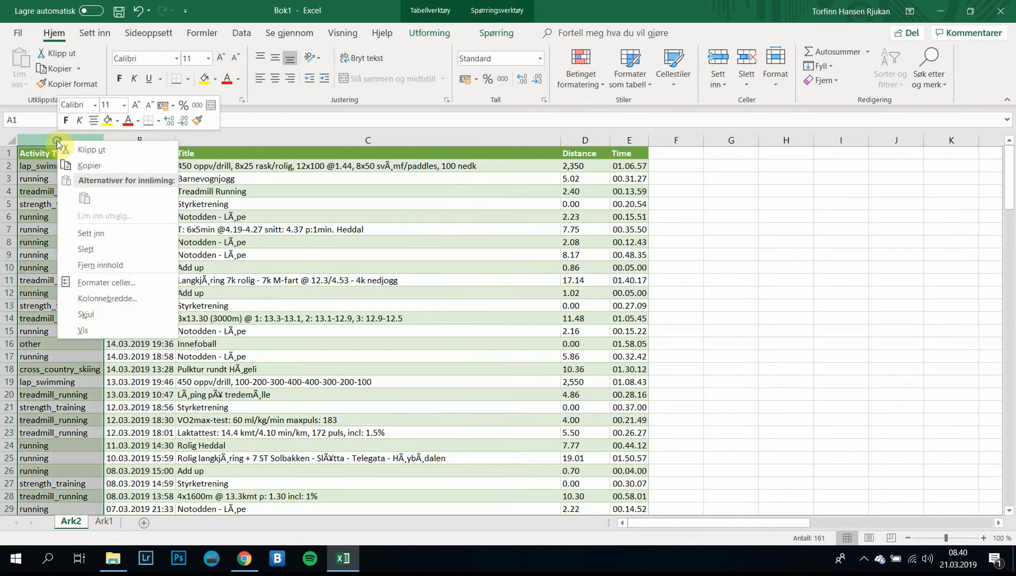
mouse_move(124, 238)
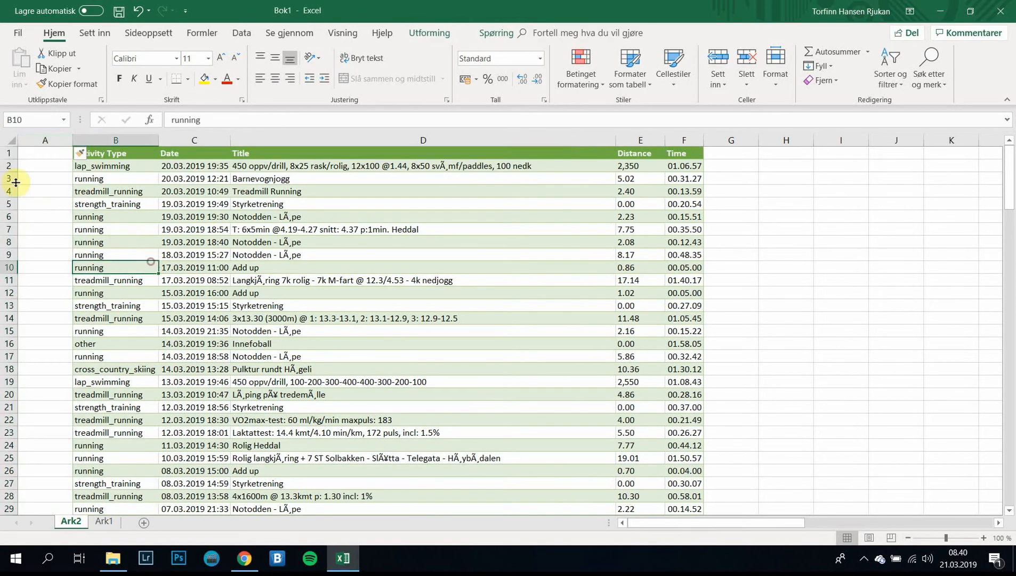
click(193, 140)
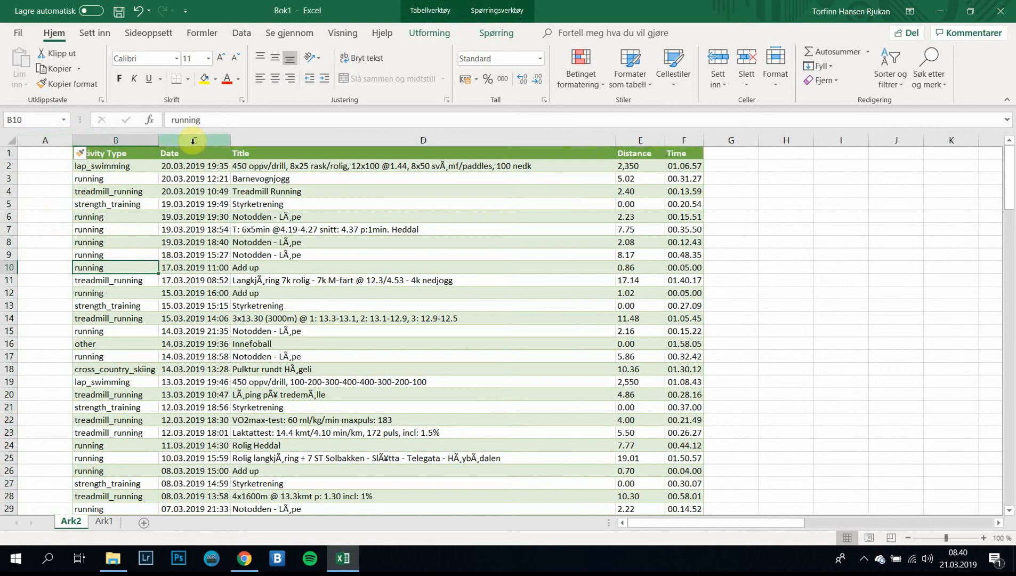
click(193, 141)
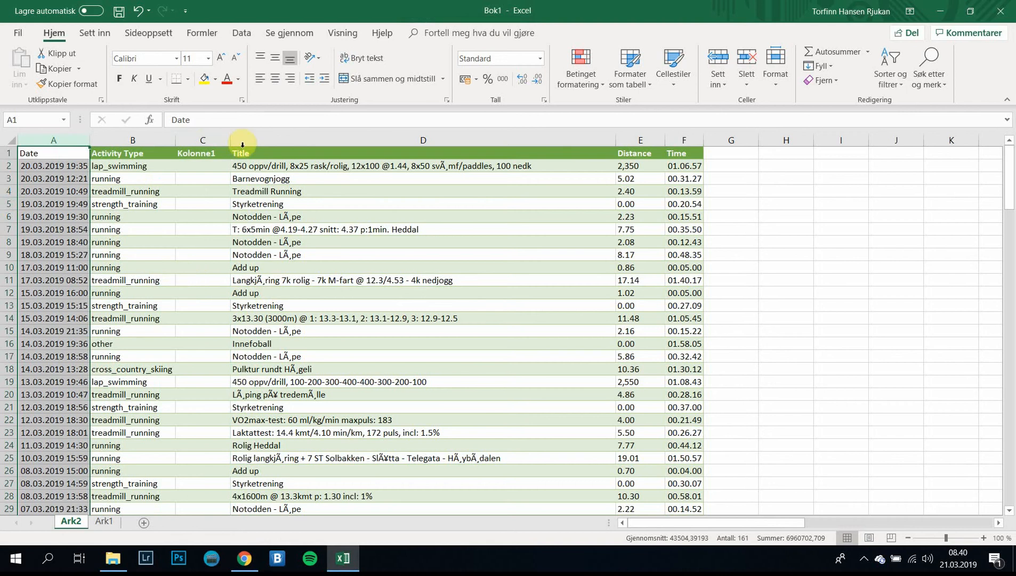
right_click(202, 153)
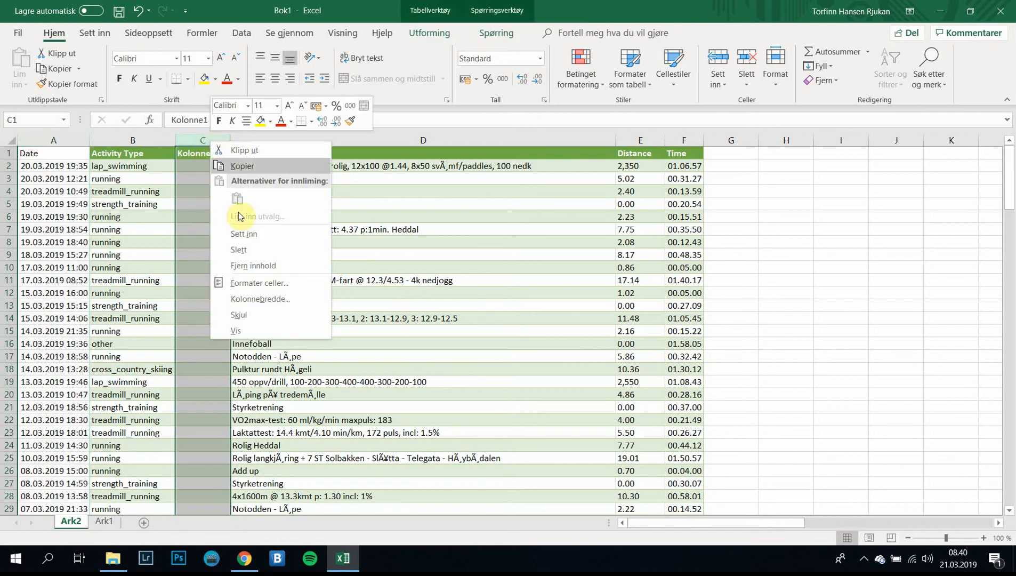
mouse_move(279, 211)
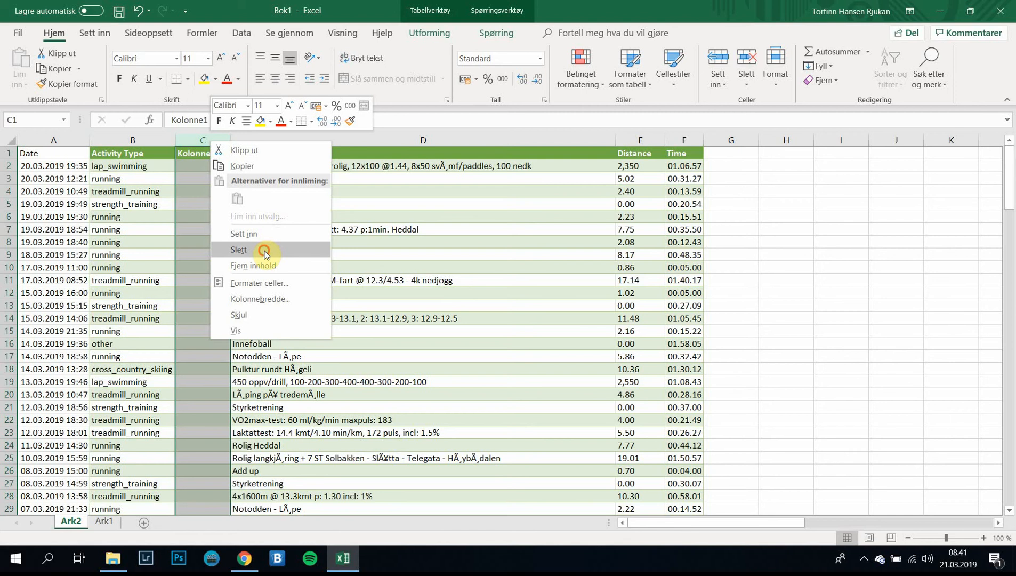
click(239, 249)
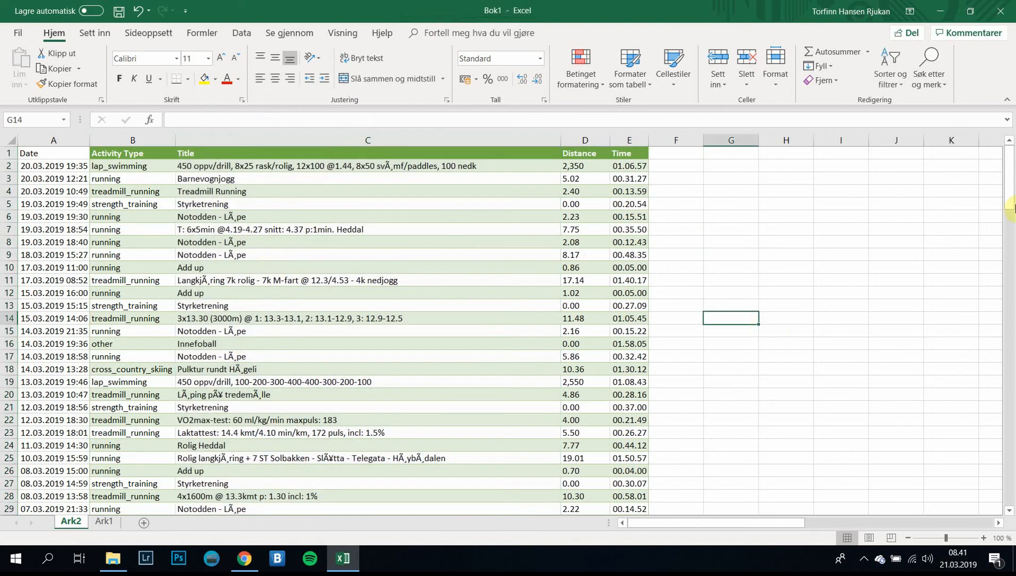
mouse_move(1008, 188)
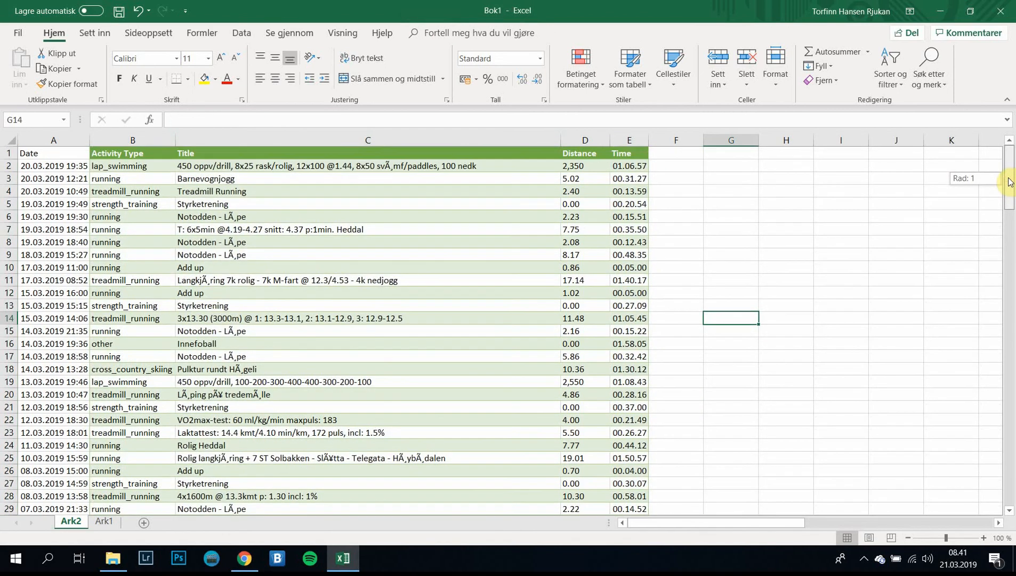
scroll(down, 3)
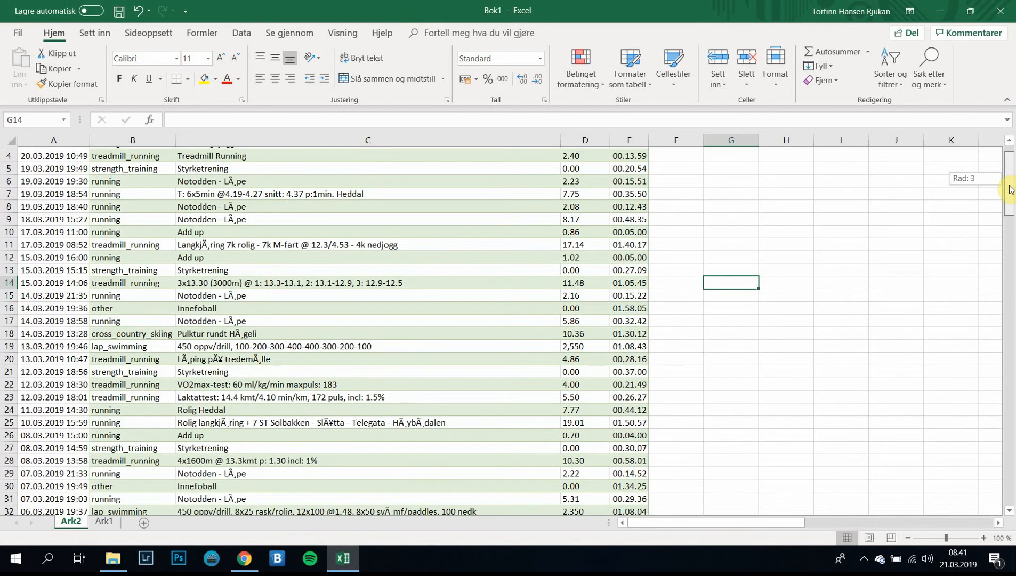
scroll(up, 3)
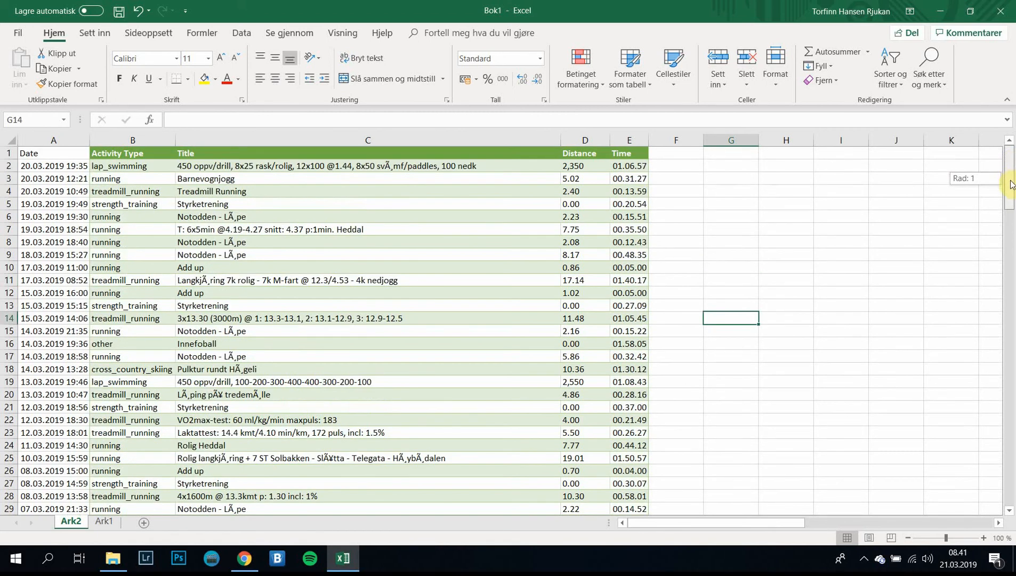
scroll(down, 3)
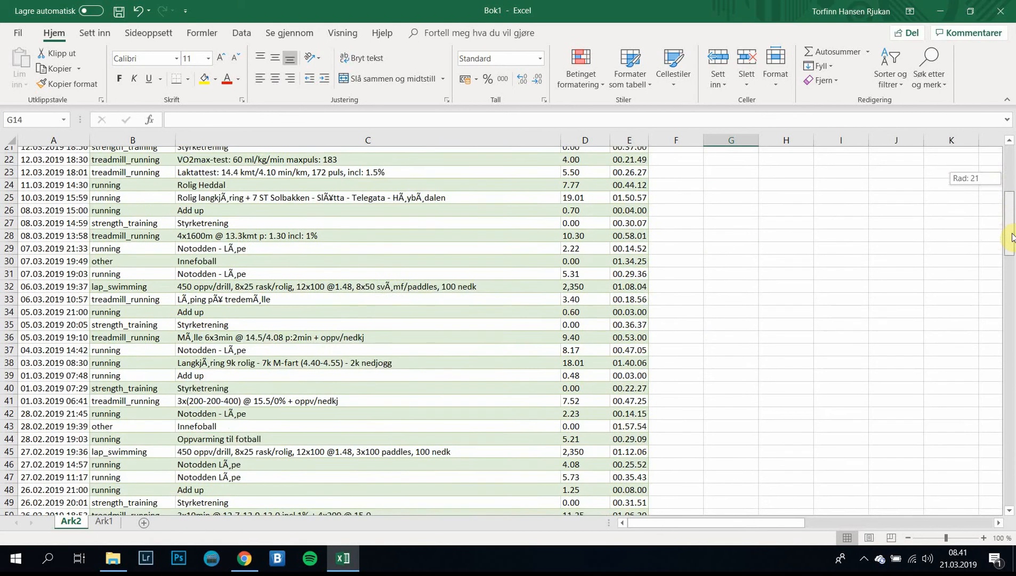
scroll(up, 3)
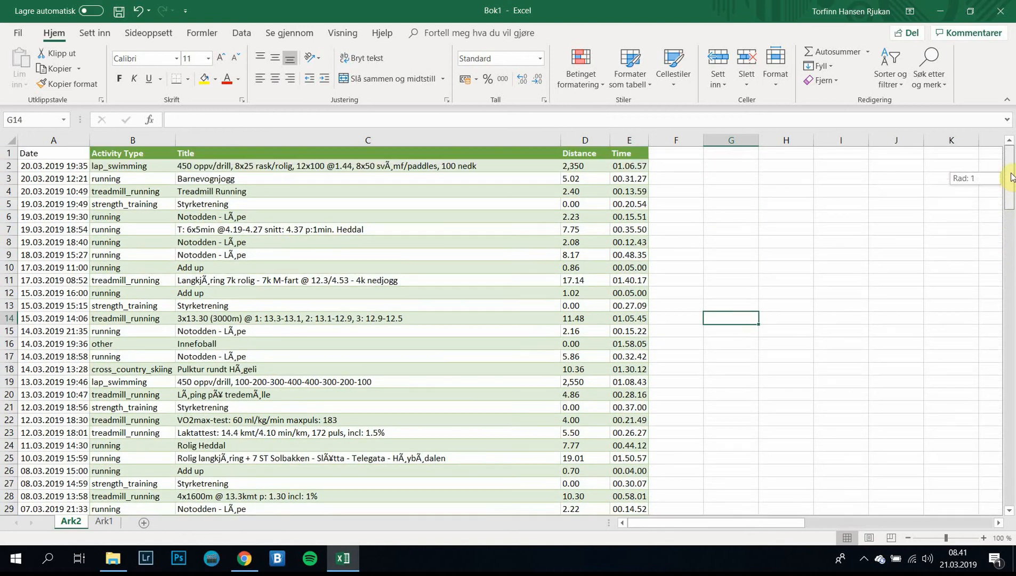
scroll(down, 3)
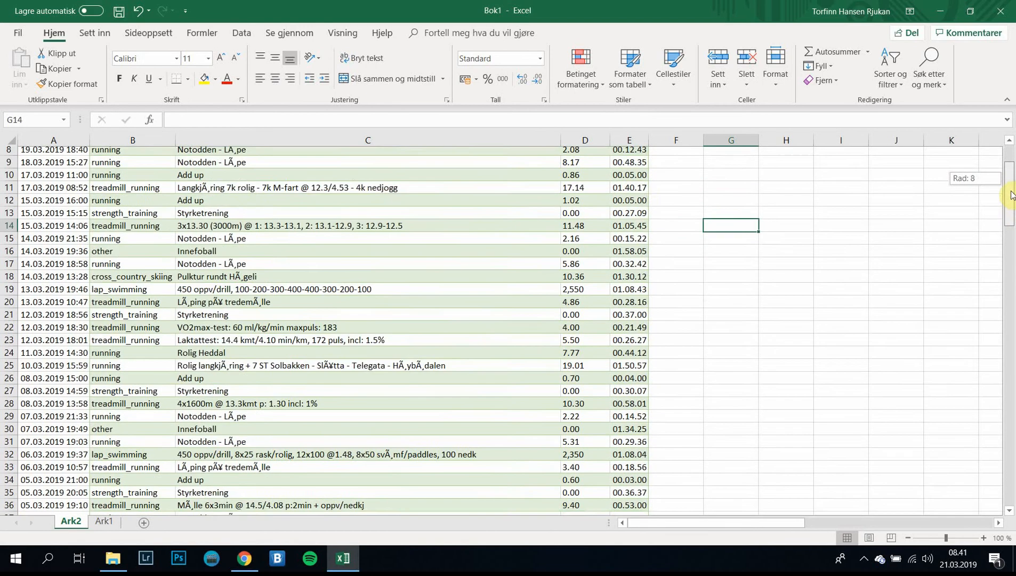
scroll(up, 3)
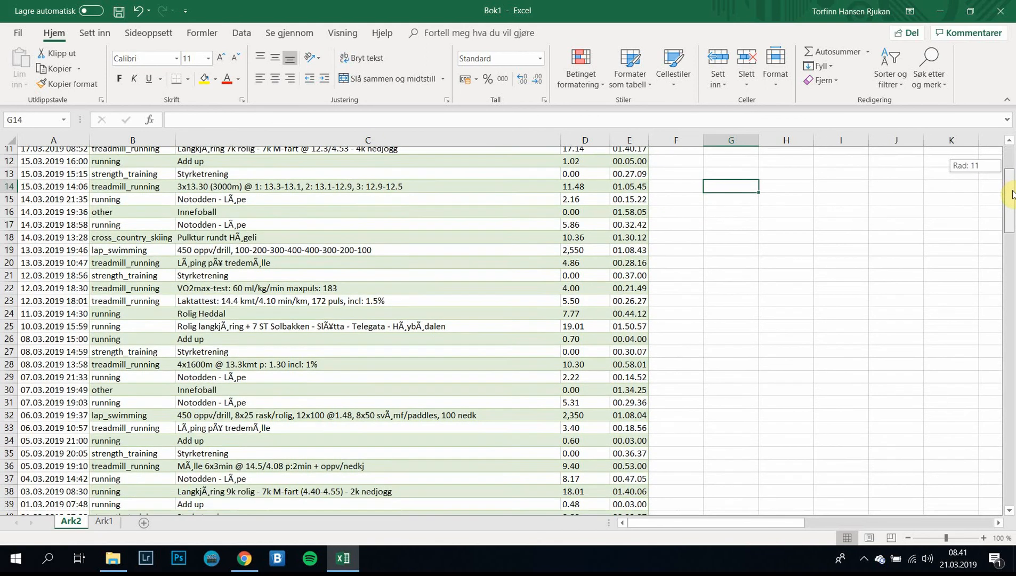
scroll(down, 3)
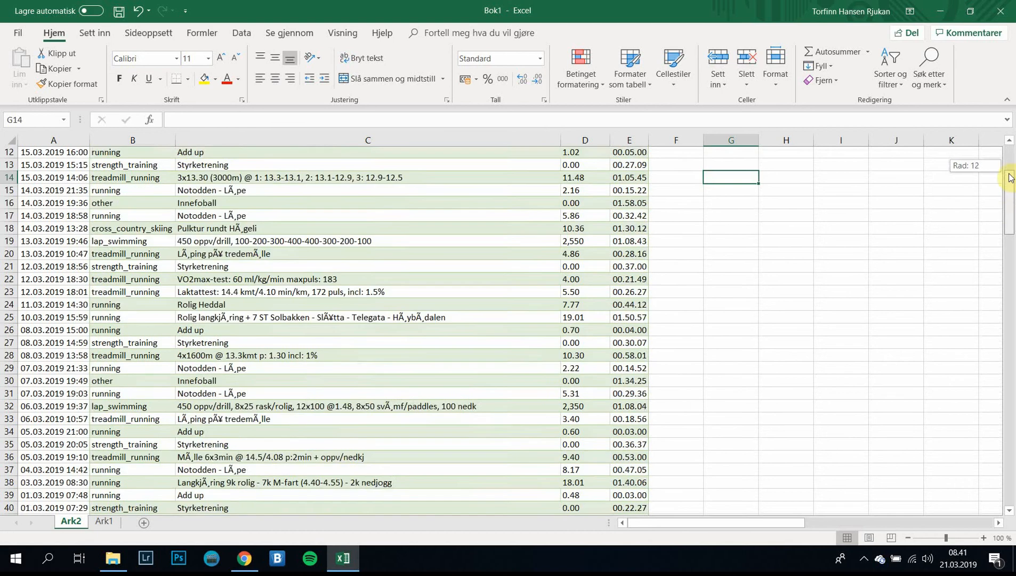
scroll(up, 3)
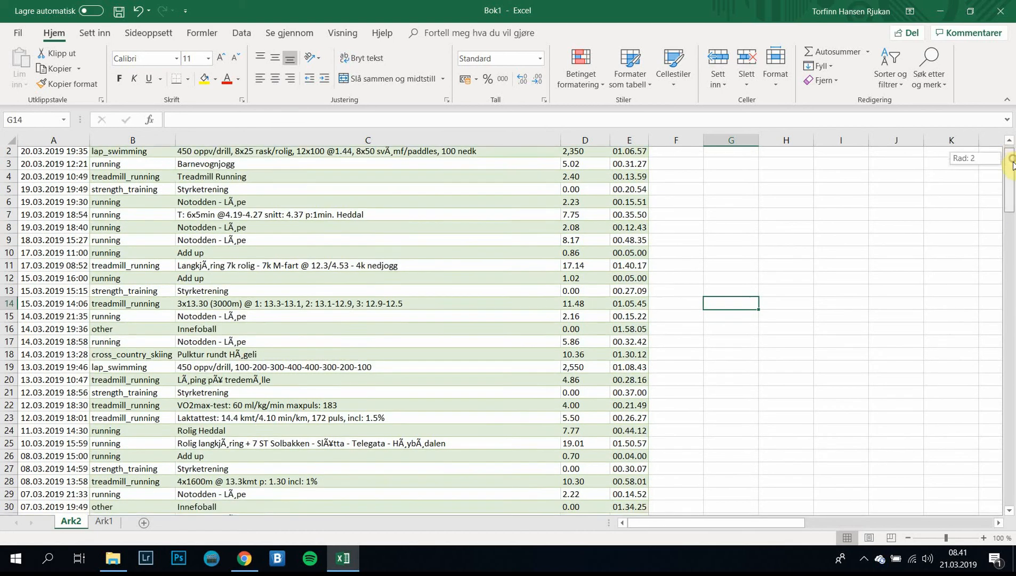
scroll(up, 3)
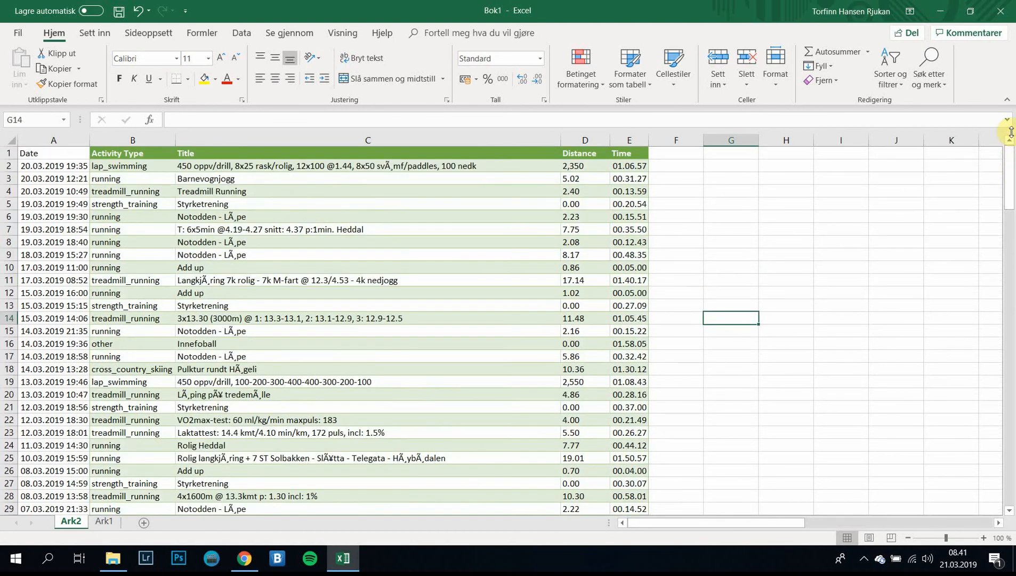
mouse_move(42, 53)
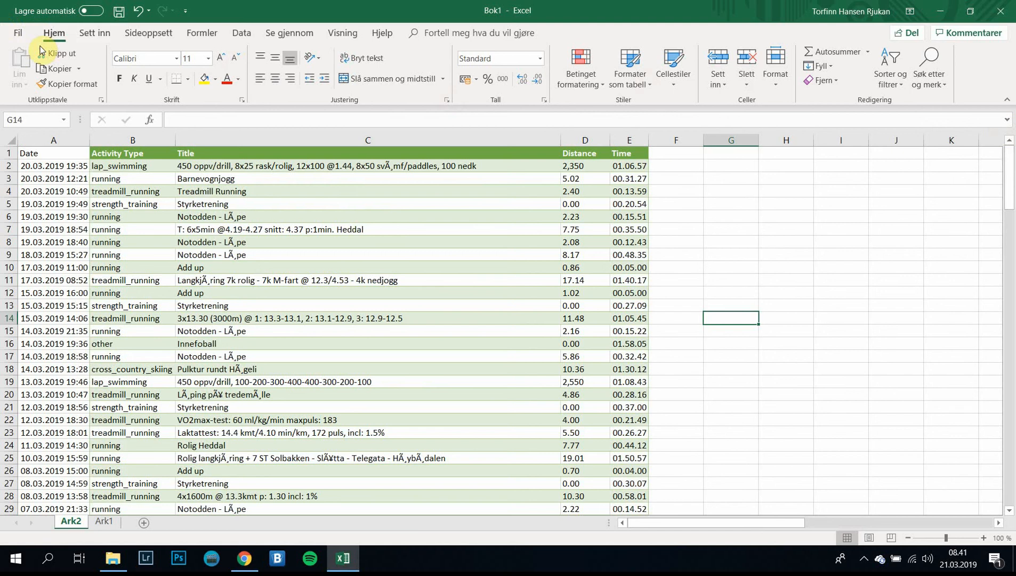
mouse_move(628, 525)
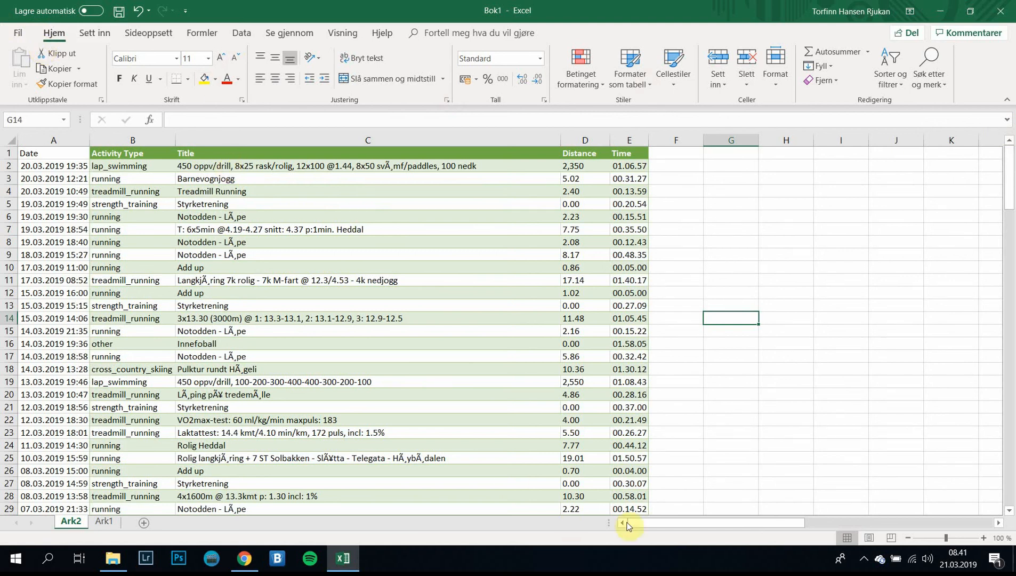